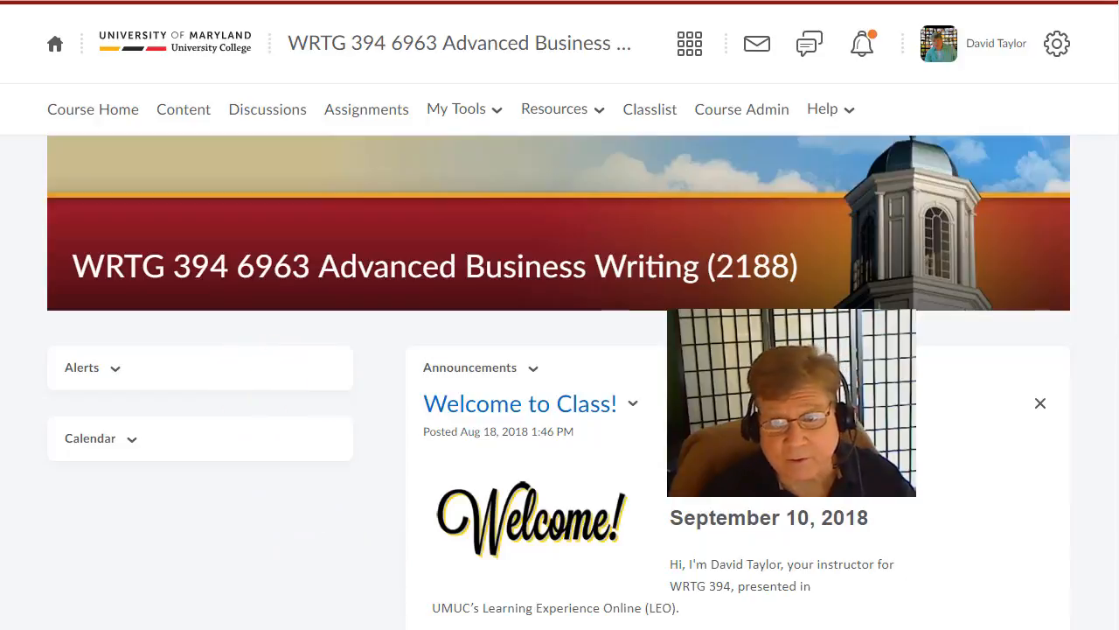
- Go to the WRTG 394 course Content and view the Week 1: Sep 10-Sep 16 activities
scroll("down", 3)
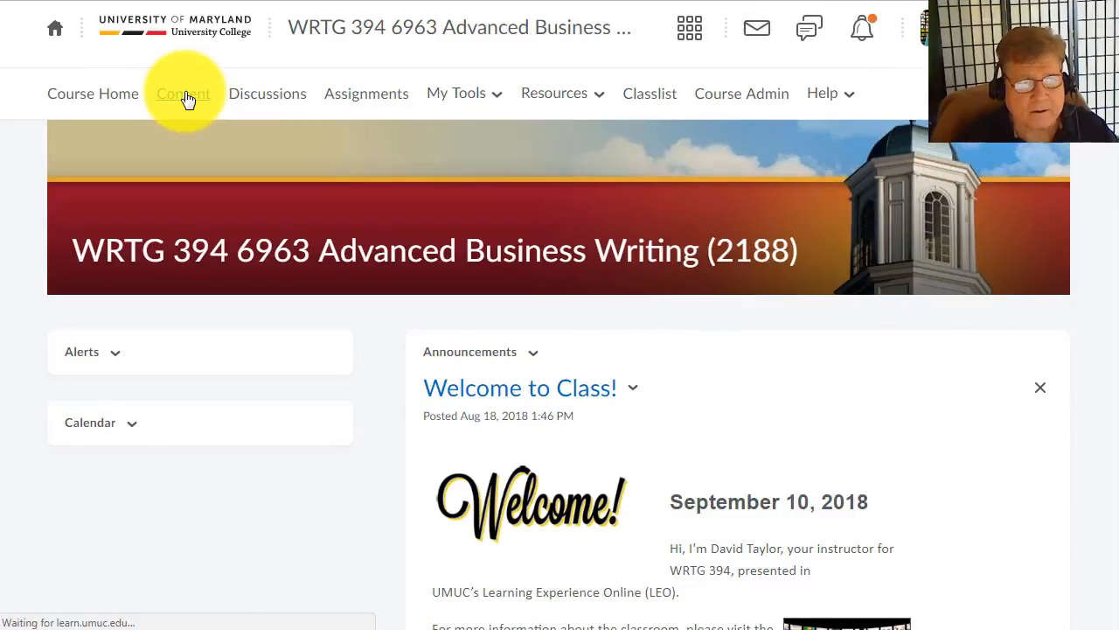
left_click(183, 94)
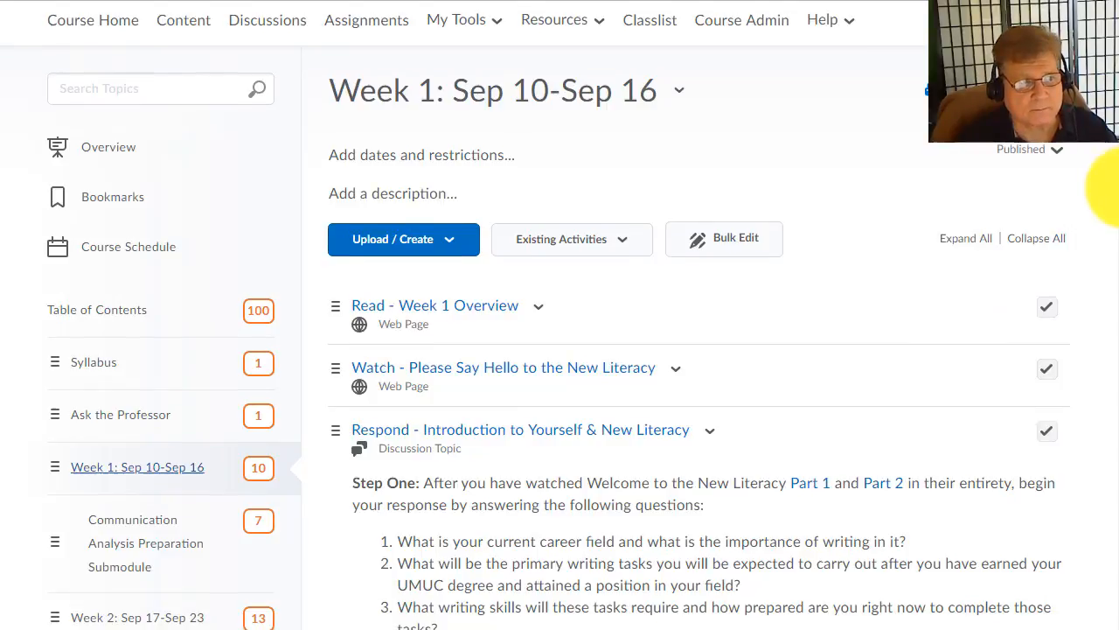
scroll("down", 3)
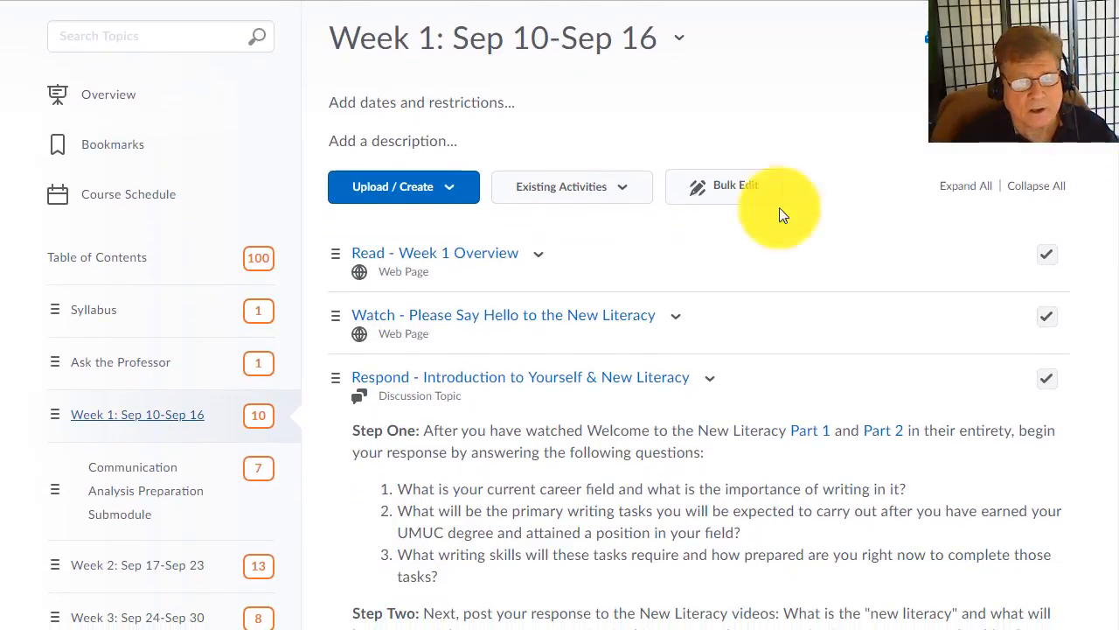
mouse_move(475, 256)
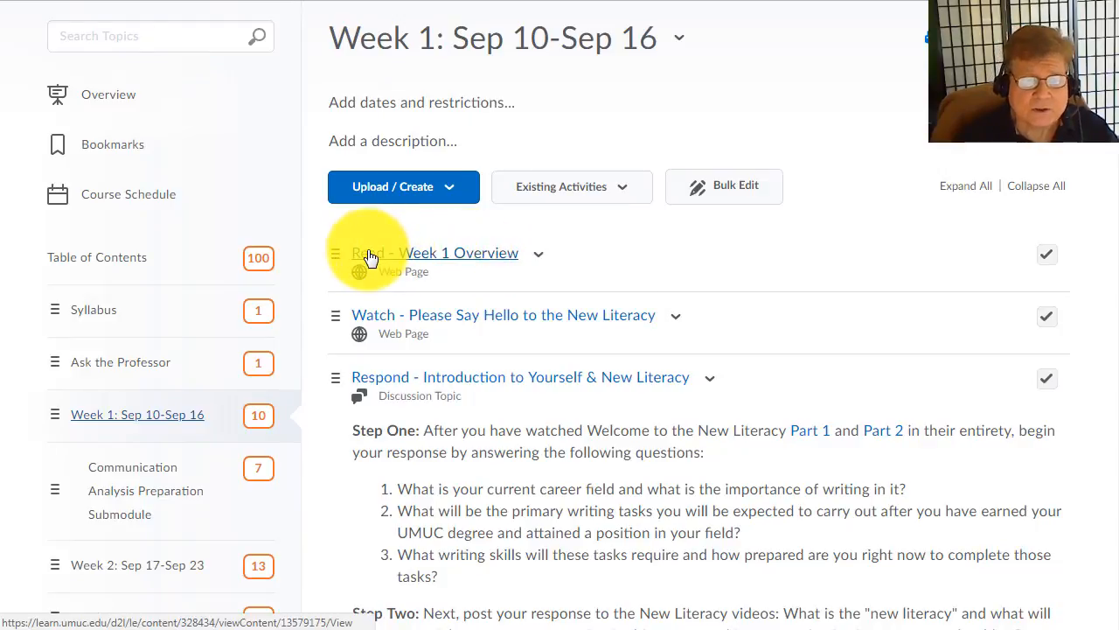
mouse_move(383, 267)
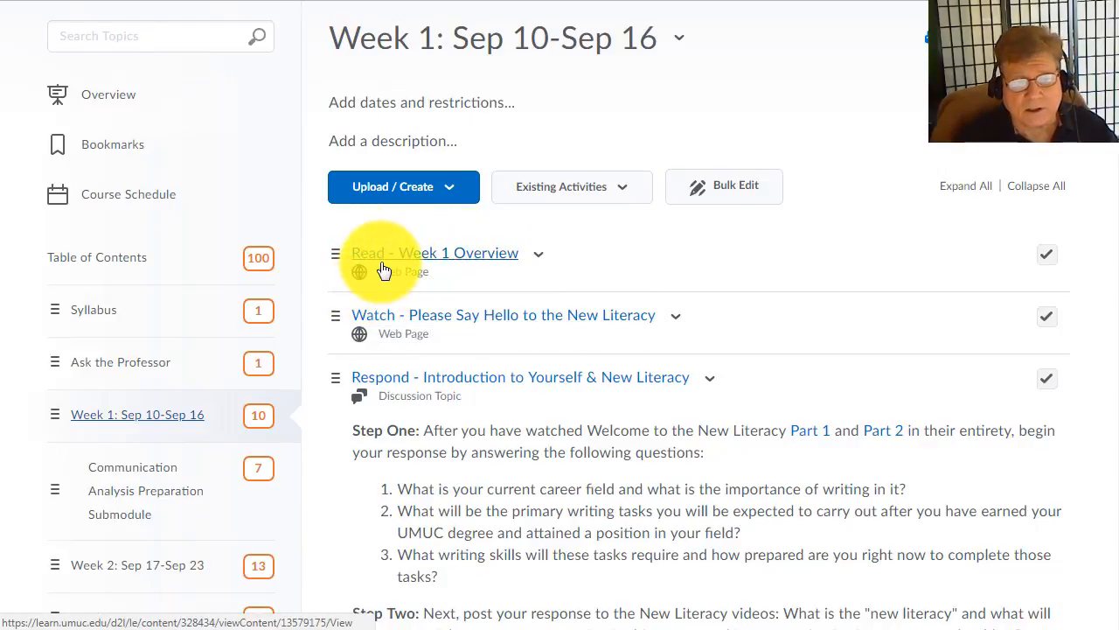
mouse_move(385, 266)
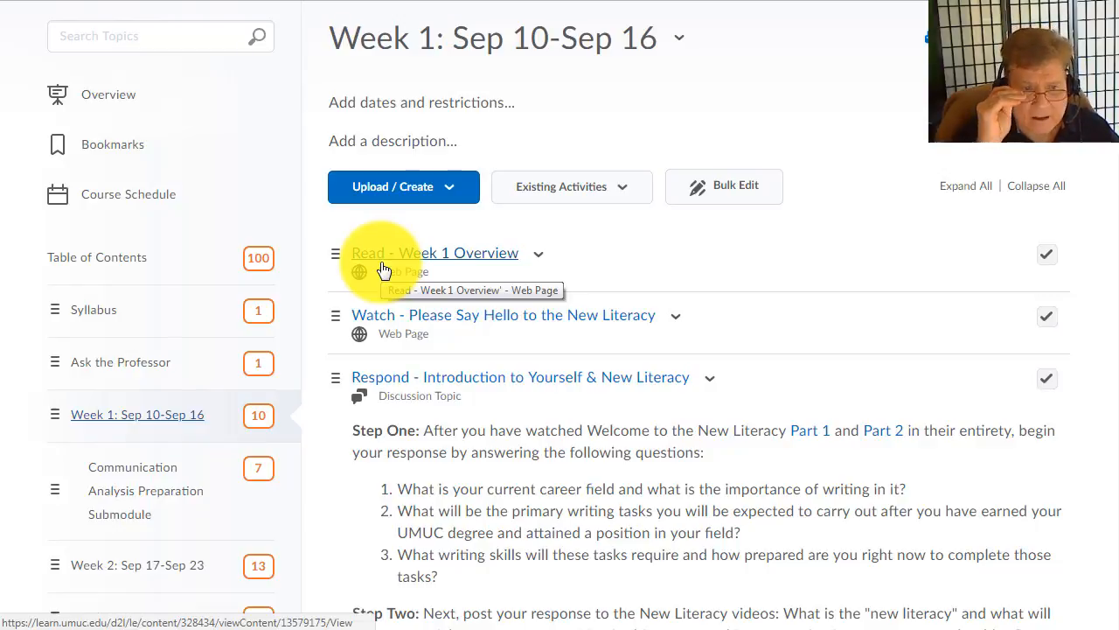
mouse_move(405, 253)
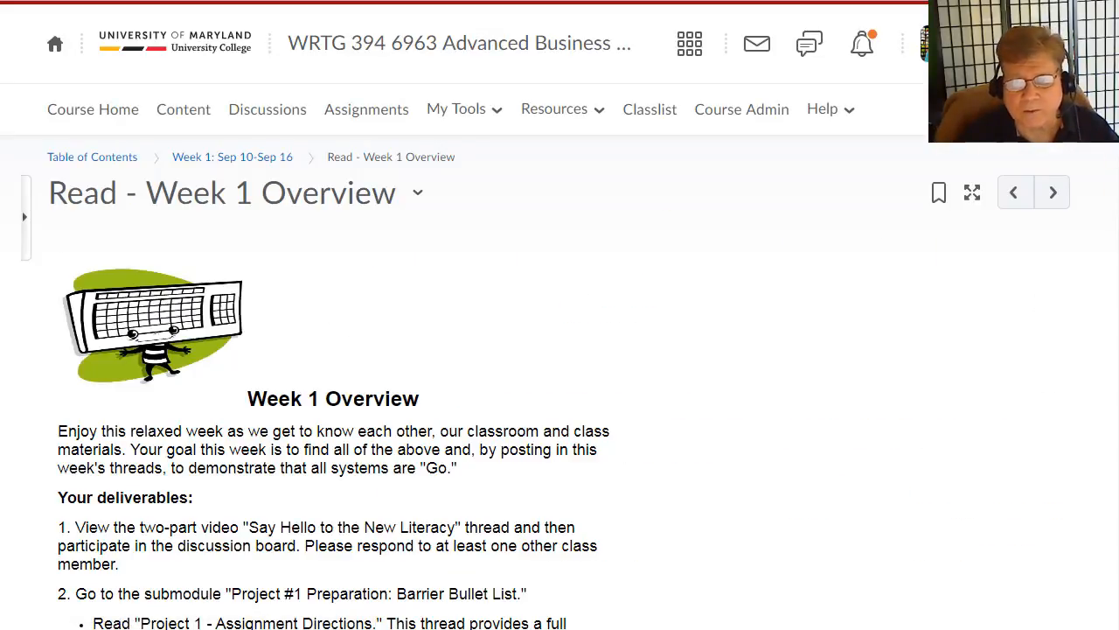
scroll("down", 3)
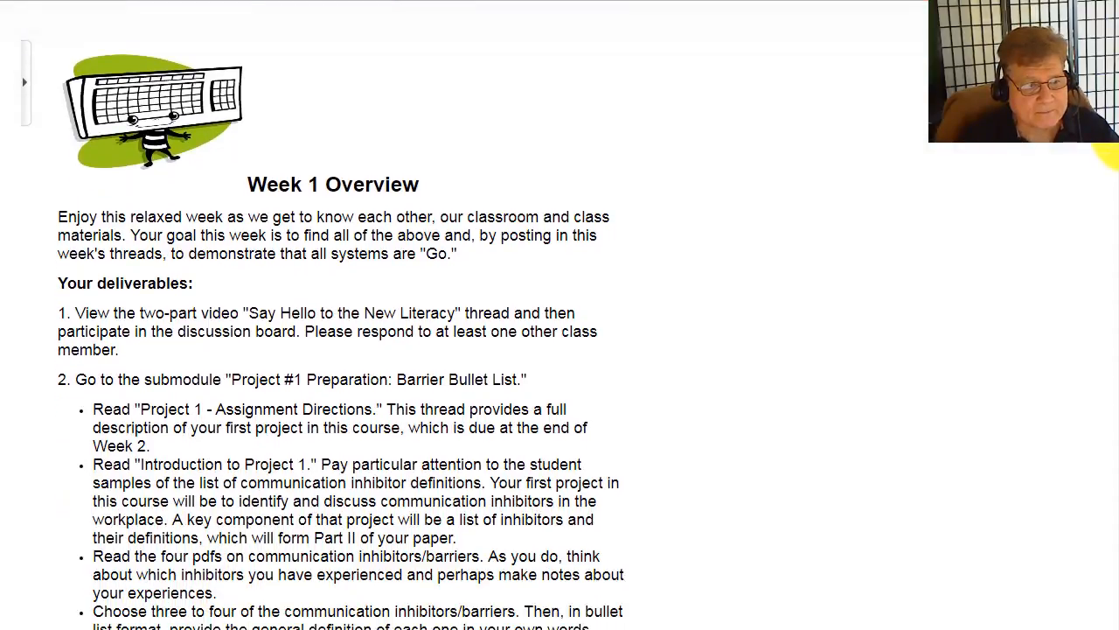
scroll("down", 3)
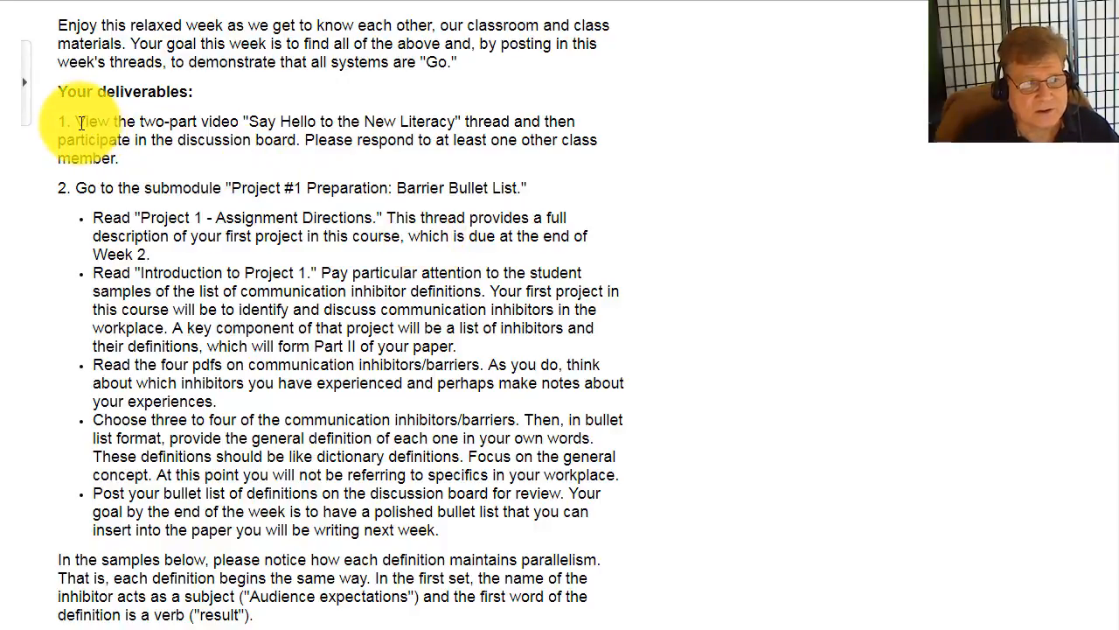
left_click_drag(77, 121, 119, 159)
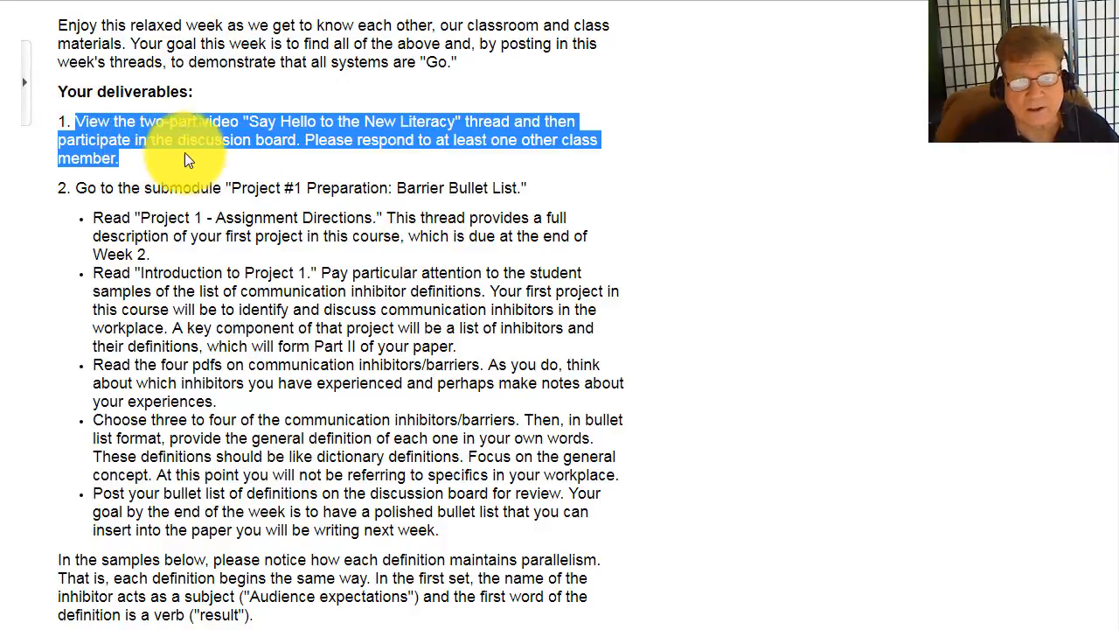
mouse_move(226, 144)
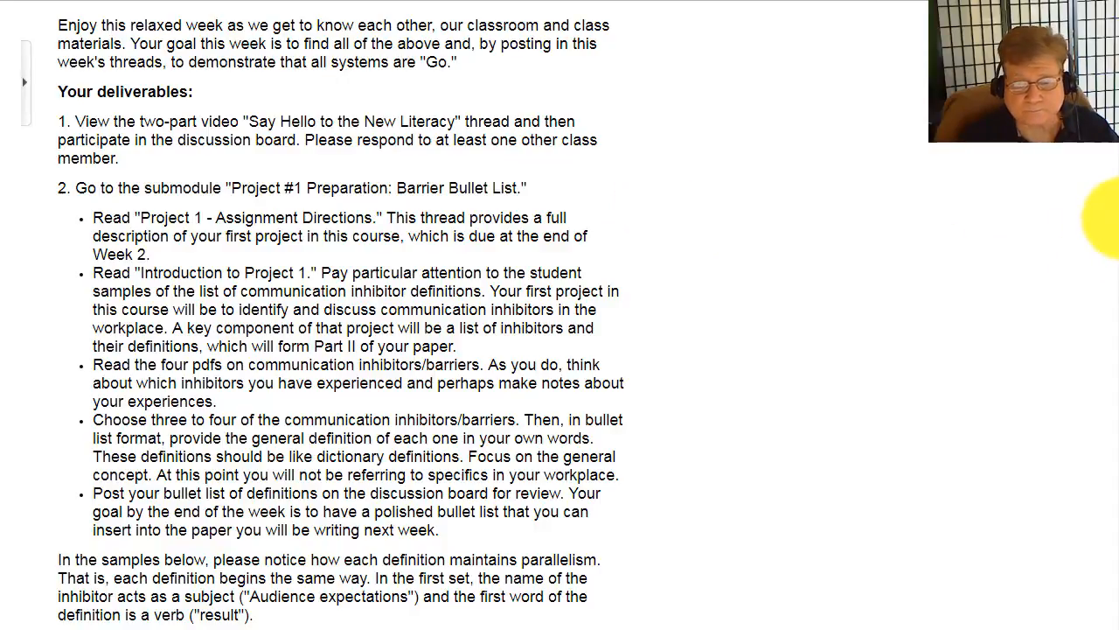
scroll("down", 3)
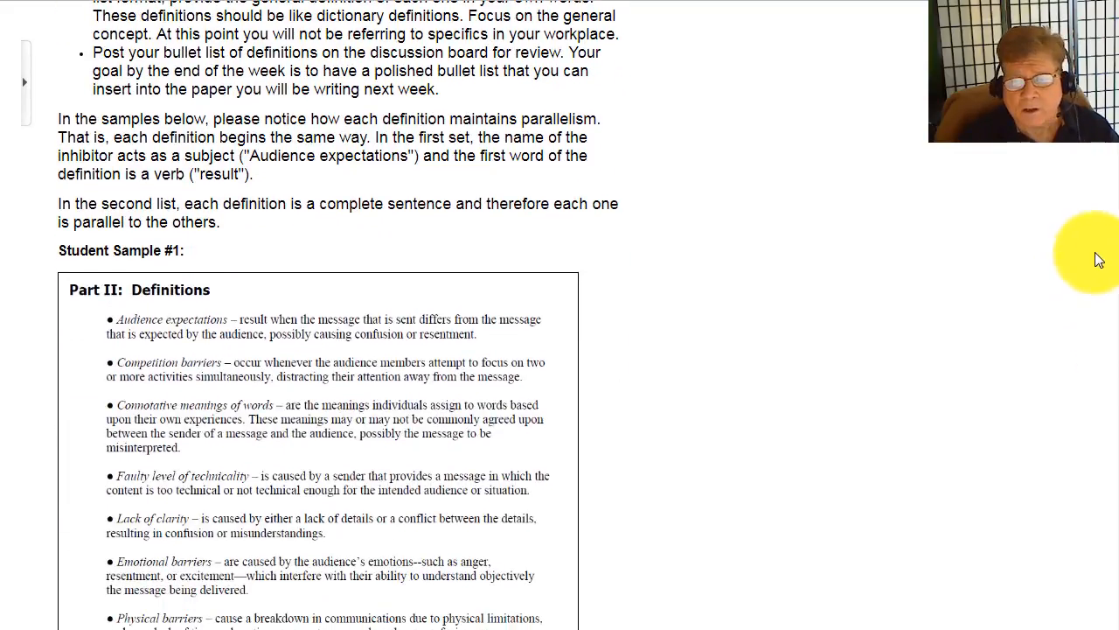
scroll("down", 3)
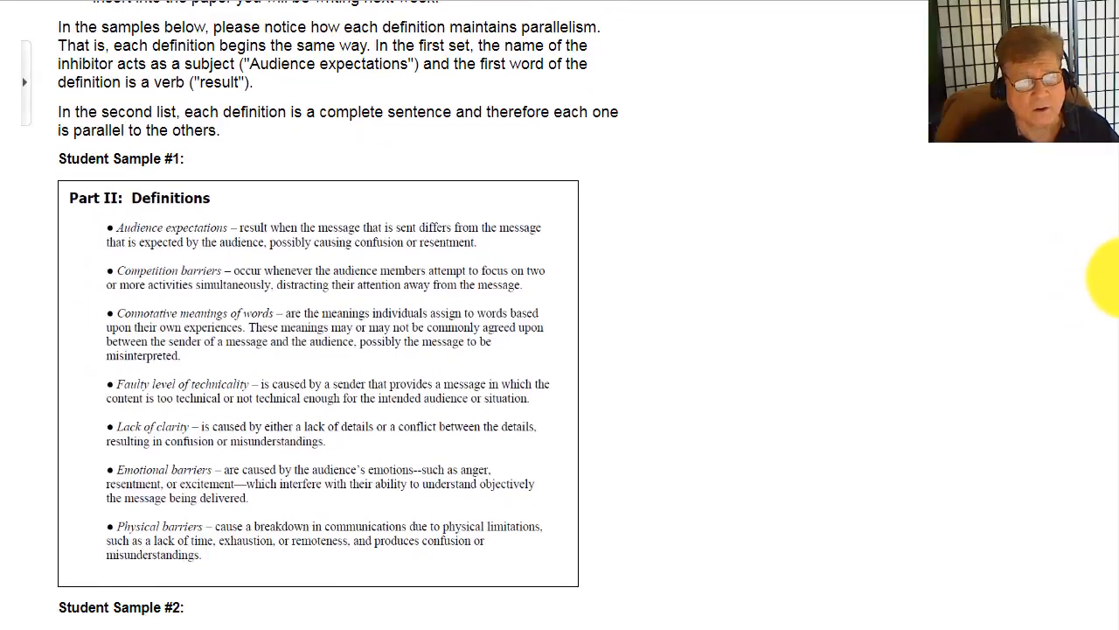
scroll("down", 3)
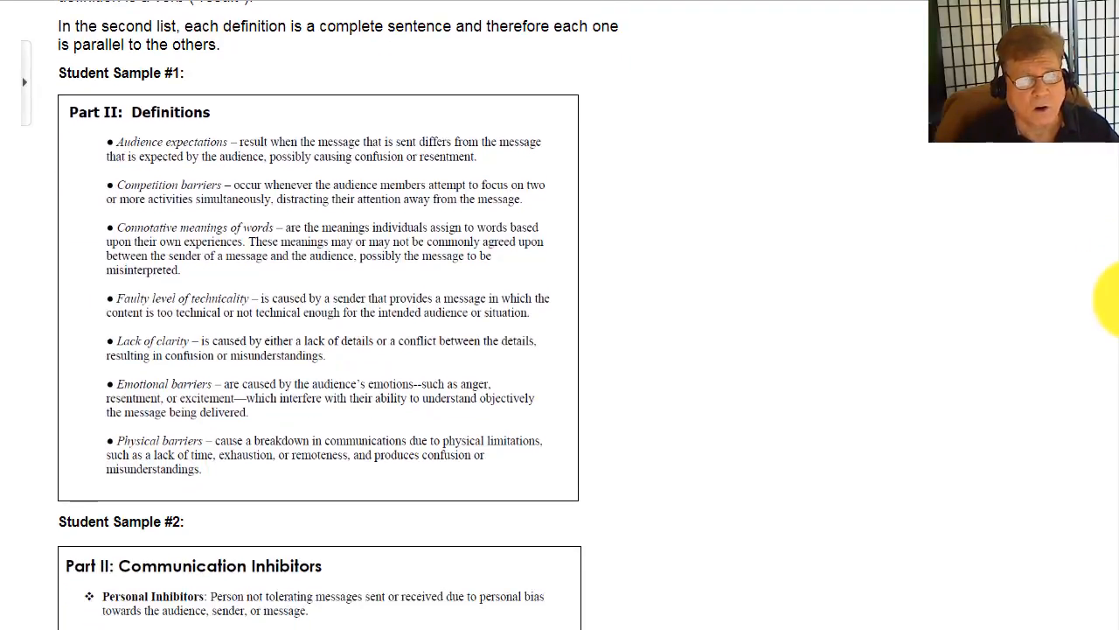
scroll("down", 3)
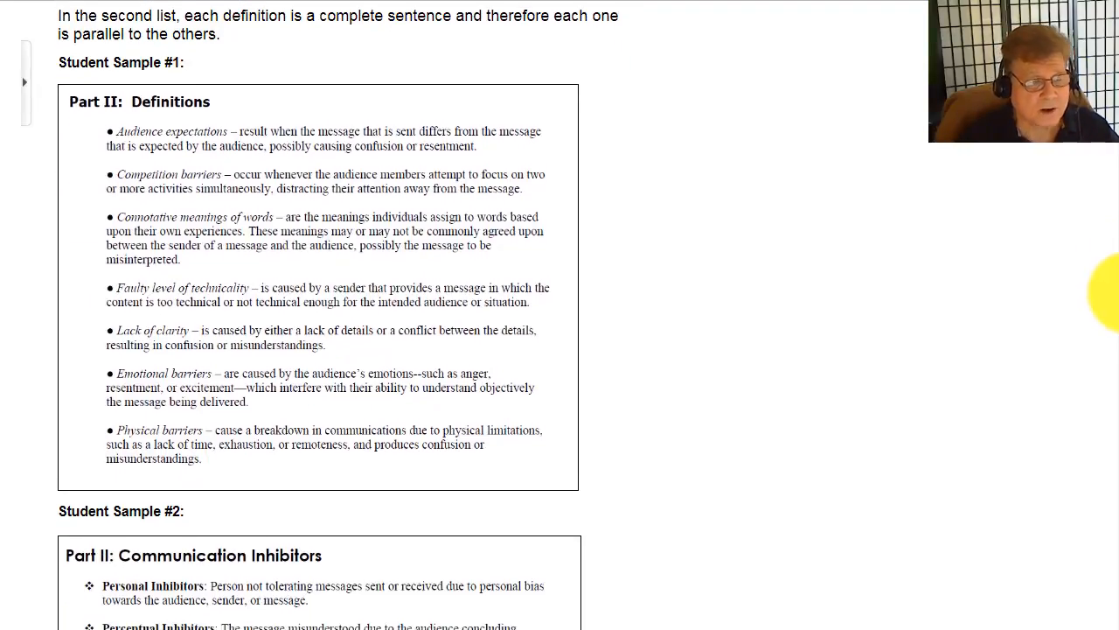
scroll("down", 3)
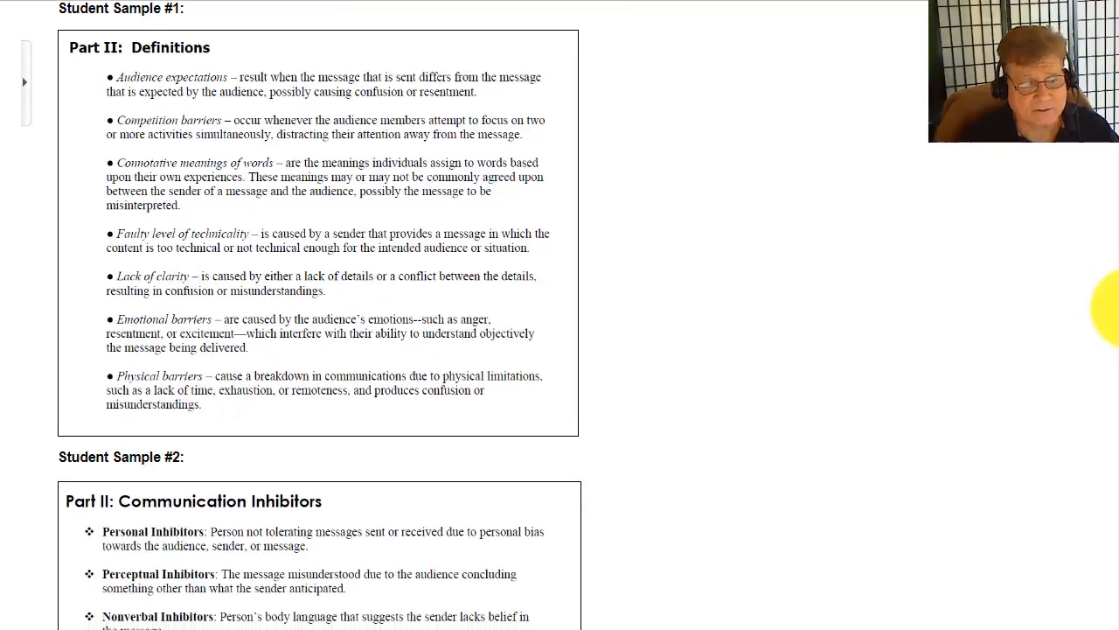
scroll("down", 3)
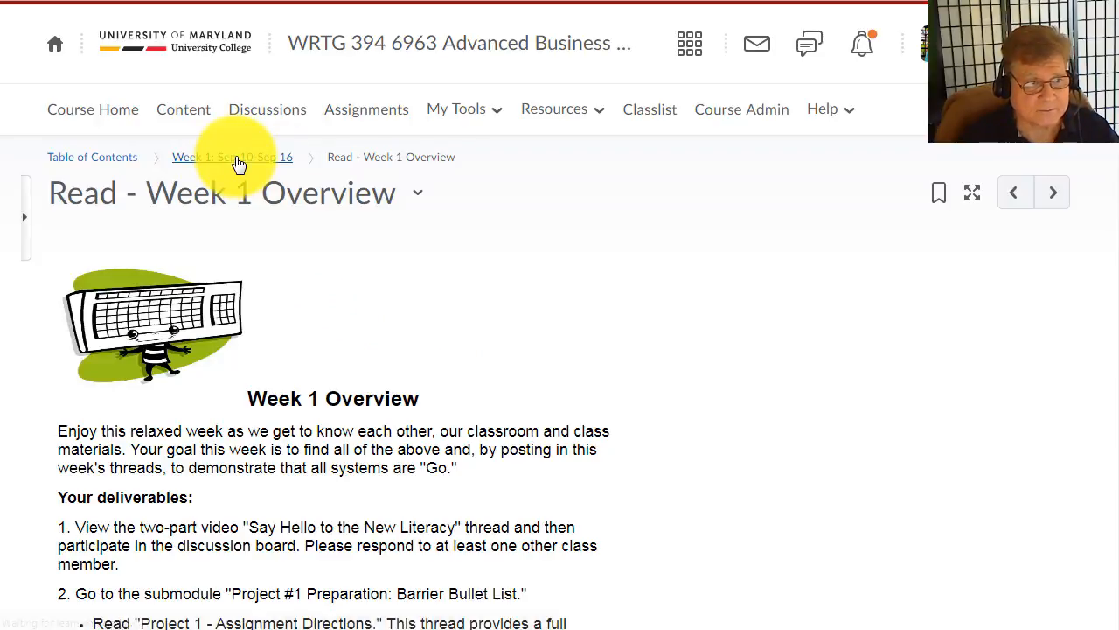
left_click(232, 156)
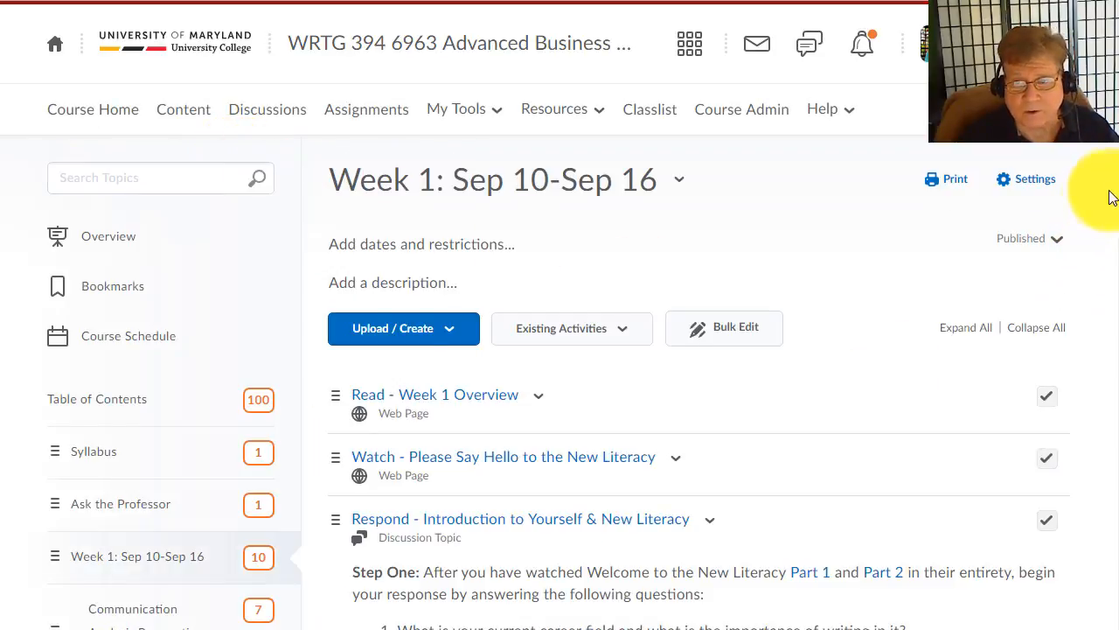
scroll("down", 3)
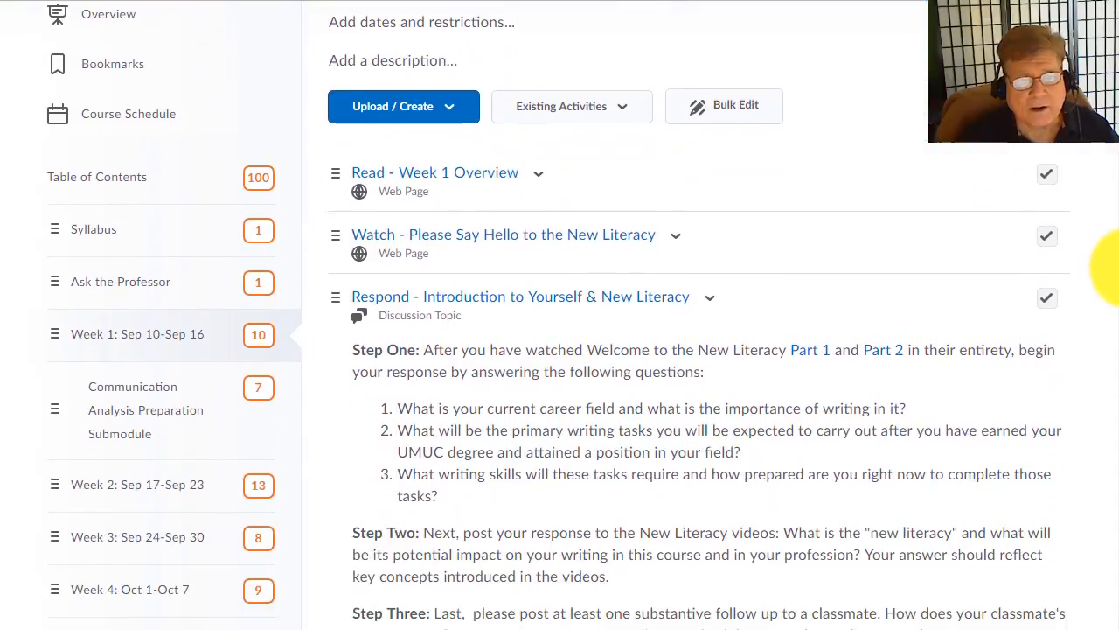
scroll("down", 3)
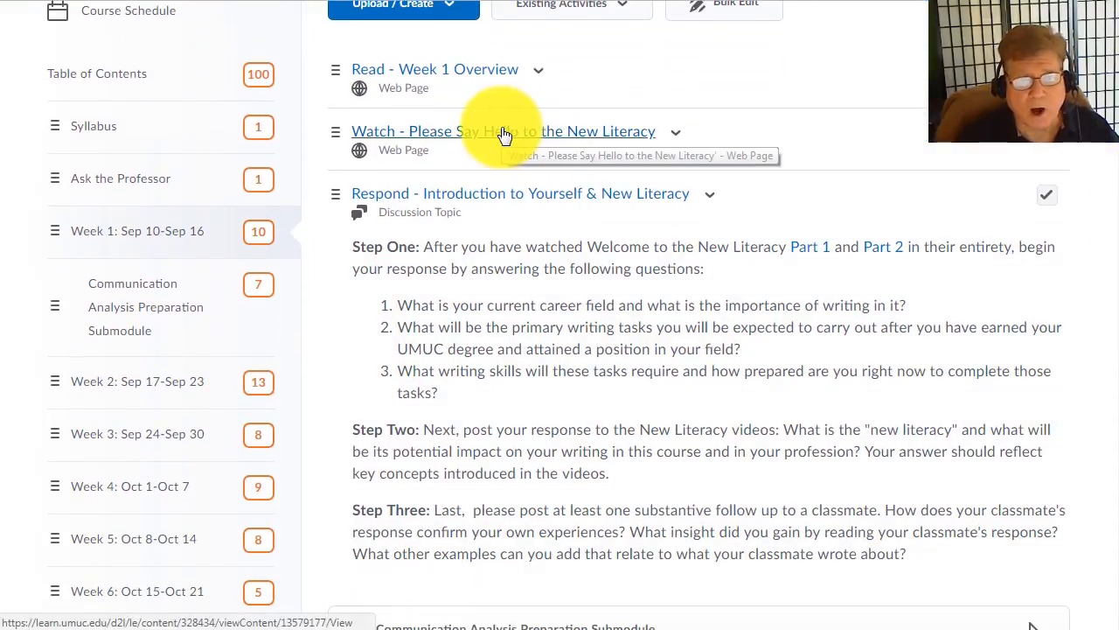
- Review the 'Please Say Hello to the New Literacy' videos and highlight the discussion participation instructions
left_click(505, 131)
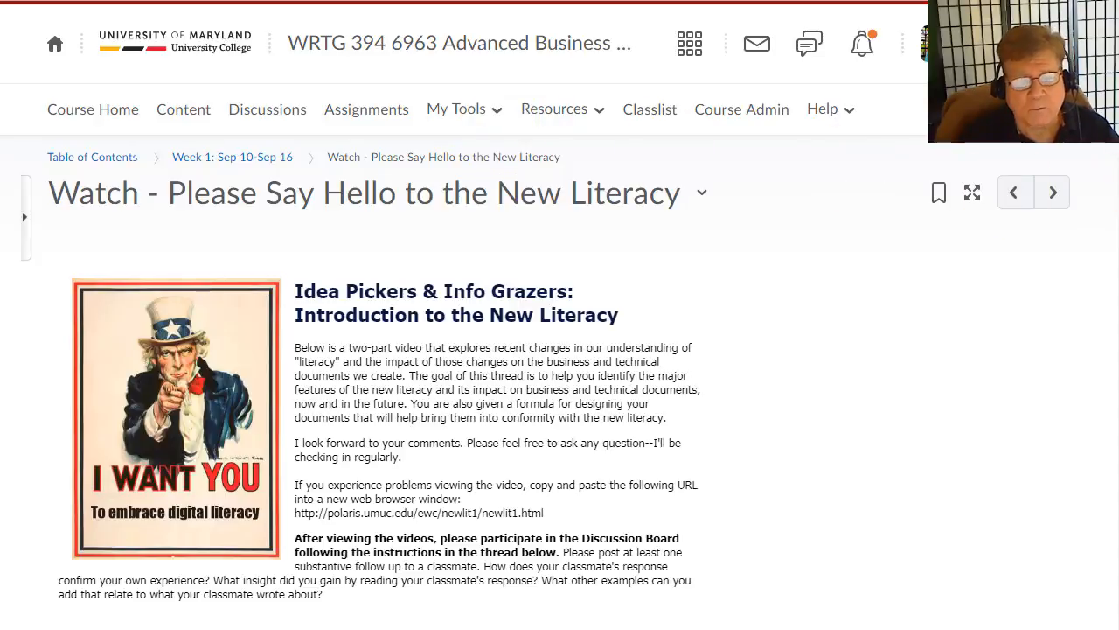
scroll("down", 3)
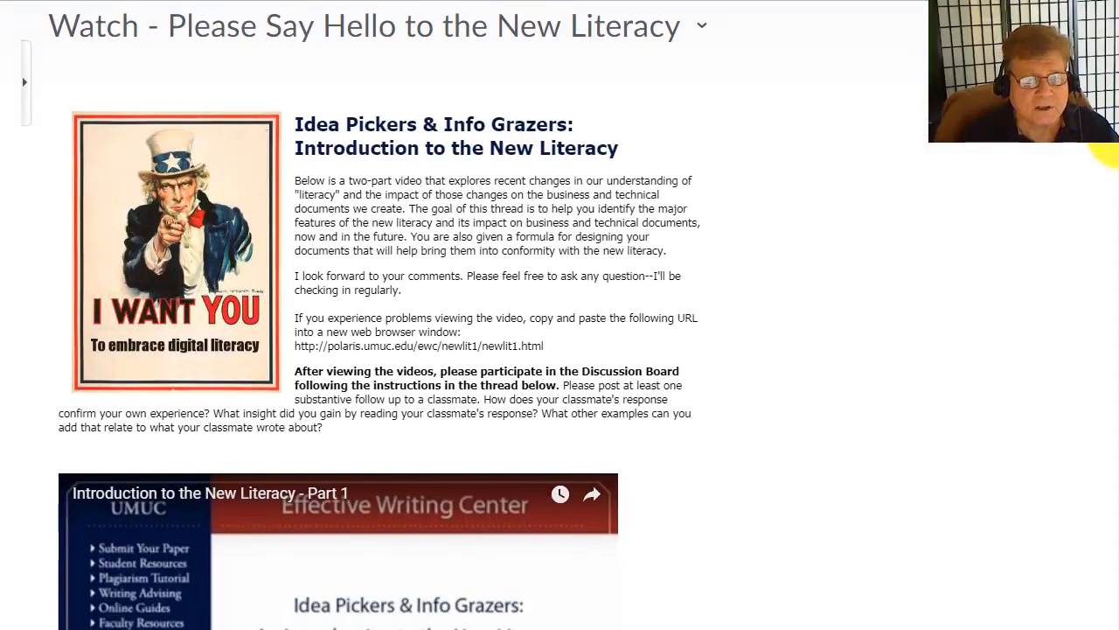
scroll("down", 3)
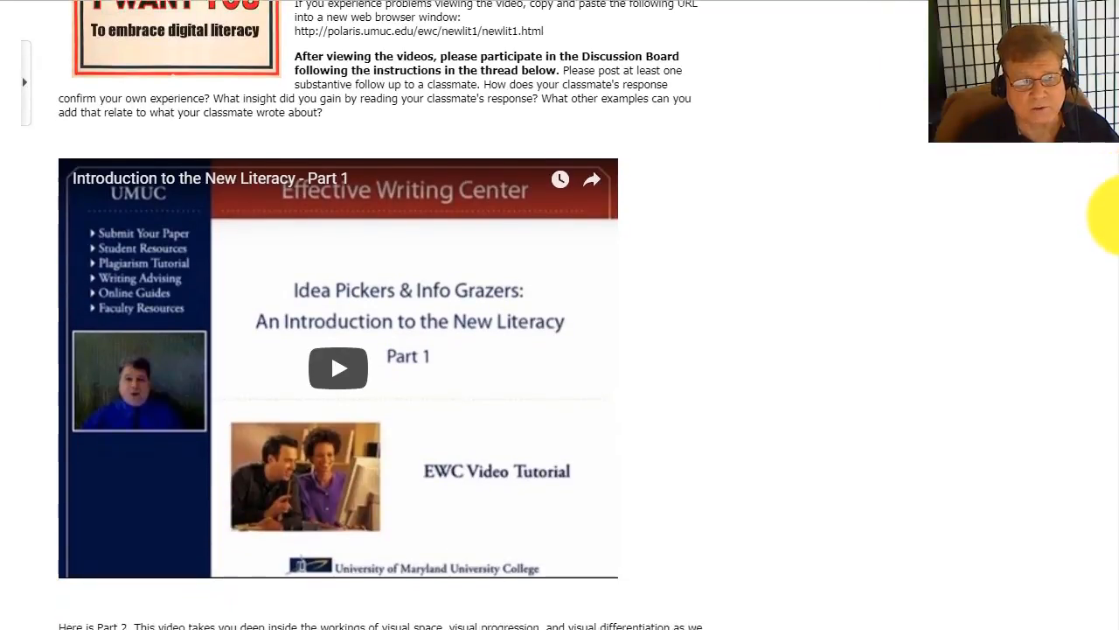
scroll("down", 3)
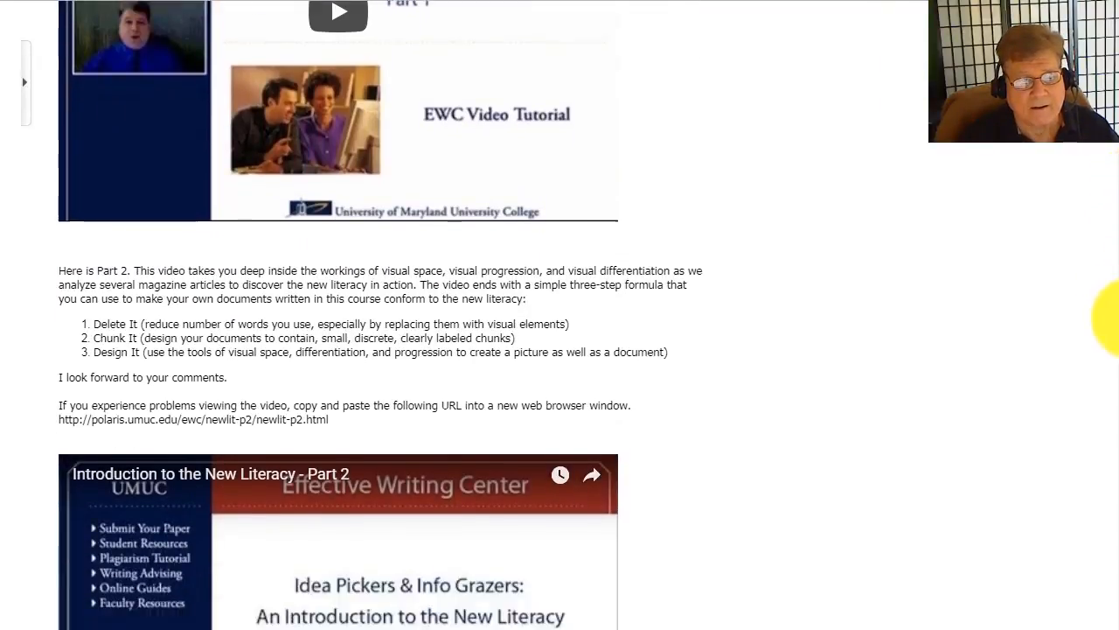
scroll("down", 3)
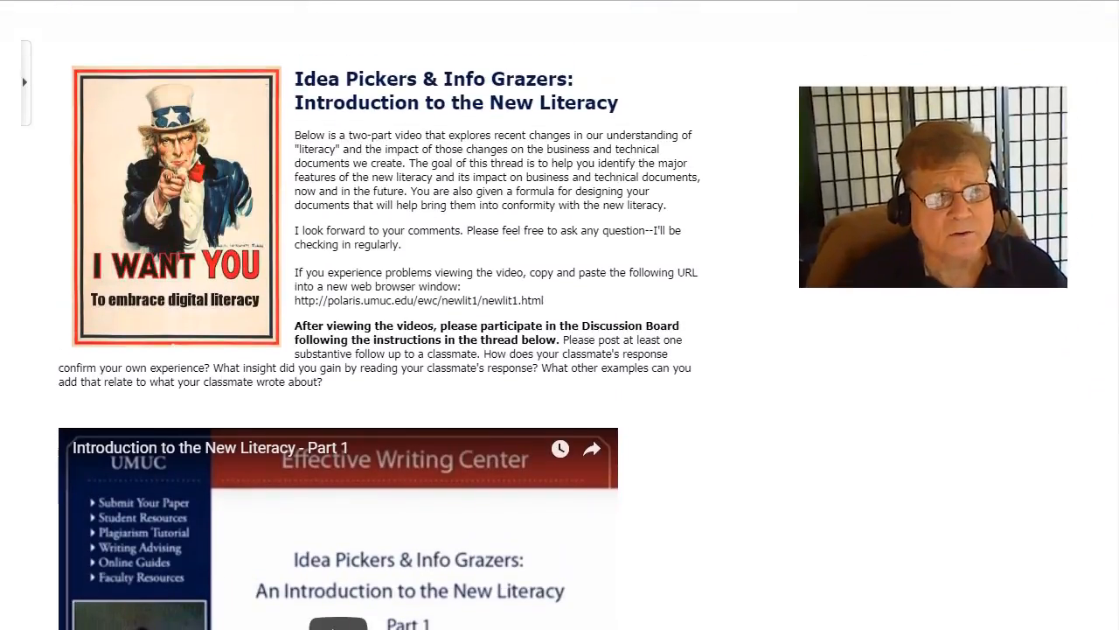
scroll("down", 3)
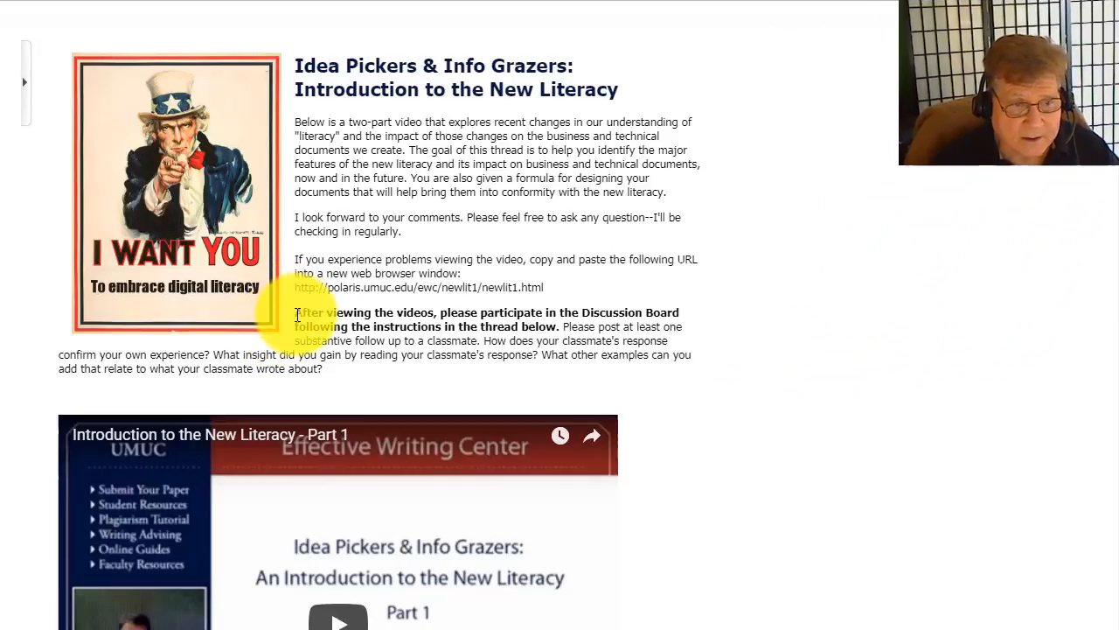
left_click_drag(294, 312, 322, 369)
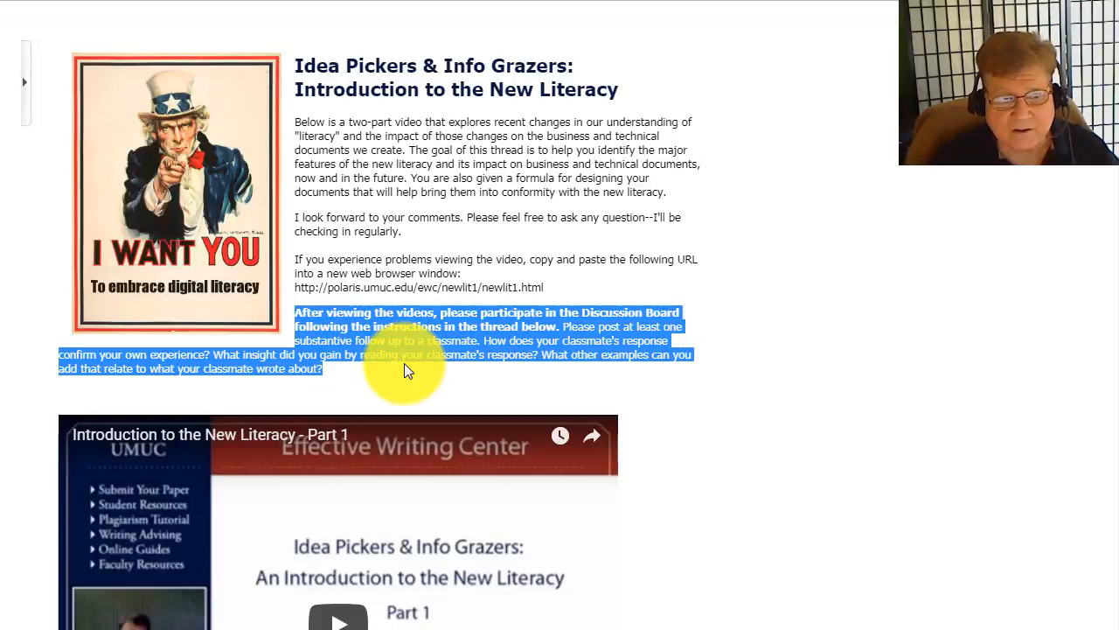
mouse_move(406, 379)
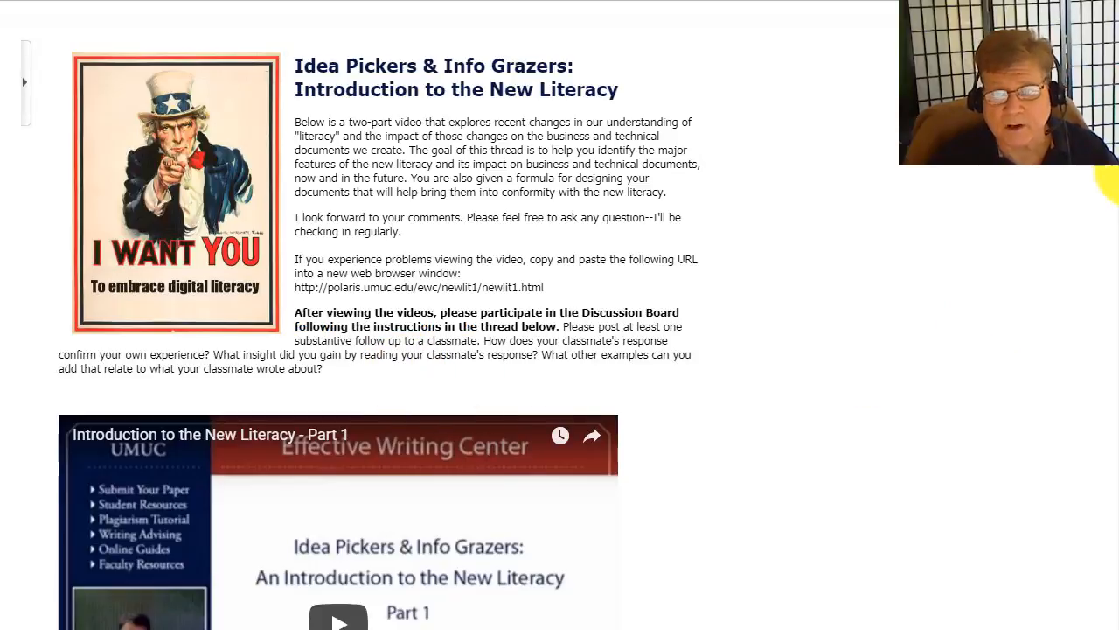
scroll("down", 3)
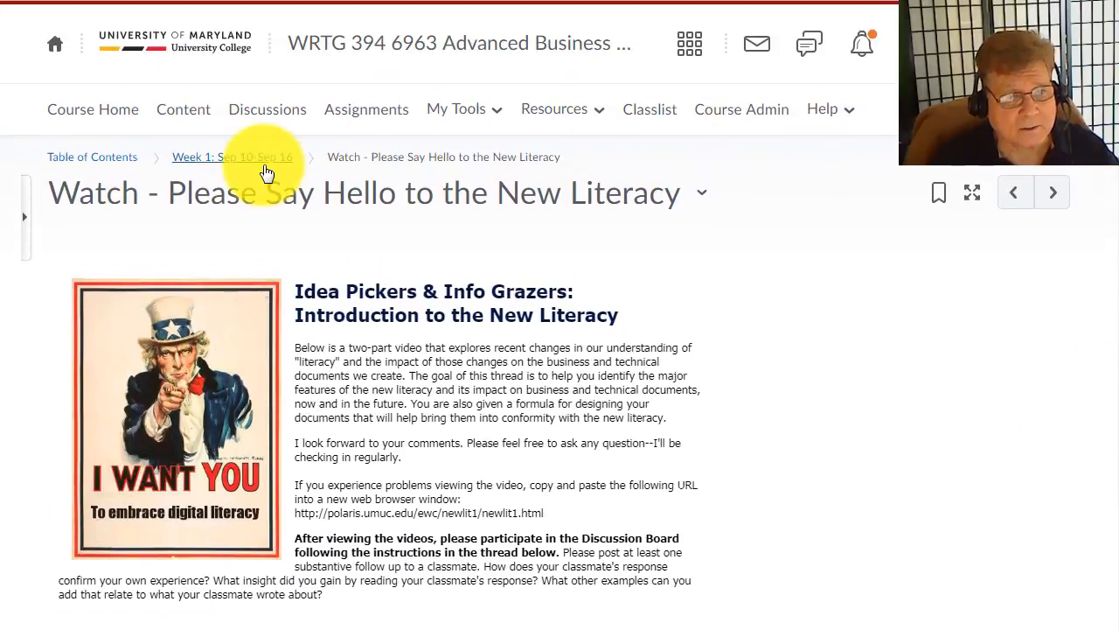
mouse_move(261, 164)
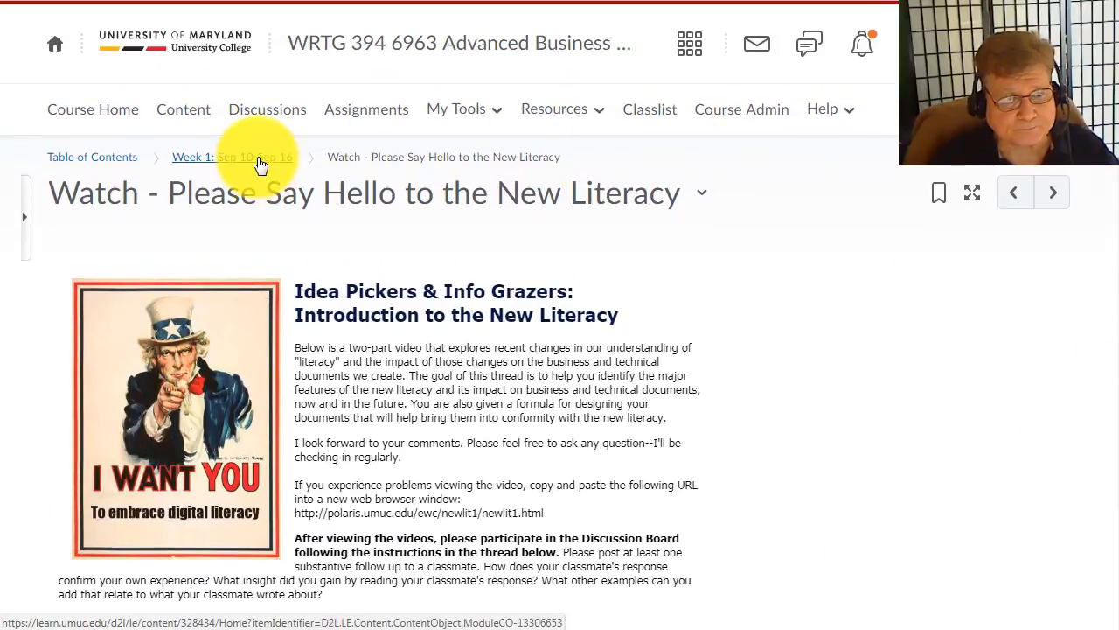
left_click(217, 156)
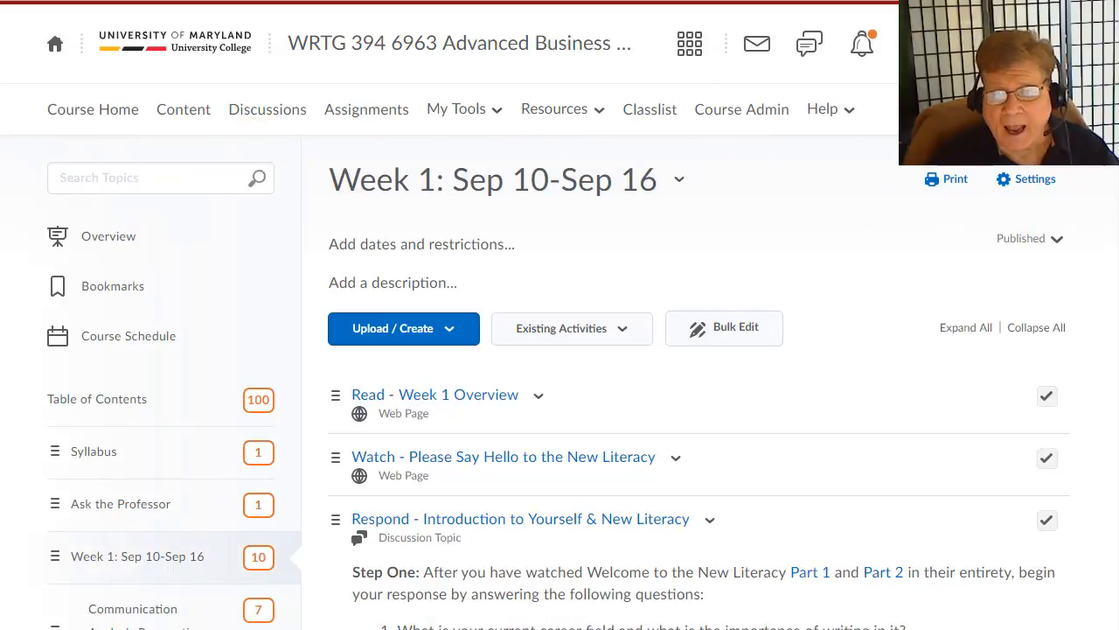
scroll("down", 3)
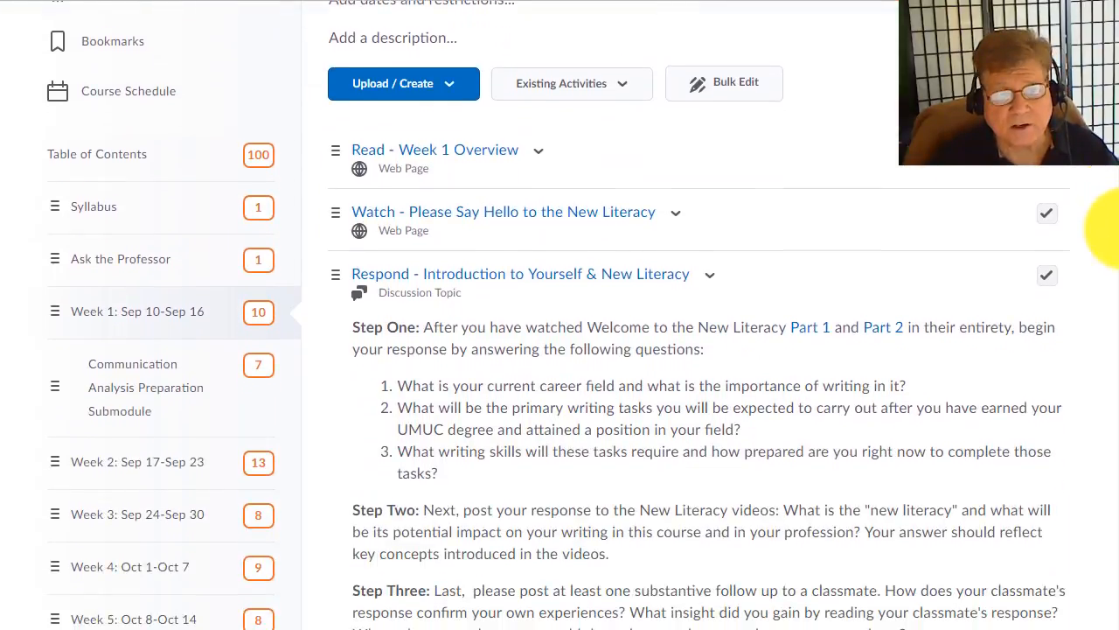
scroll("down", 3)
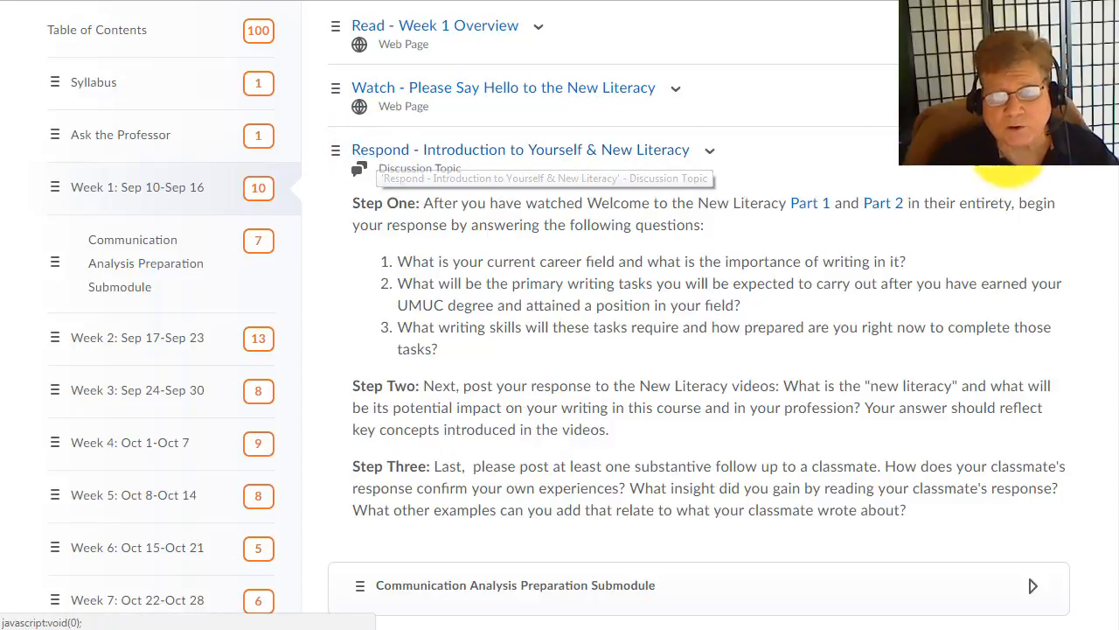
scroll("down", 3)
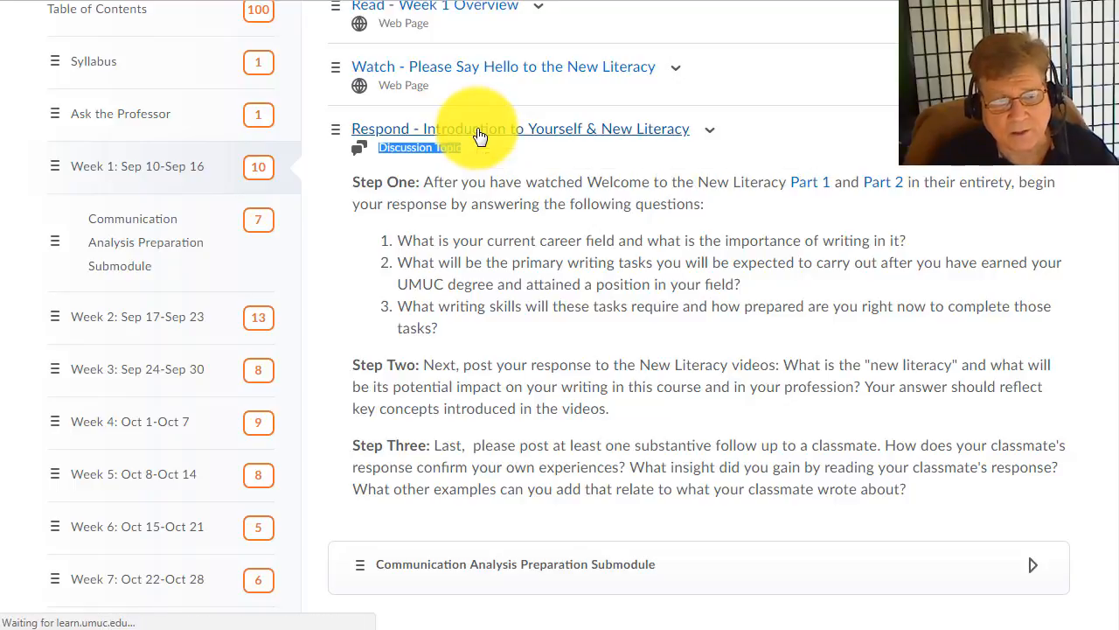
- Browse classmates' threads in the 'Respond - Introduction to Yourself & New Literacy' discussion
left_click(523, 129)
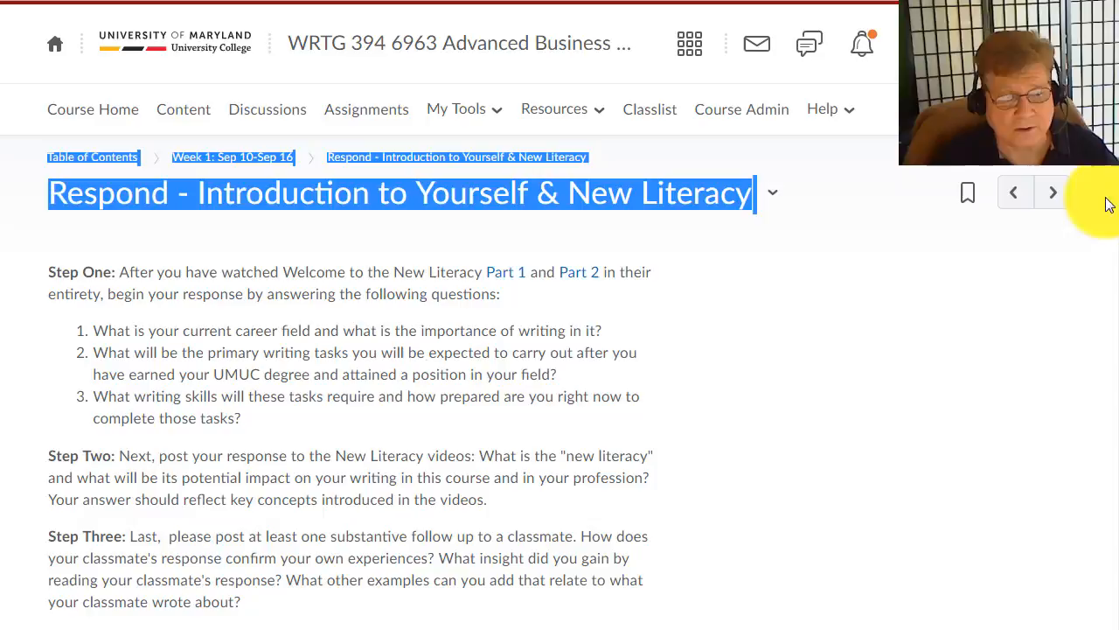
scroll("down", 3)
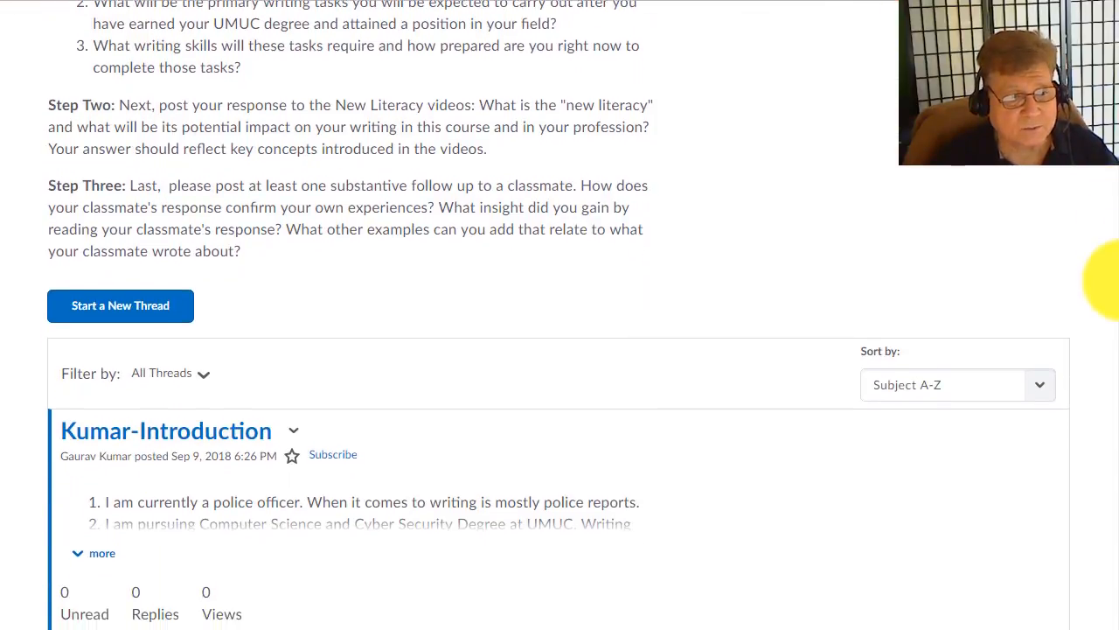
scroll("down", 3)
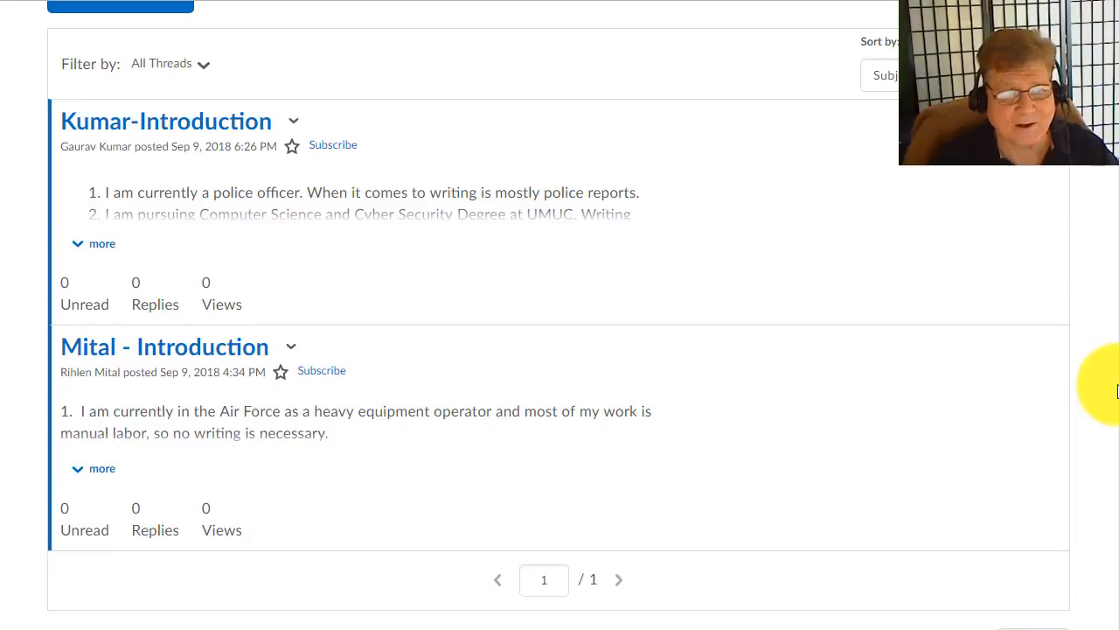
scroll("up", 3)
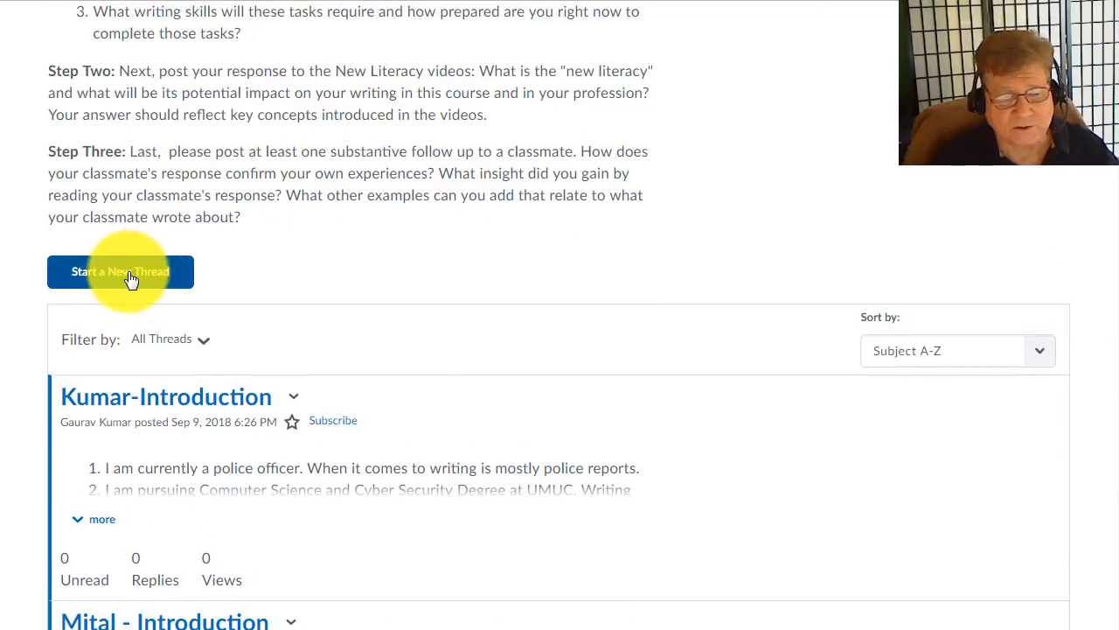
mouse_move(1112, 223)
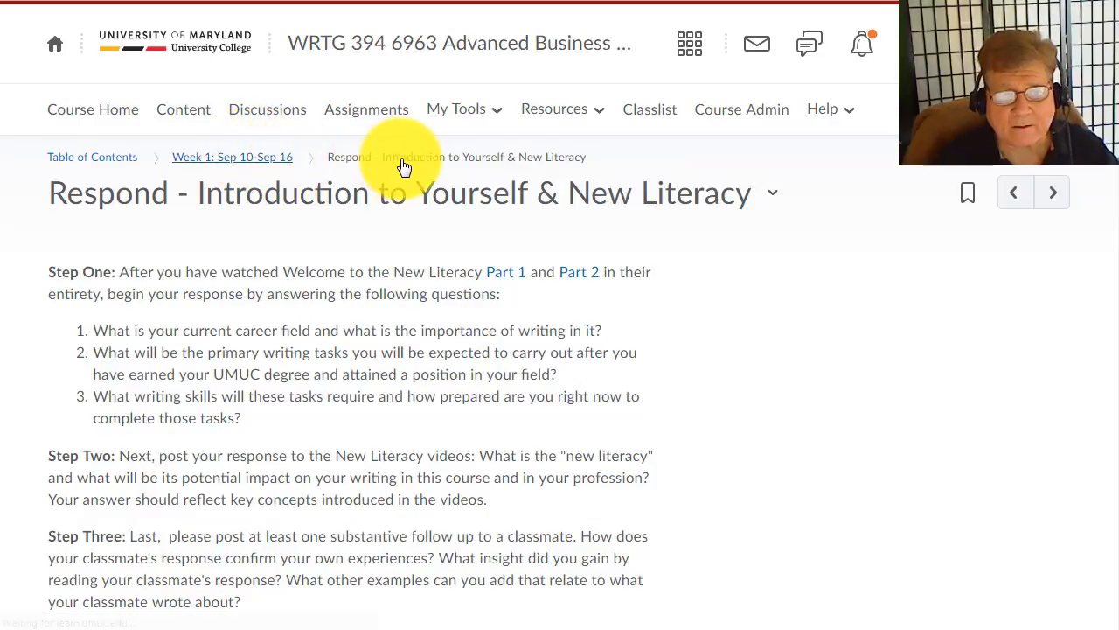
- Return to Week 1 via the breadcrumb and scroll down to the Respond topic's instructions
left_click(231, 156)
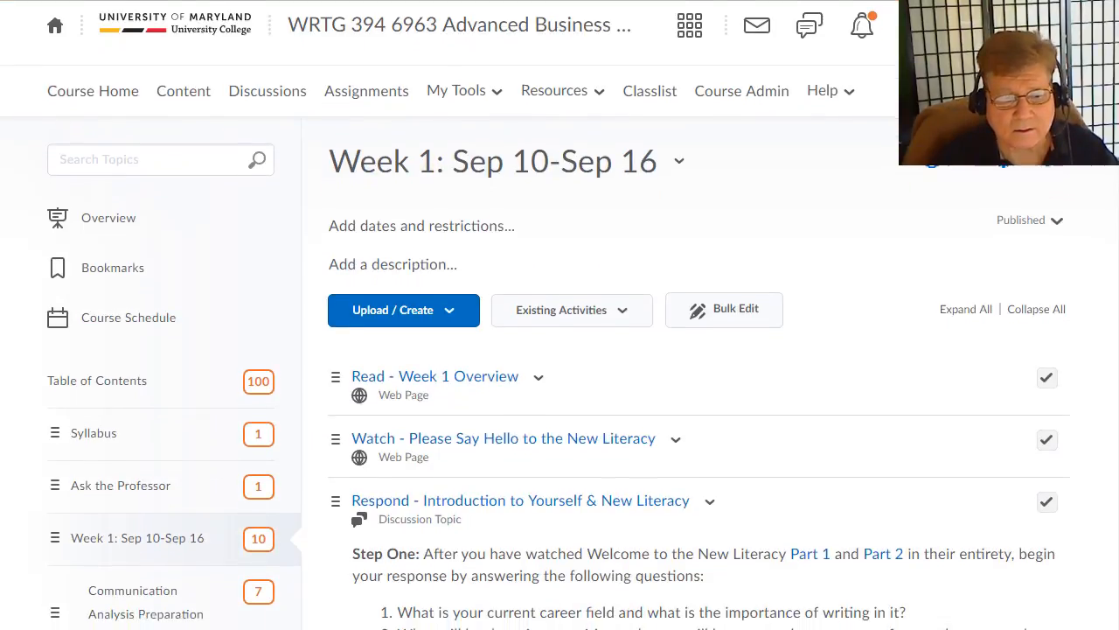
scroll("down", 3)
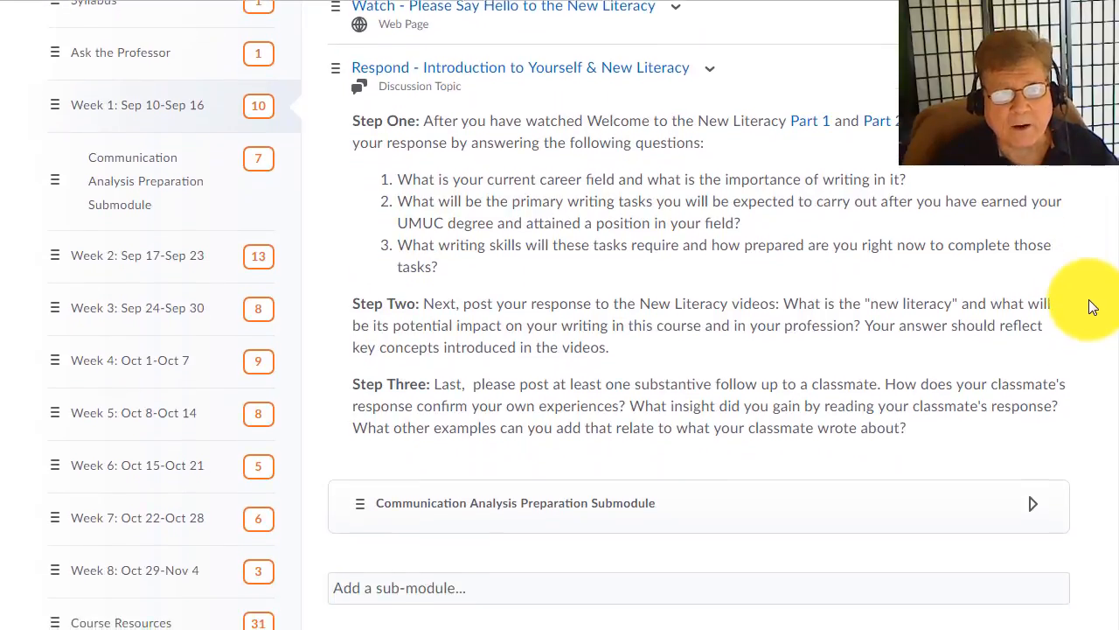
scroll("down", 3)
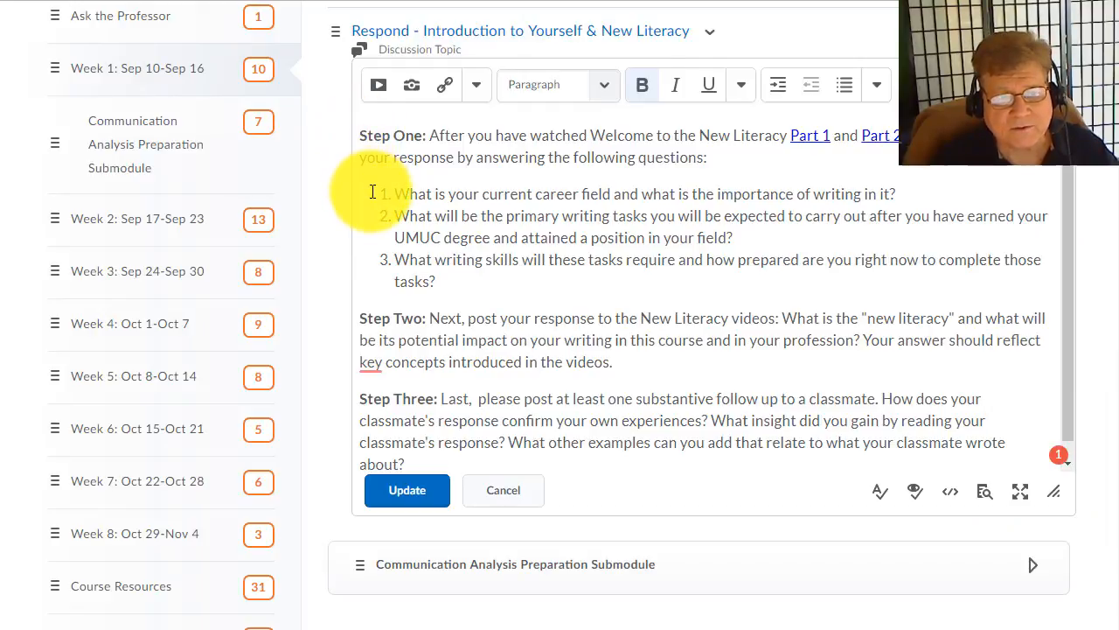
left_click_drag(394, 193, 436, 281)
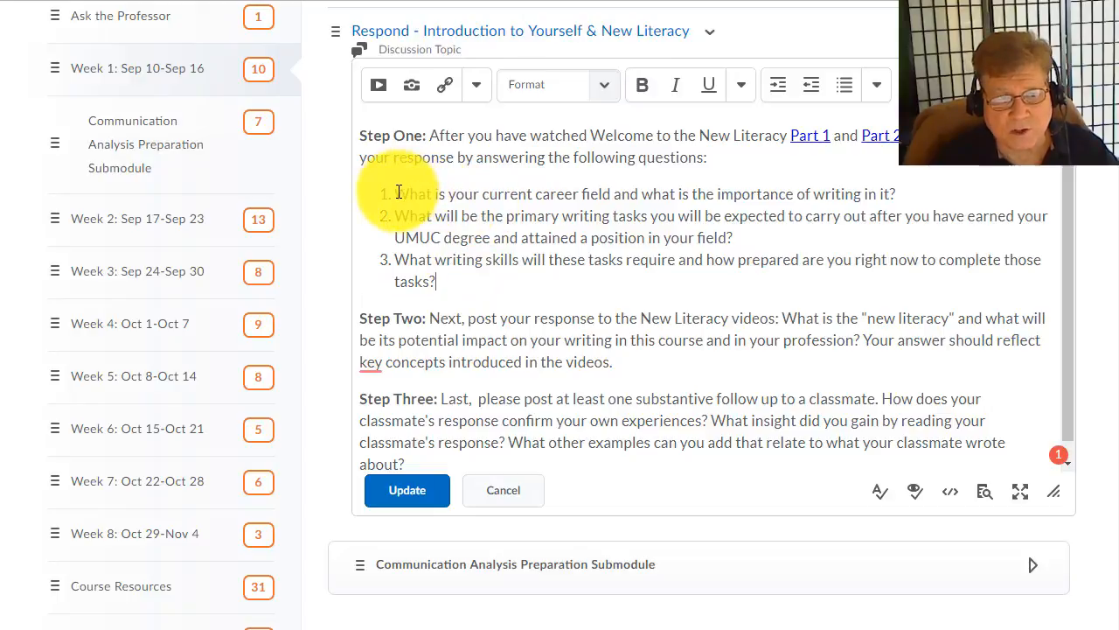
left_click_drag(396, 193, 785, 193)
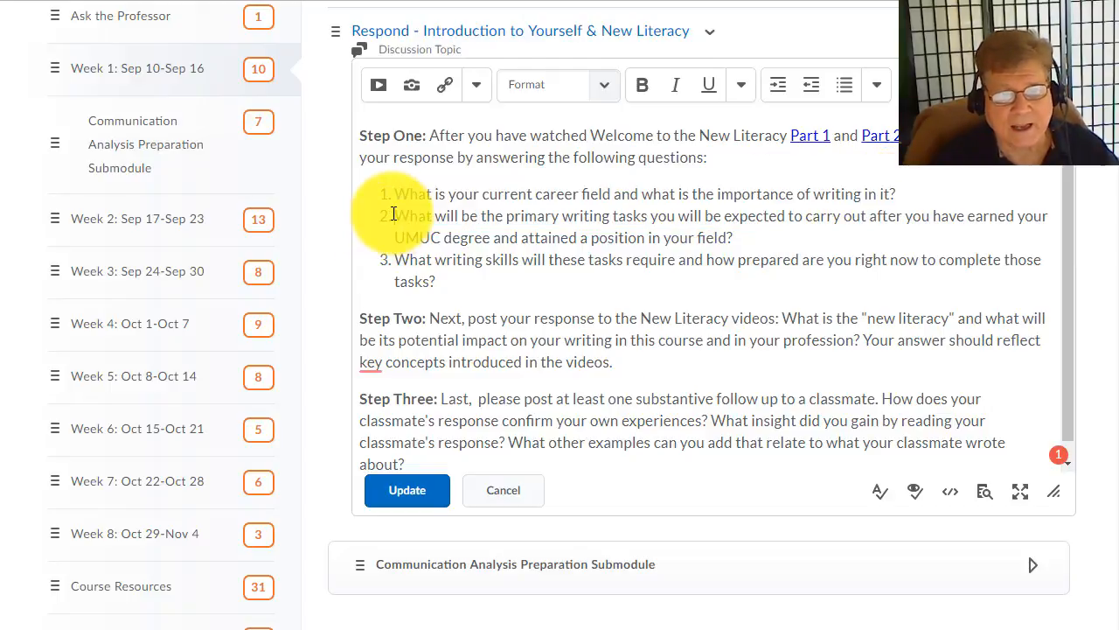
left_click_drag(394, 216, 732, 237)
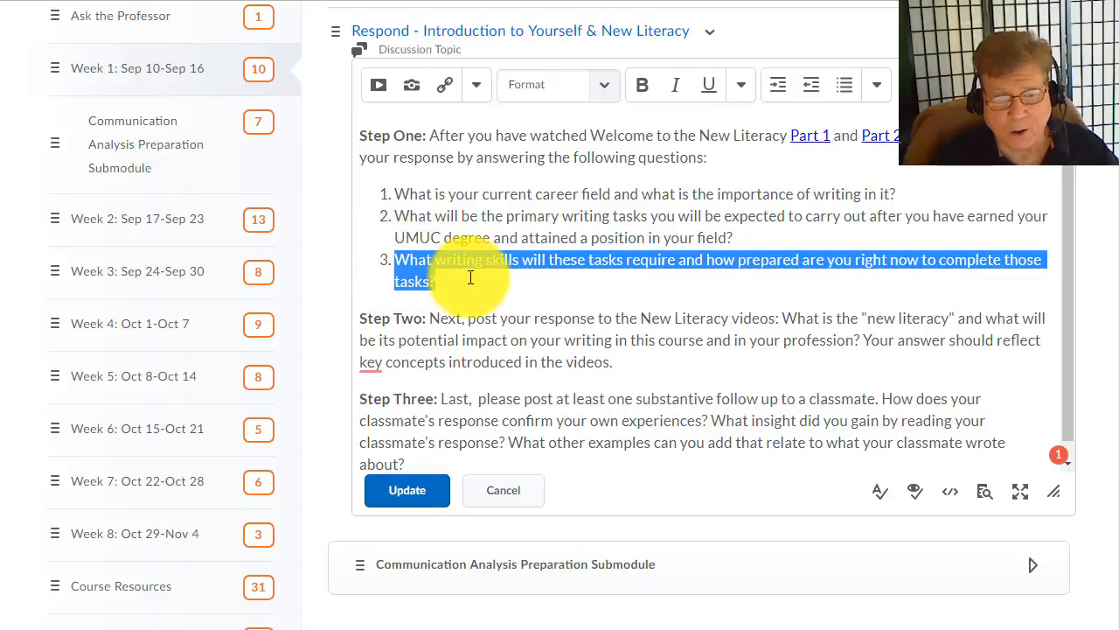
mouse_move(474, 283)
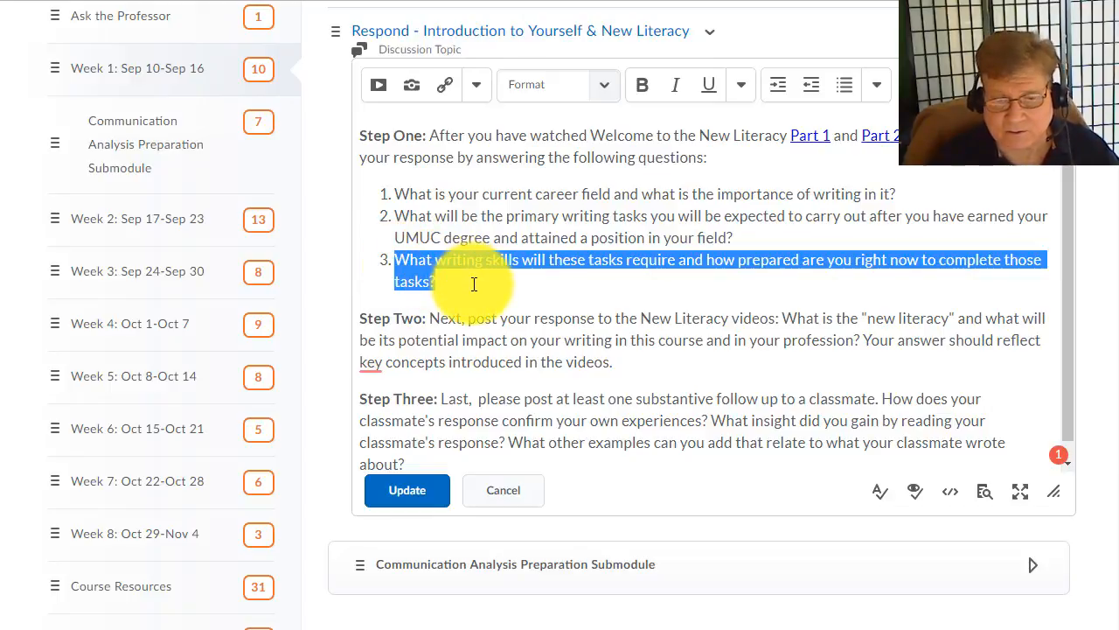
mouse_move(502, 285)
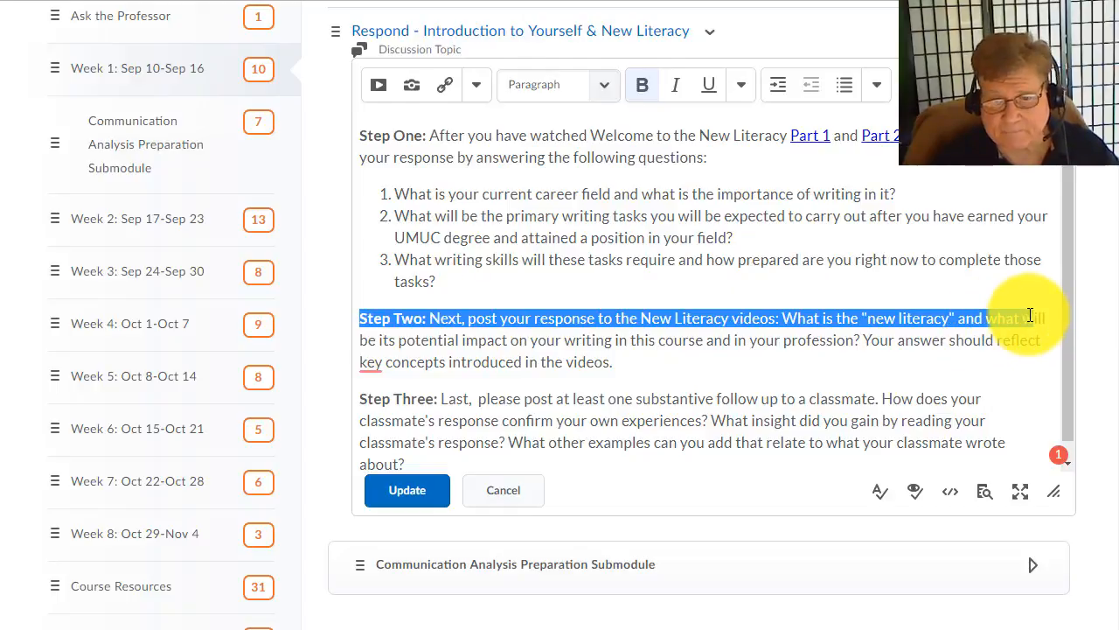
left_click(779, 318)
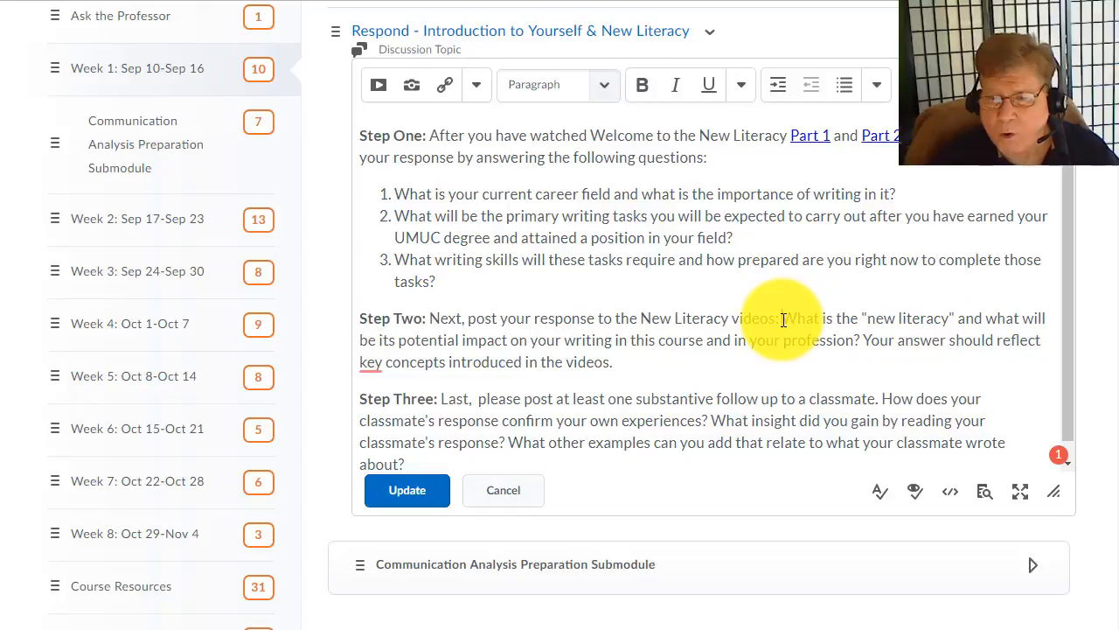
left_click_drag(781, 317, 861, 317)
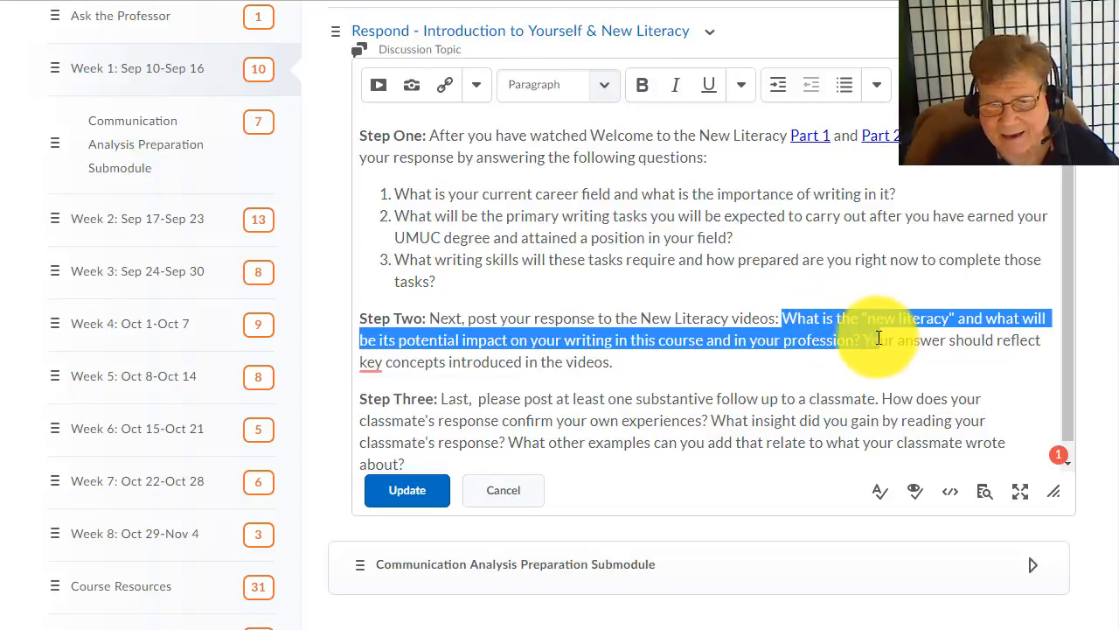
mouse_move(833, 379)
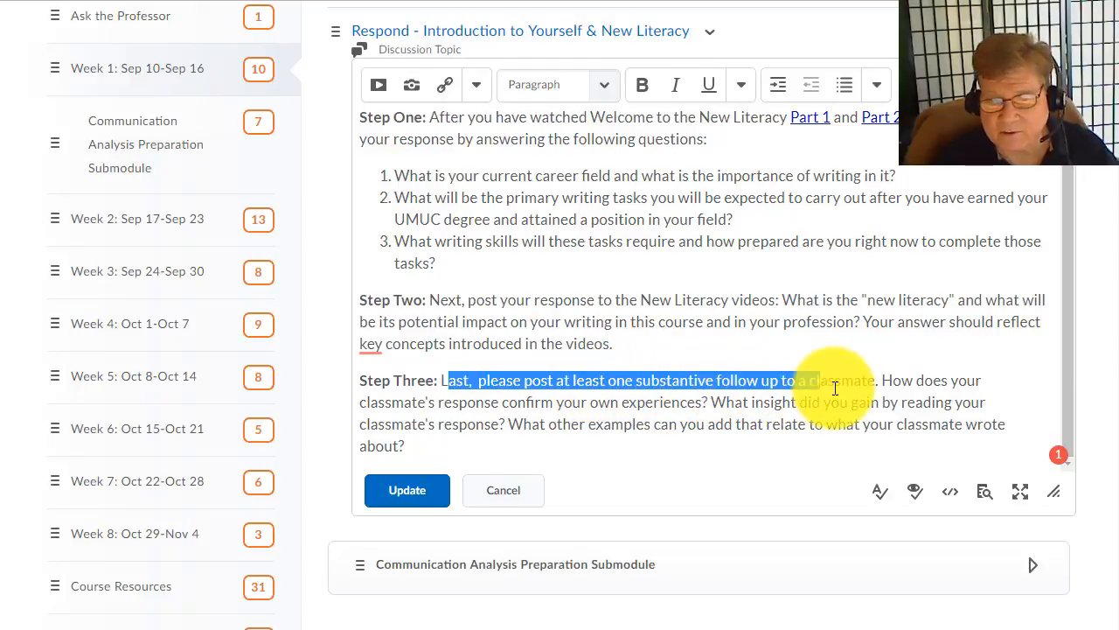
left_click(885, 403)
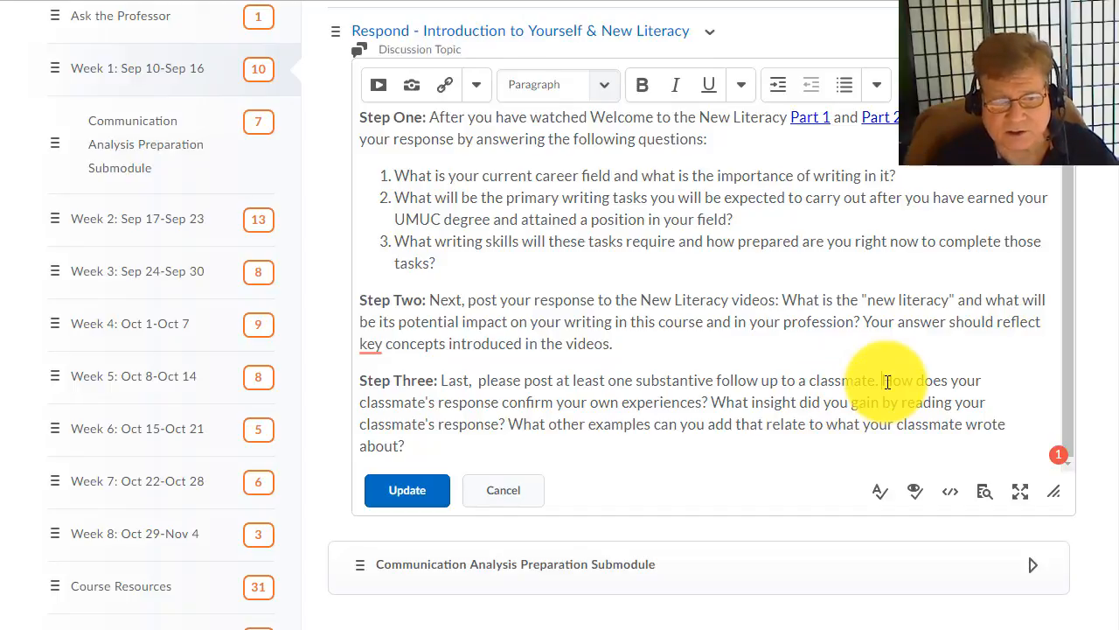
left_click_drag(883, 380, 706, 401)
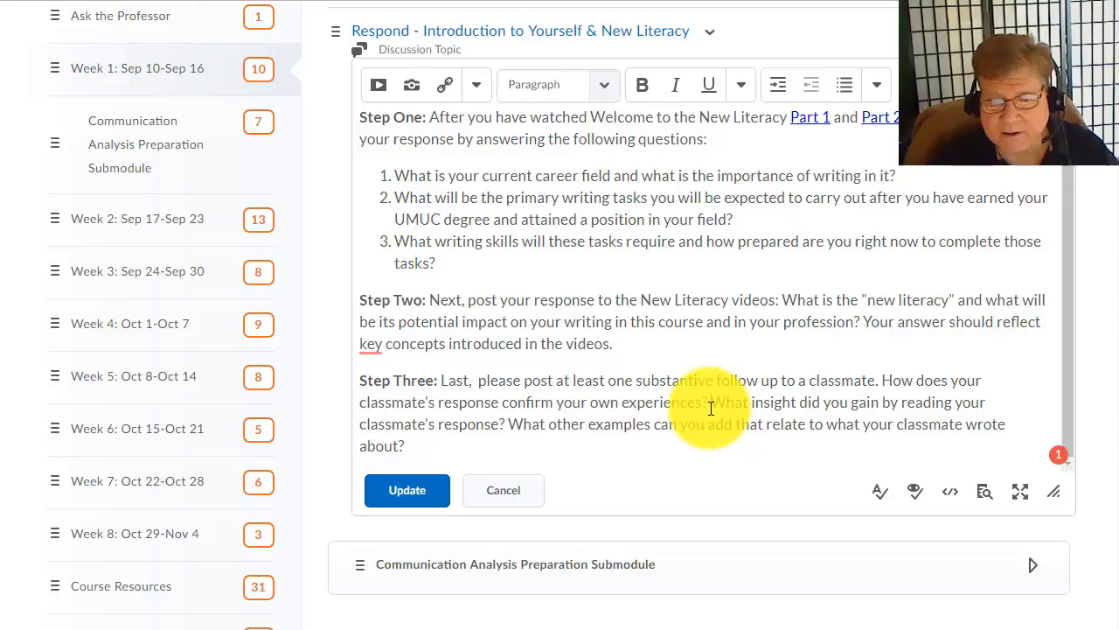
left_click_drag(709, 402, 822, 423)
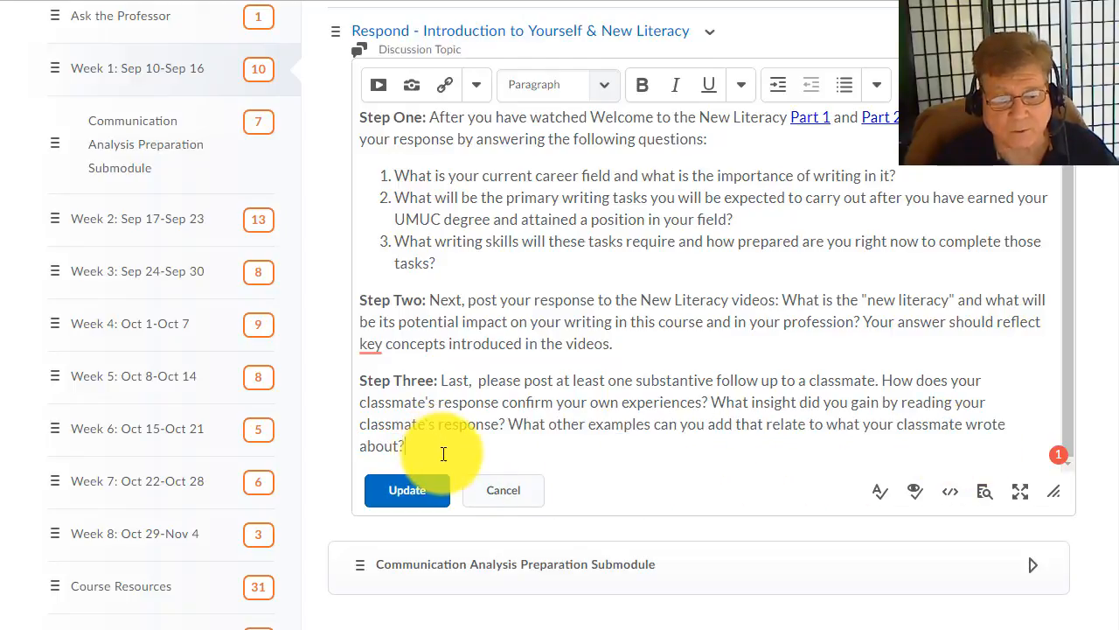
mouse_move(838, 417)
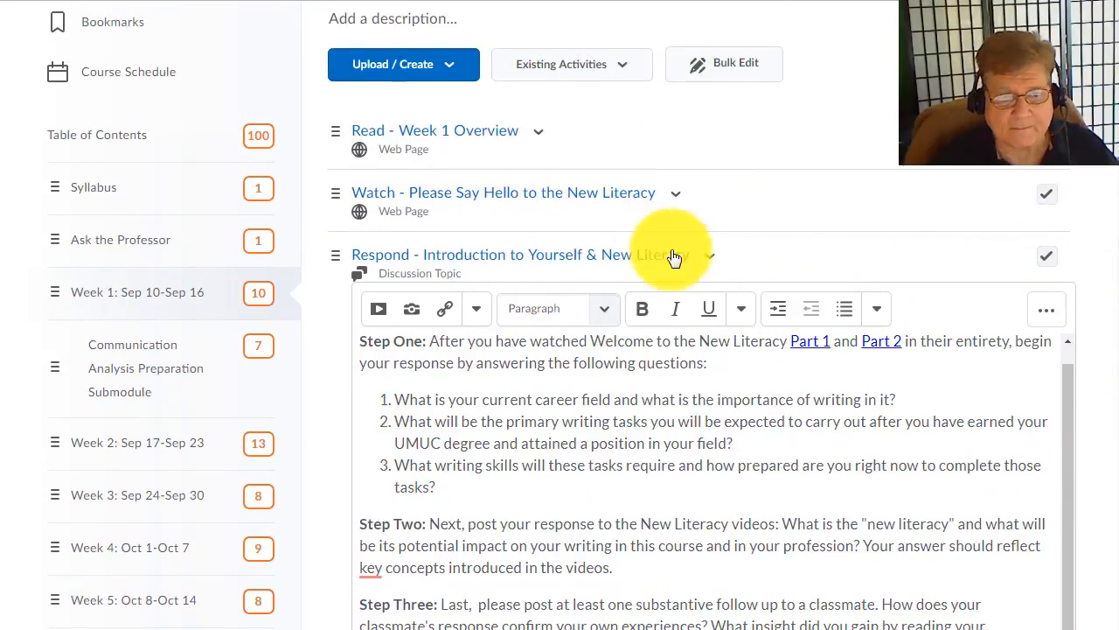
mouse_move(1111, 254)
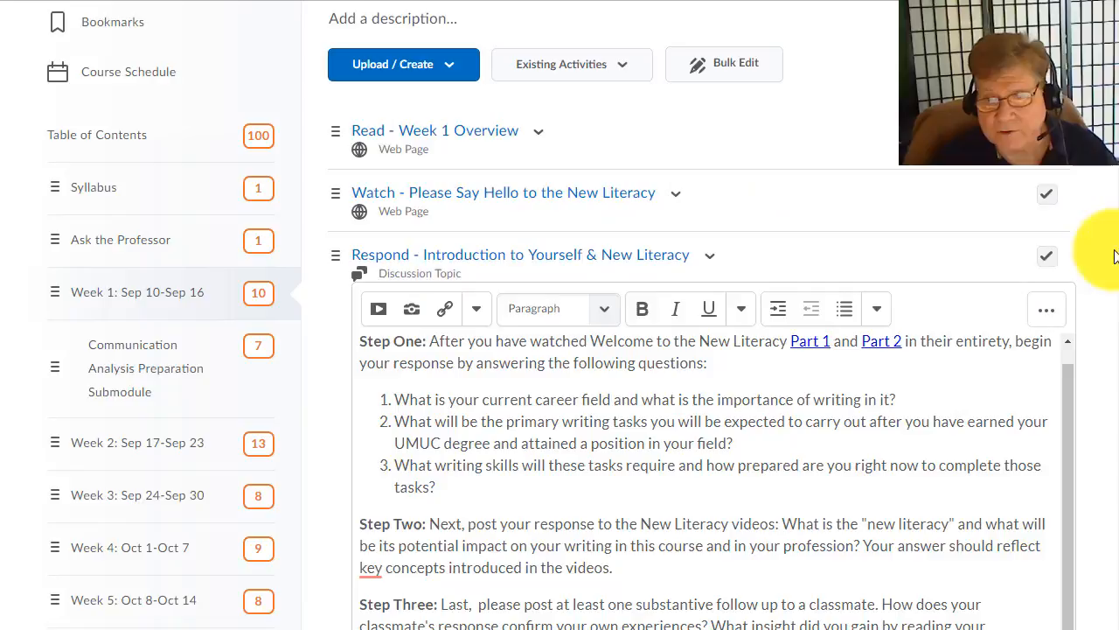
- Collapse and re-expand the Communication Analysis Preparation Submodule, then open 'Read - Project 1 Assignment Directions'
scroll("down", 3)
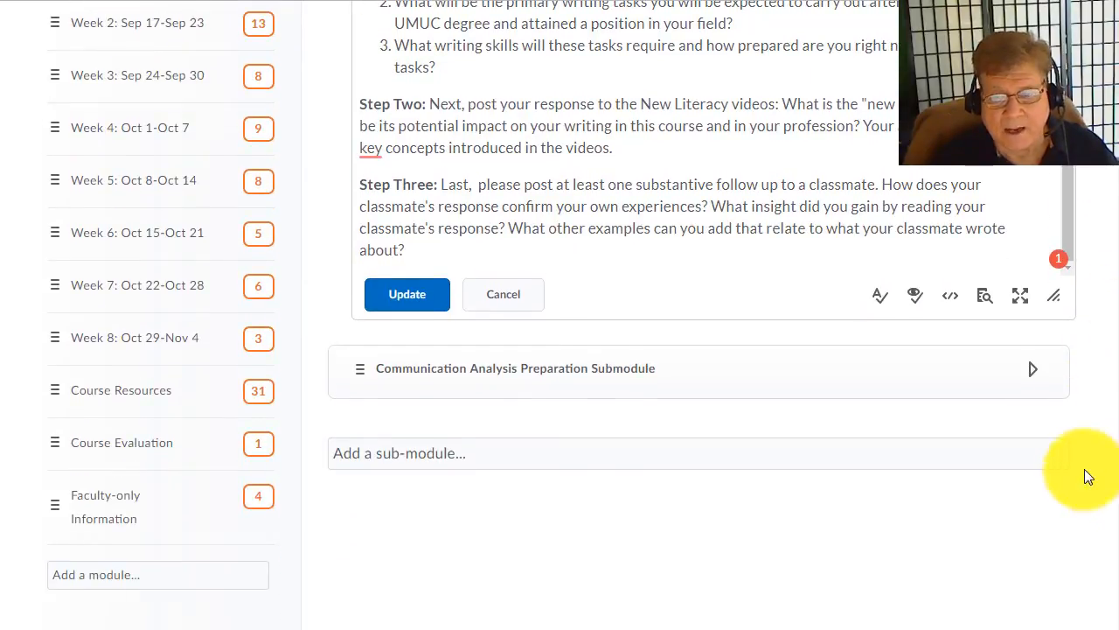
mouse_move(643, 378)
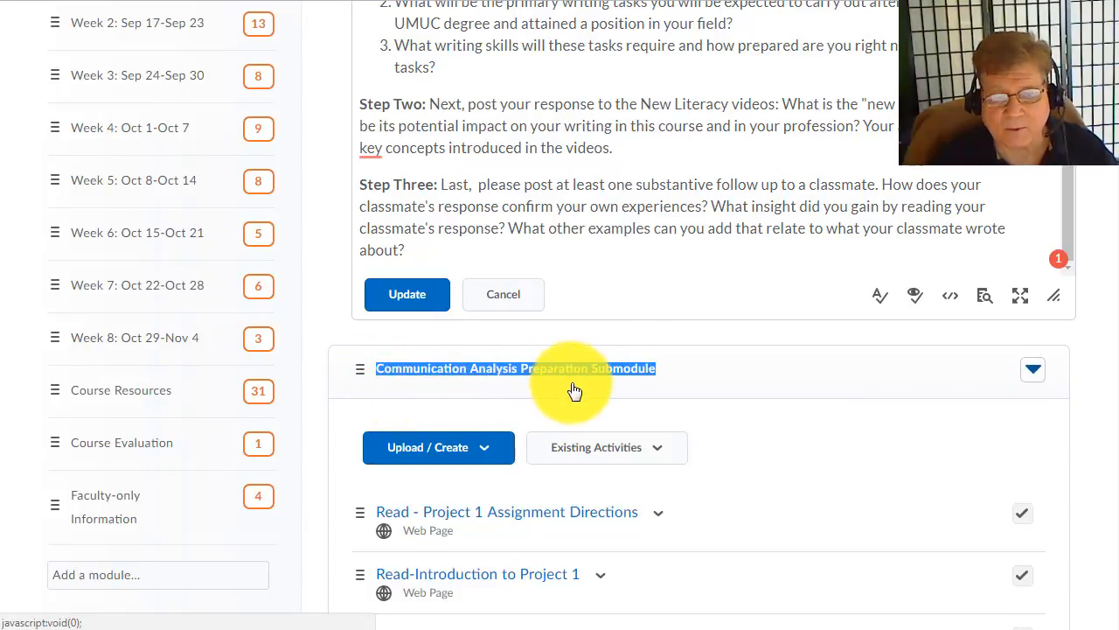
left_click(1033, 369)
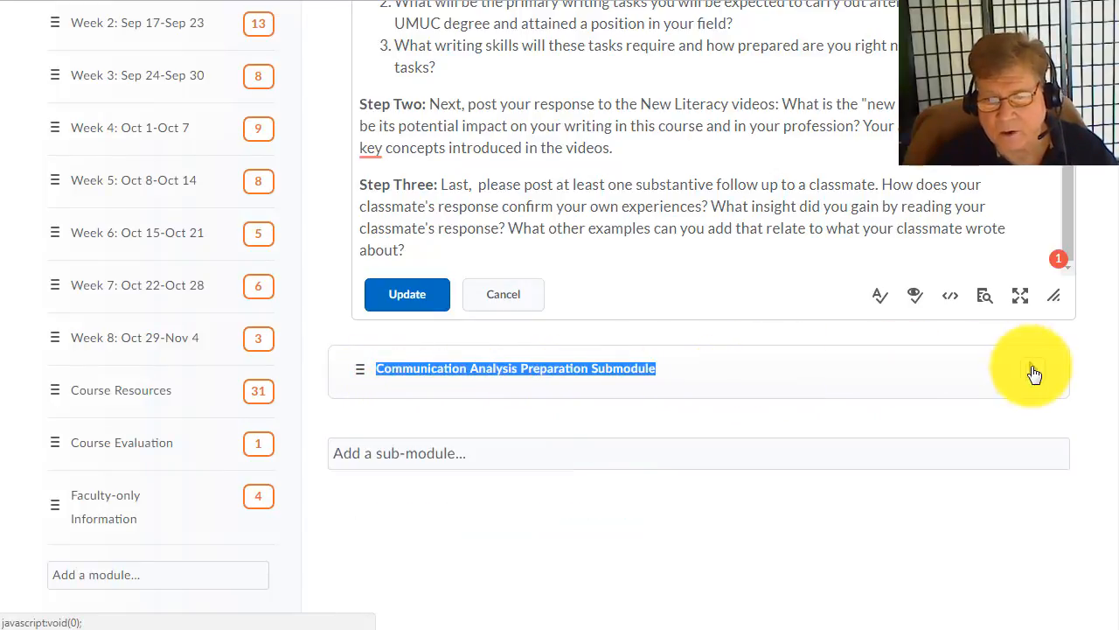
mouse_move(1033, 372)
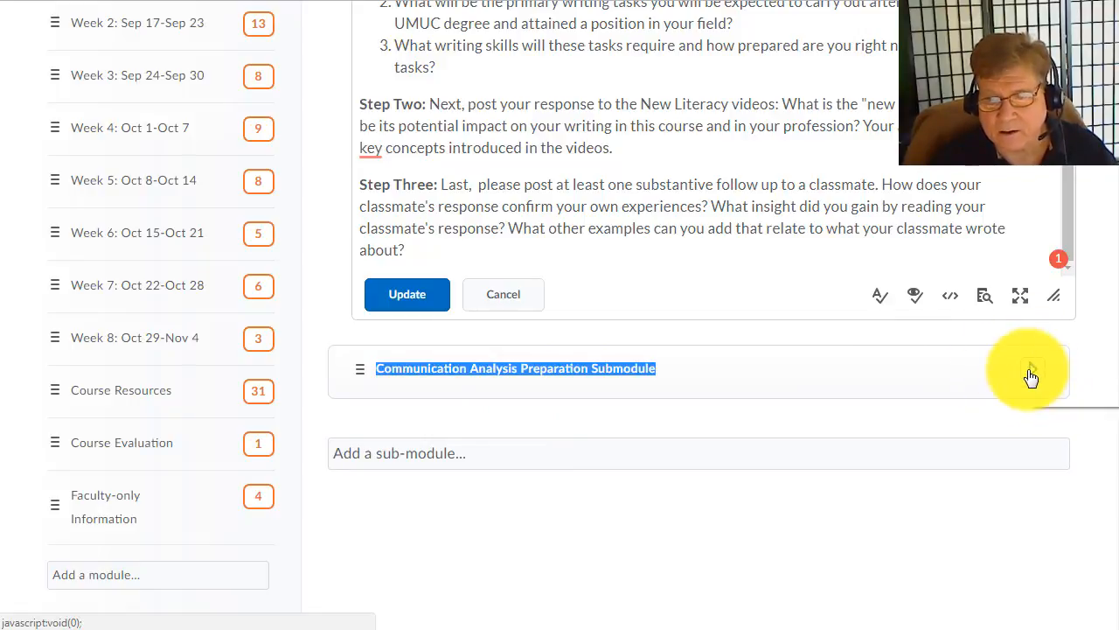
left_click(1032, 369)
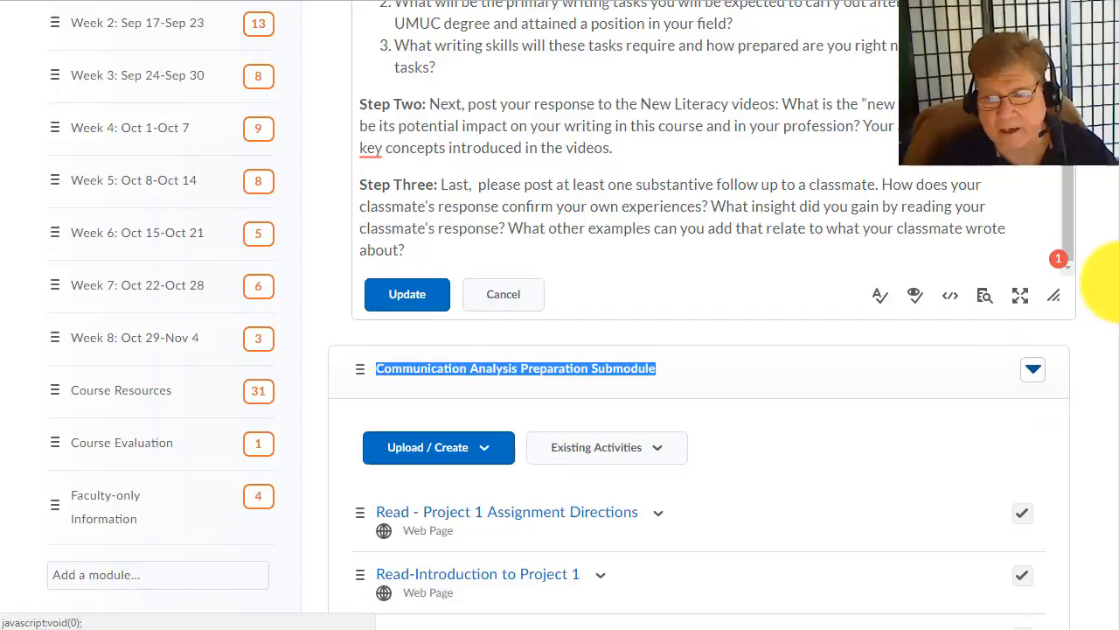
scroll("down", 3)
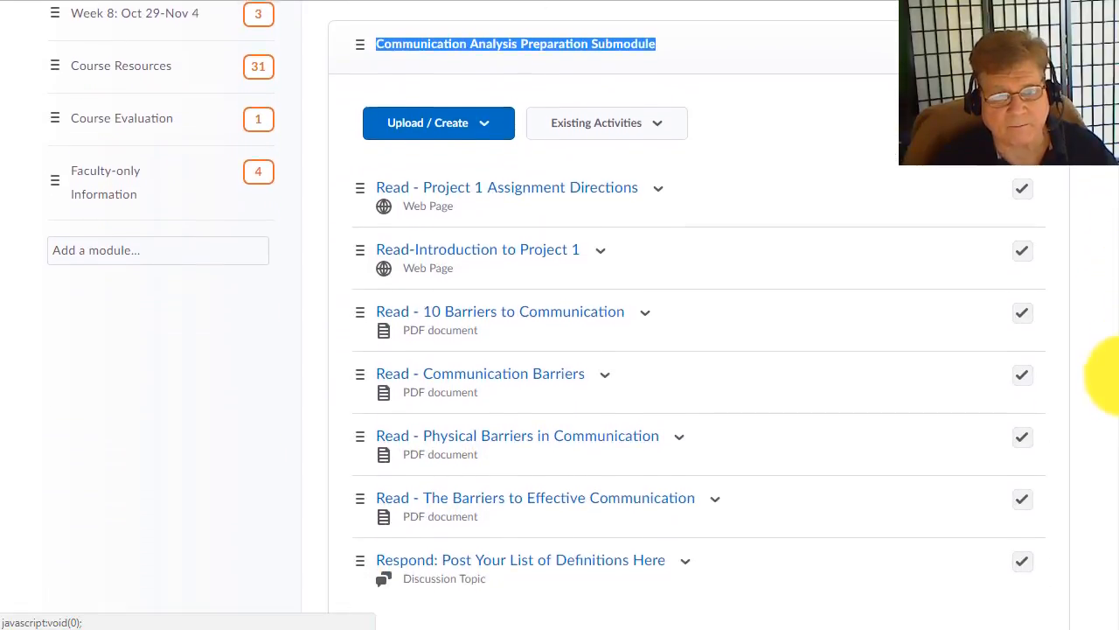
scroll("down", 3)
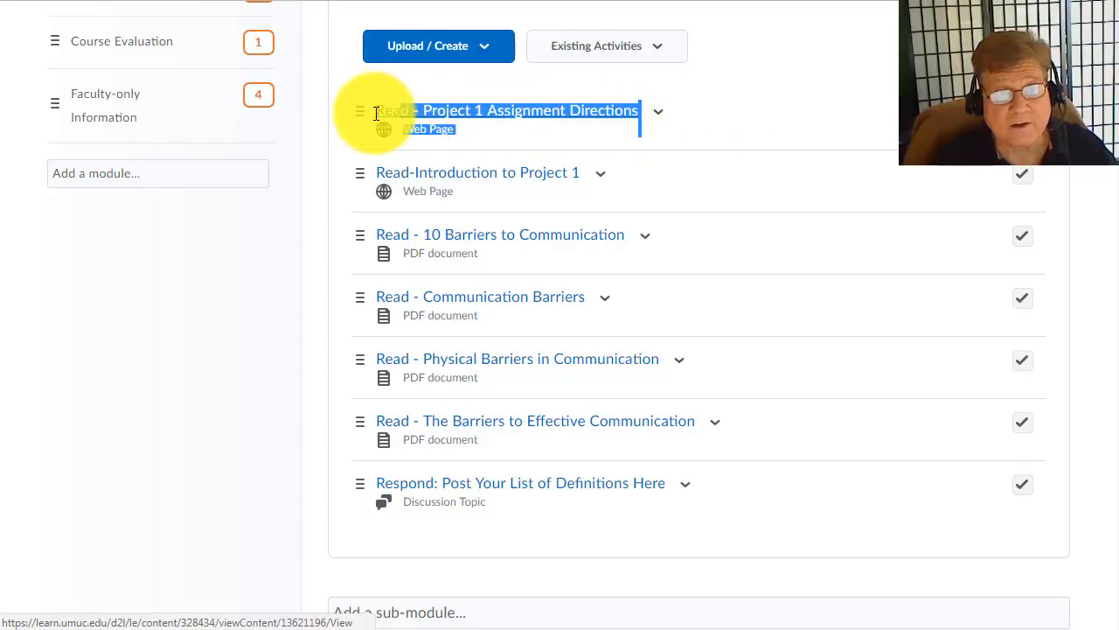
mouse_move(555, 113)
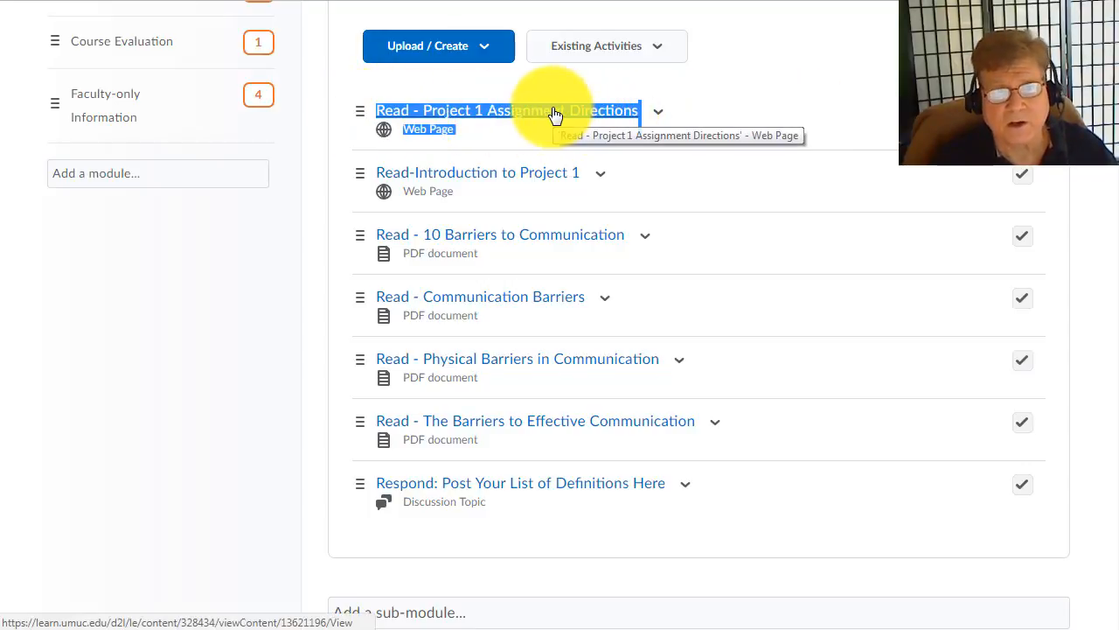
left_click(505, 111)
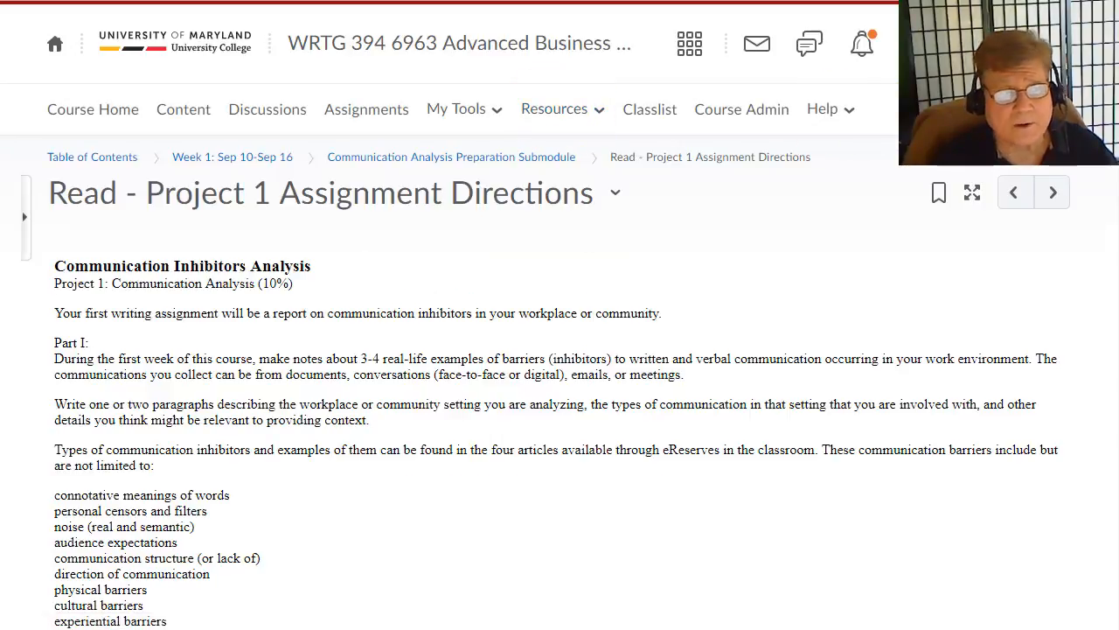
scroll("down", 3)
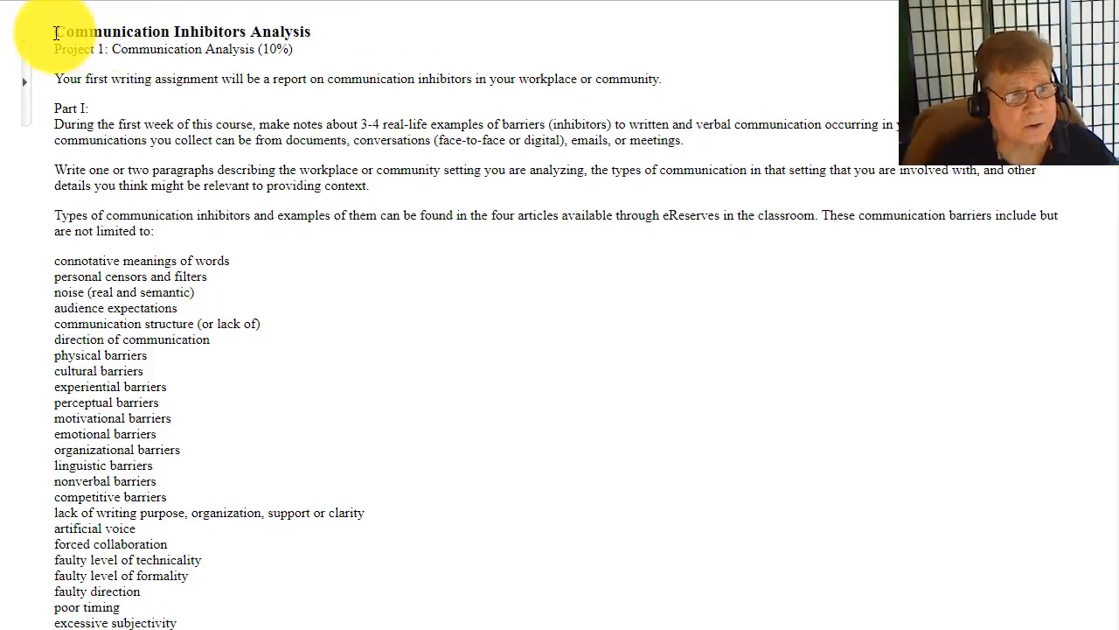
left_click_drag(54, 31, 312, 31)
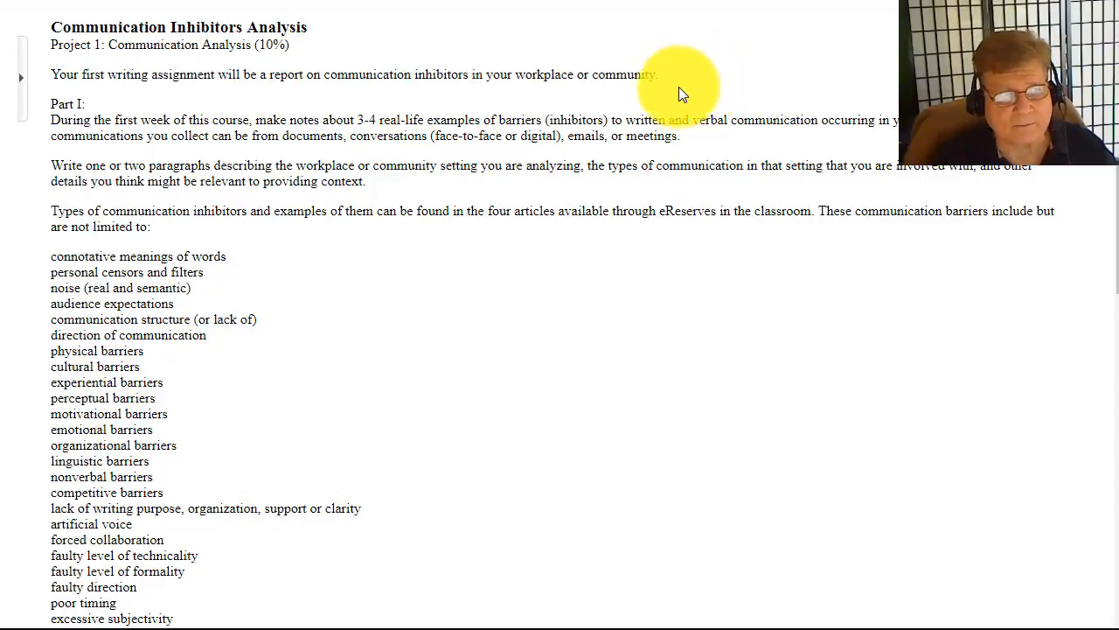
mouse_move(46, 114)
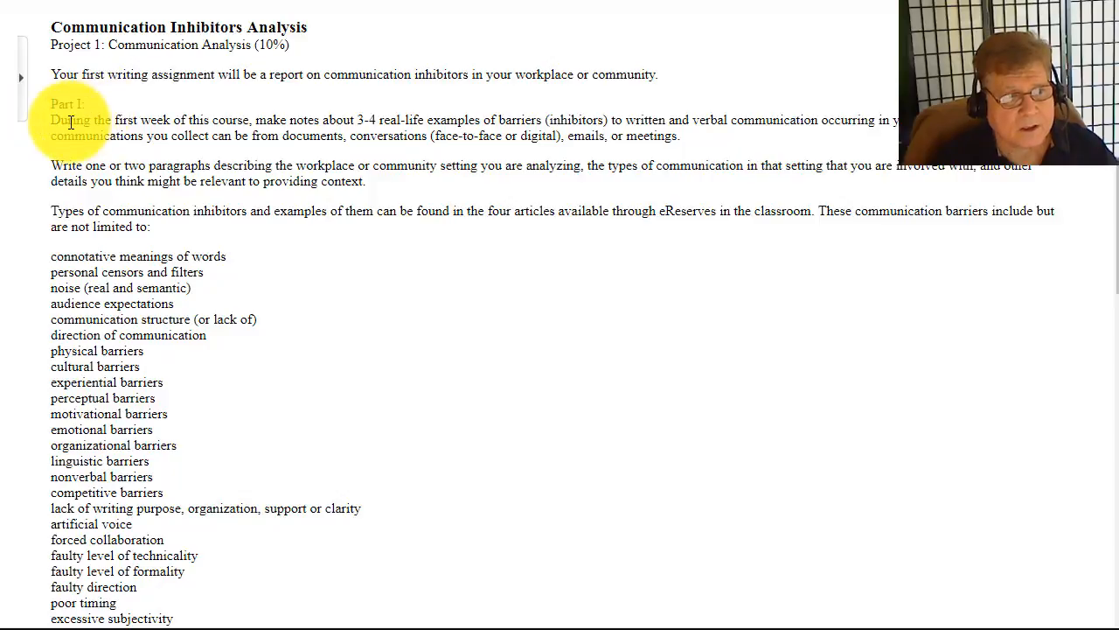
mouse_move(333, 117)
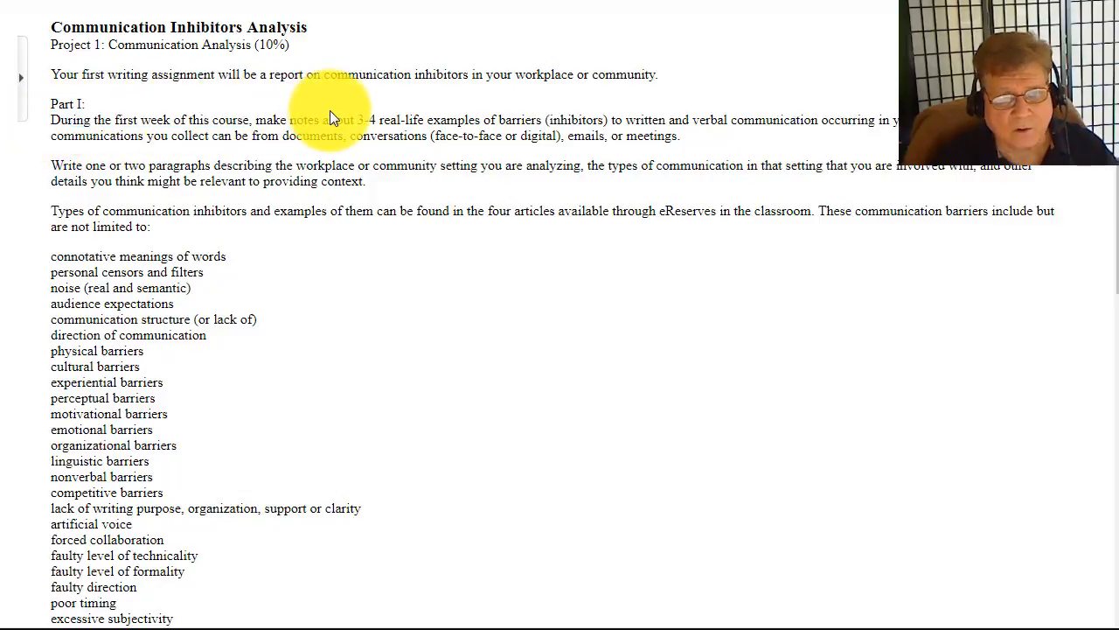
left_click_drag(50, 120, 473, 120)
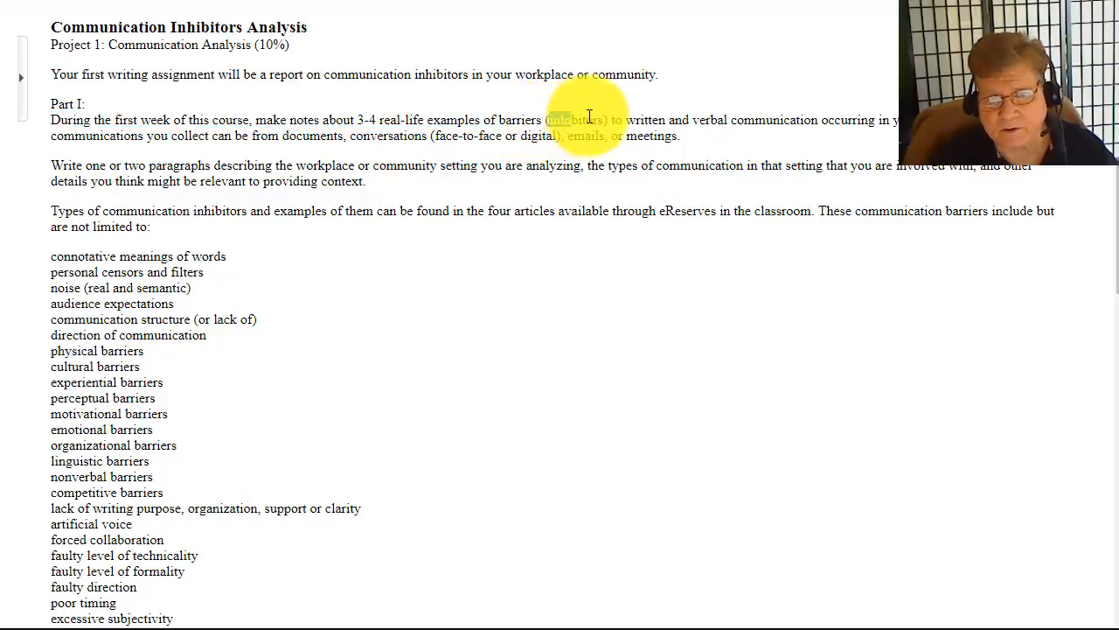
left_click_drag(637, 119, 886, 120)
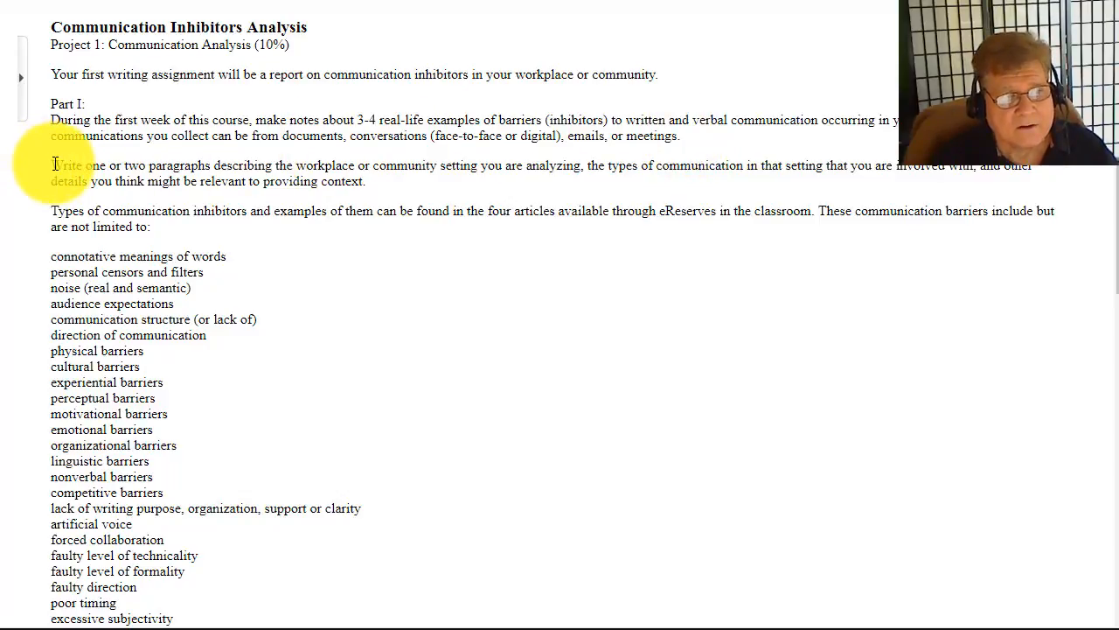
left_click_drag(51, 165, 226, 166)
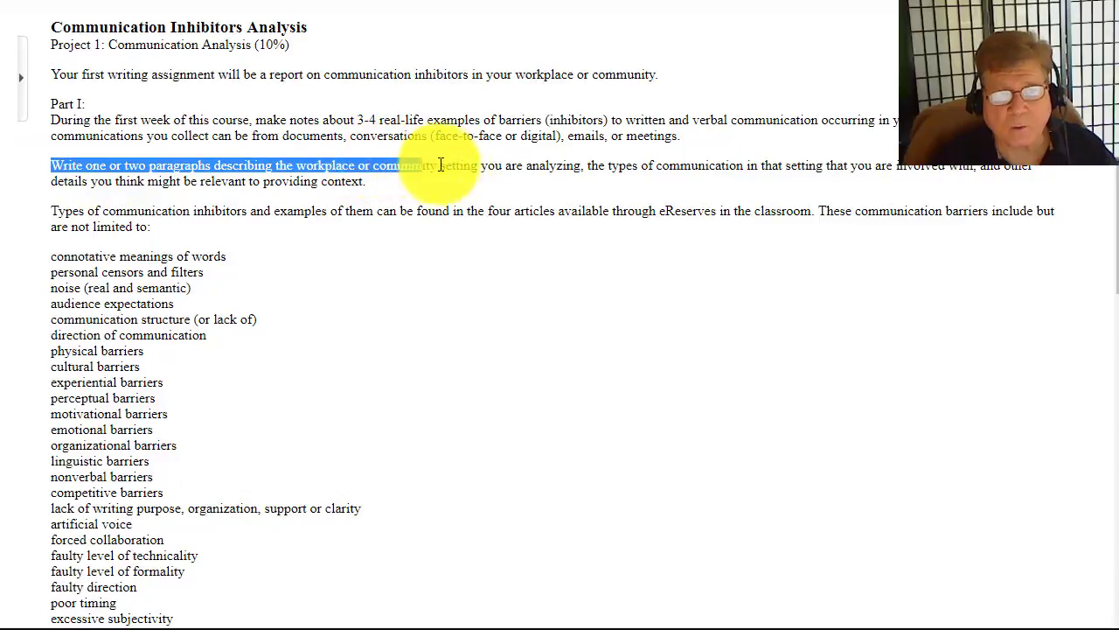
left_click_drag(441, 166, 613, 165)
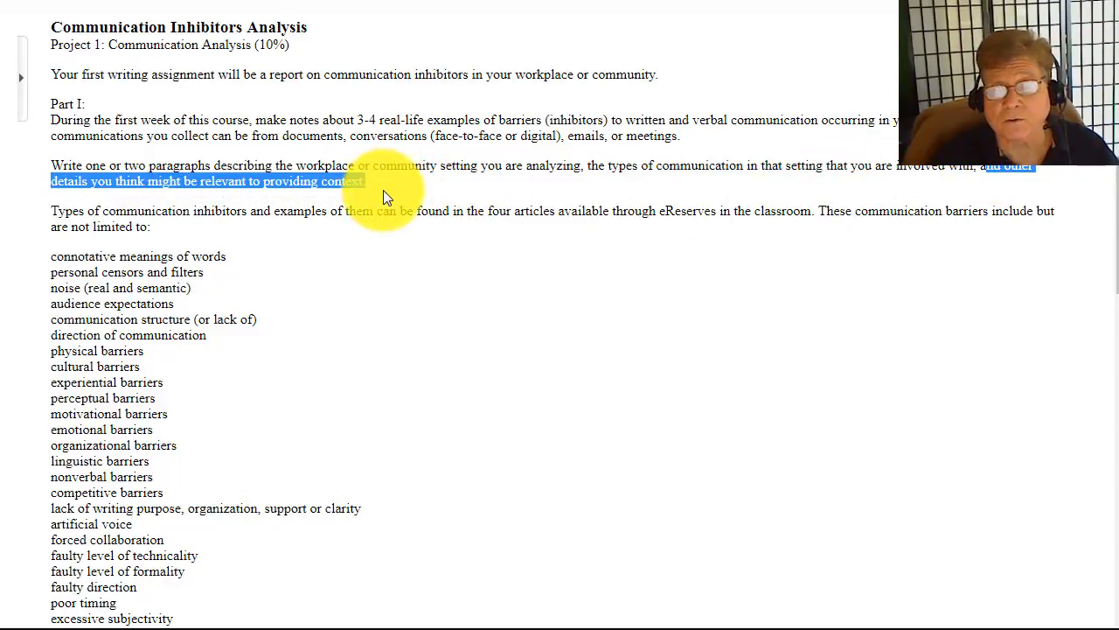
mouse_move(1045, 194)
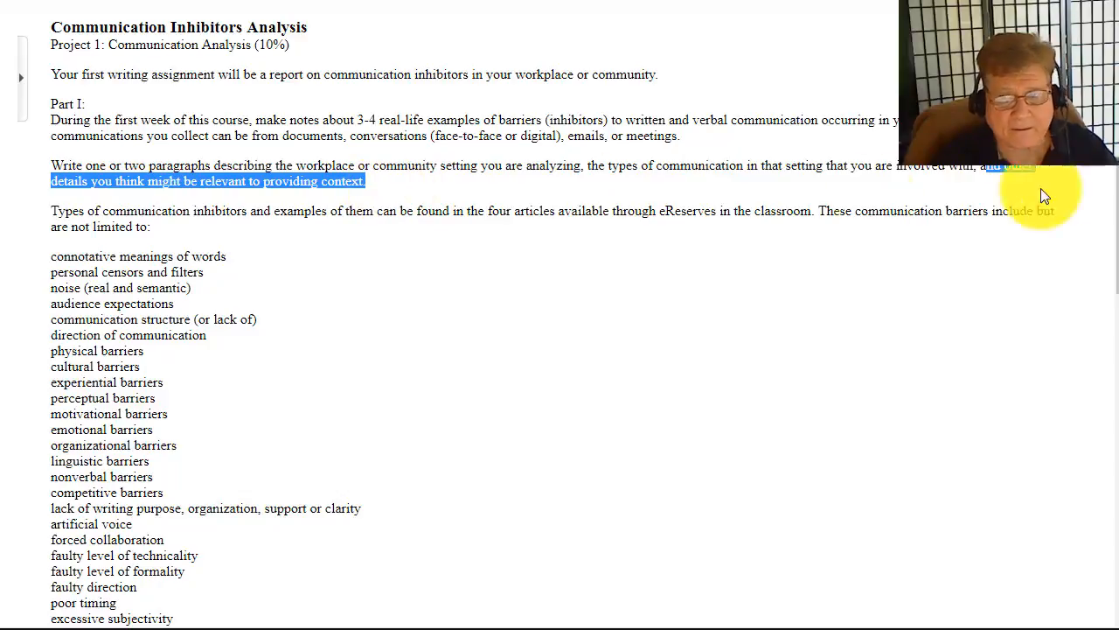
scroll("down", 3)
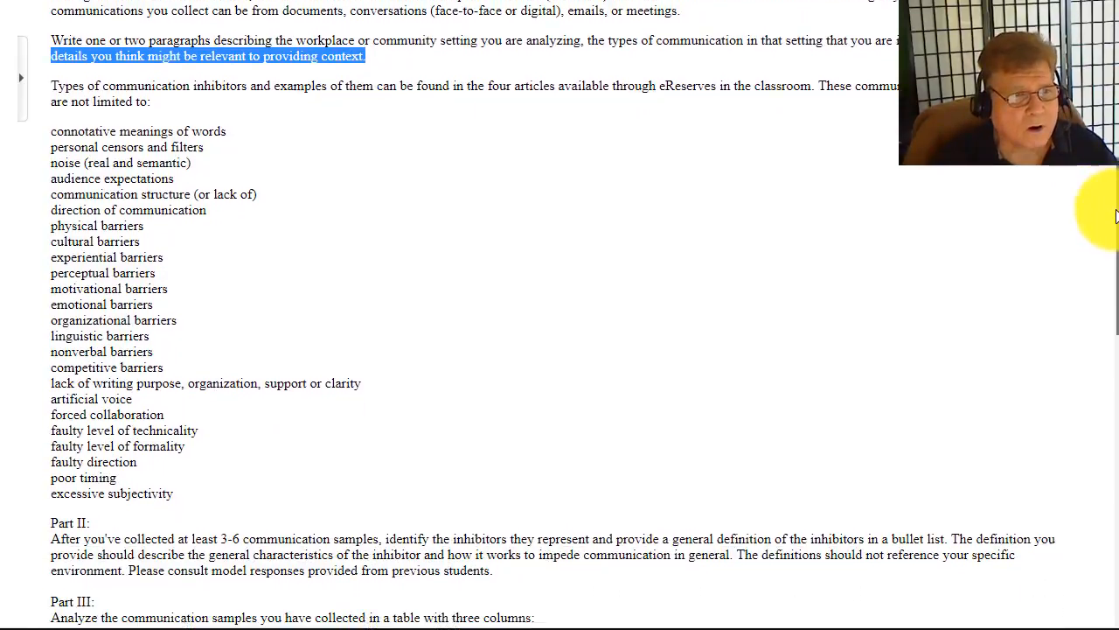
scroll("down", 3)
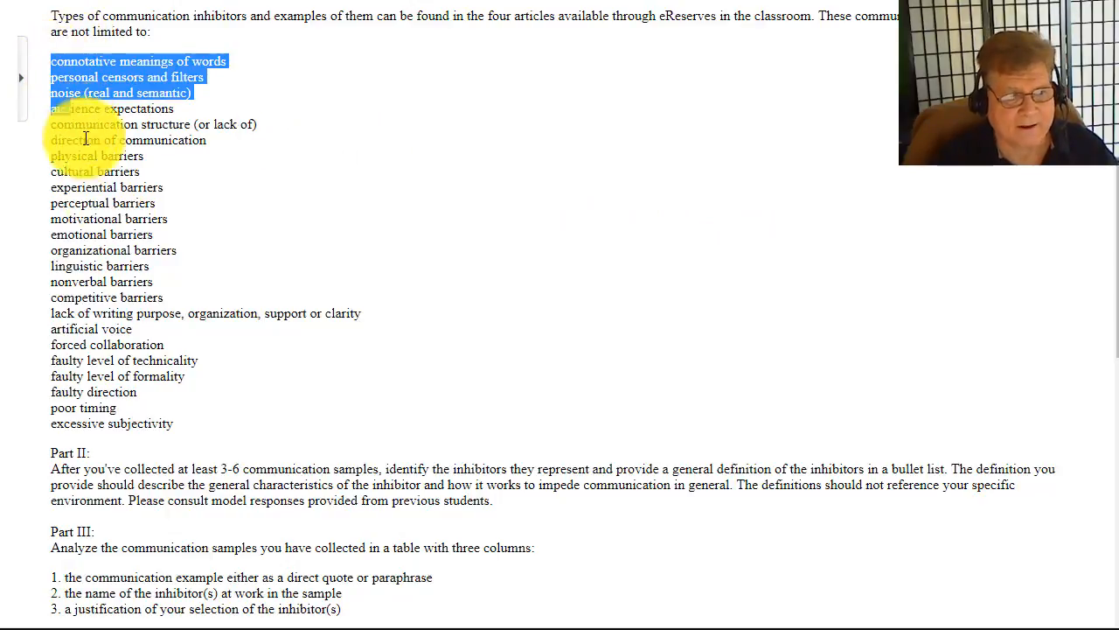
left_click_drag(83, 140, 183, 423)
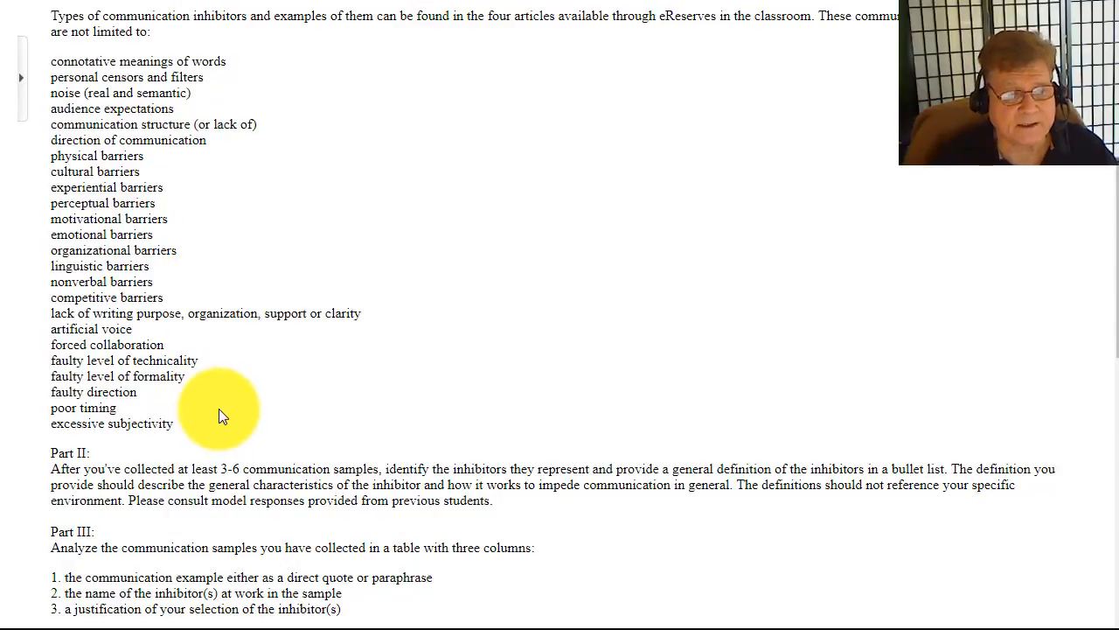
mouse_move(1106, 208)
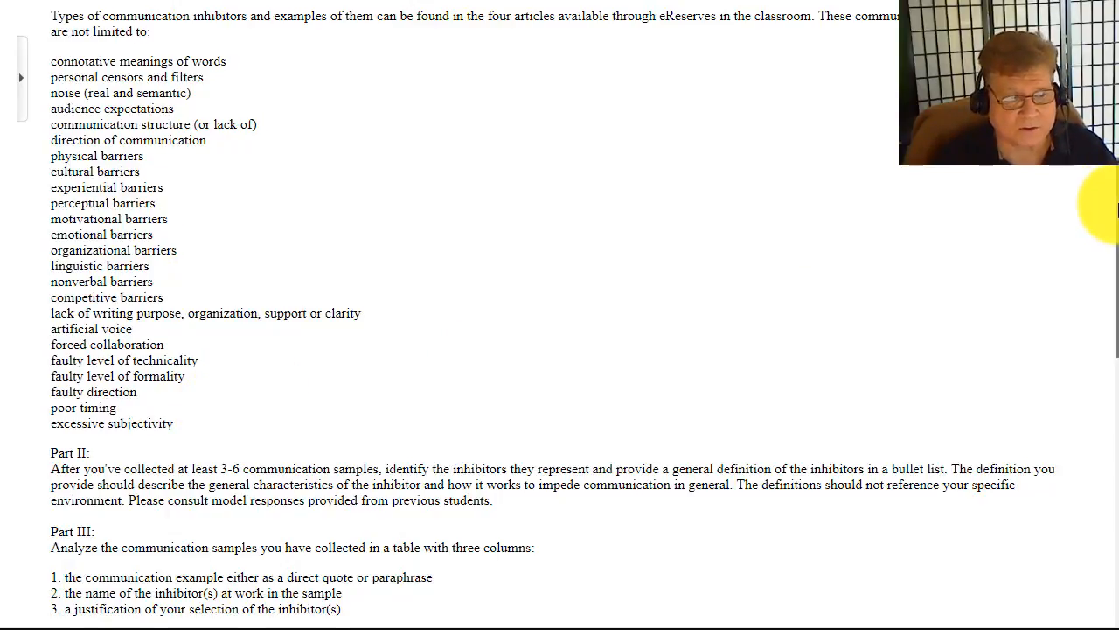
scroll("down", 3)
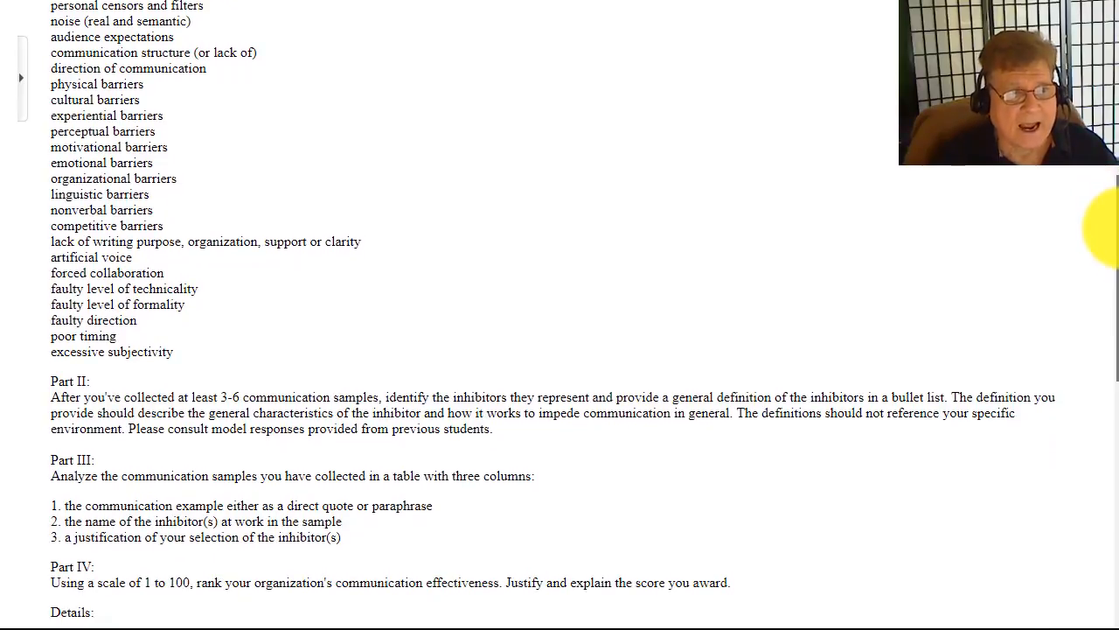
scroll("down", 3)
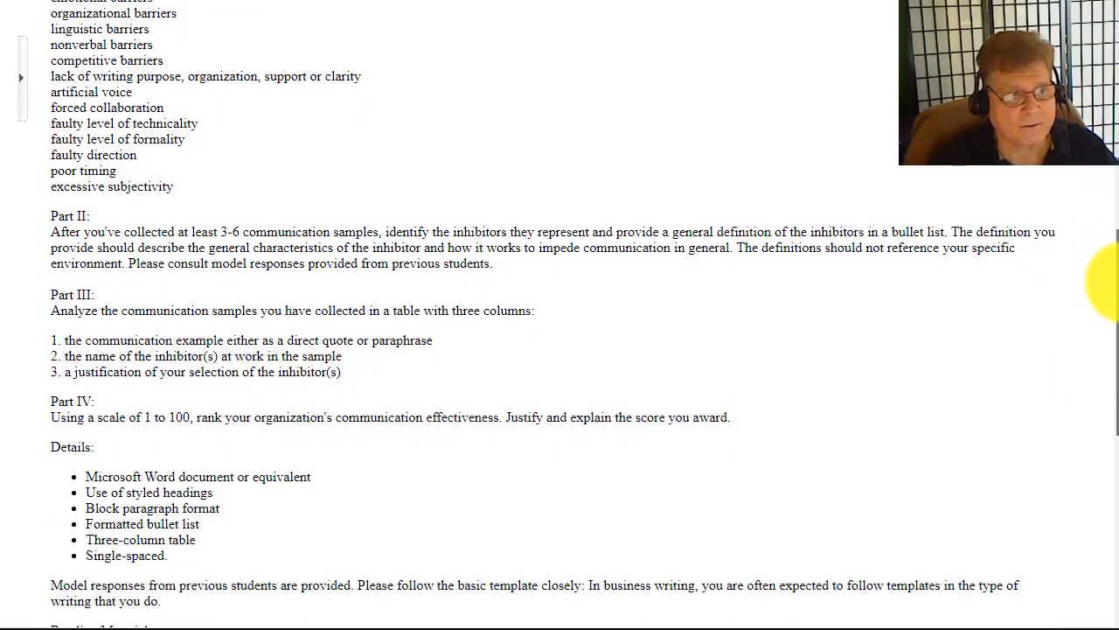
scroll("down", 3)
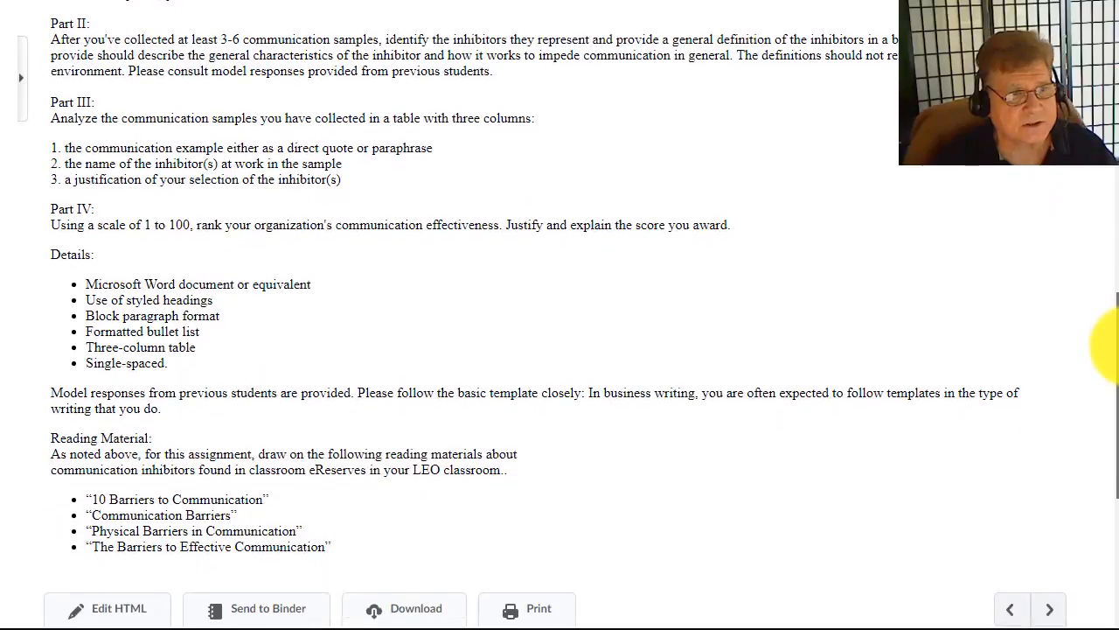
scroll("down", 3)
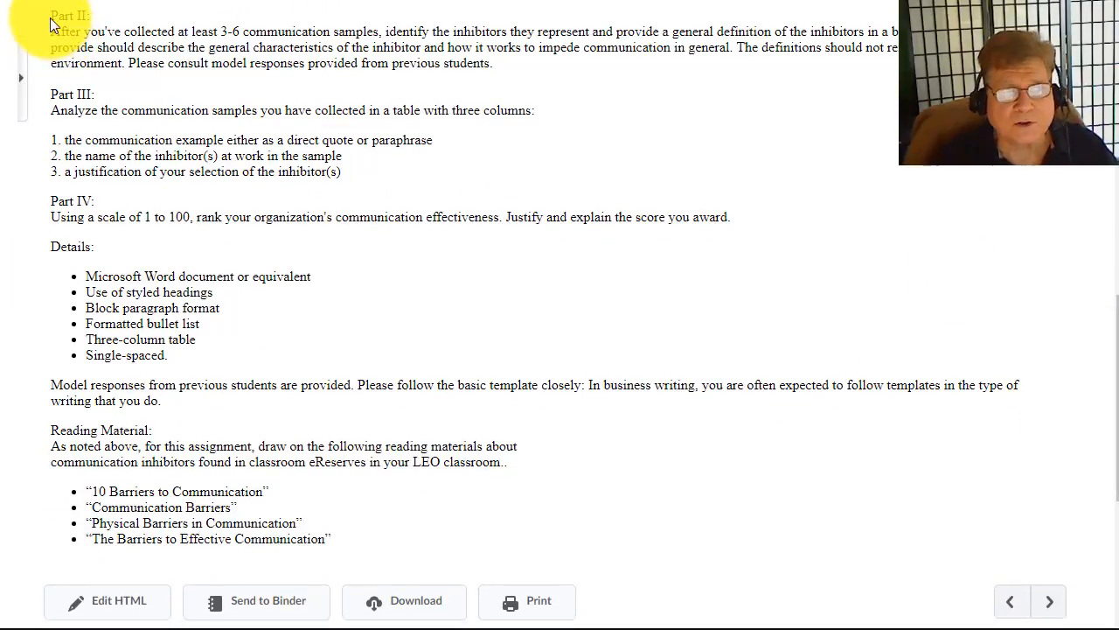
left_click_drag(51, 15, 492, 63)
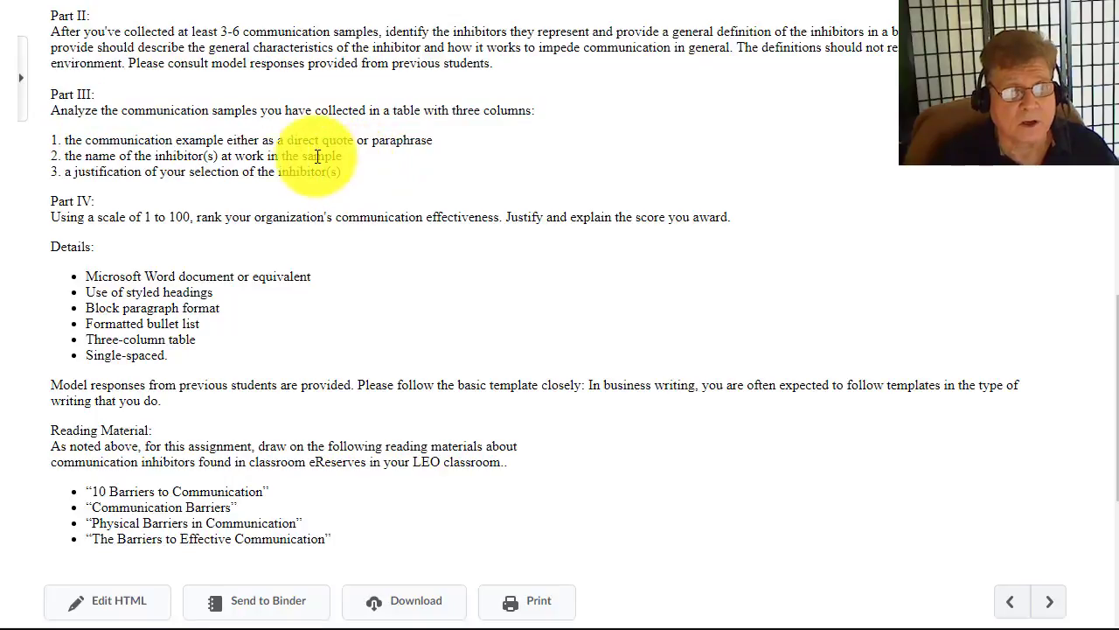
triple_click(196, 155)
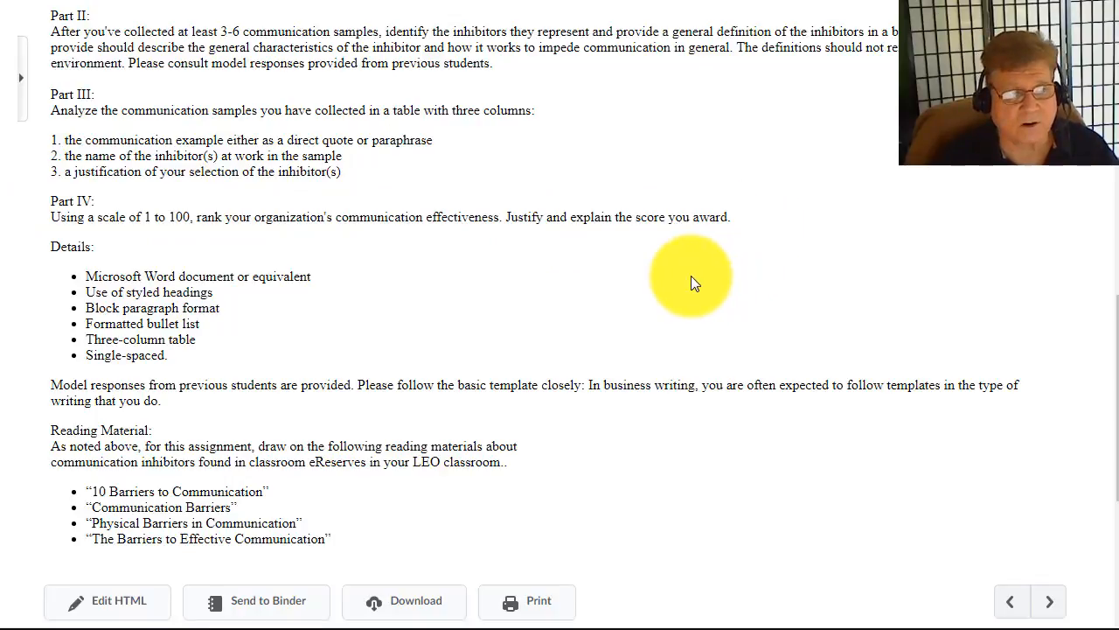
mouse_move(1115, 313)
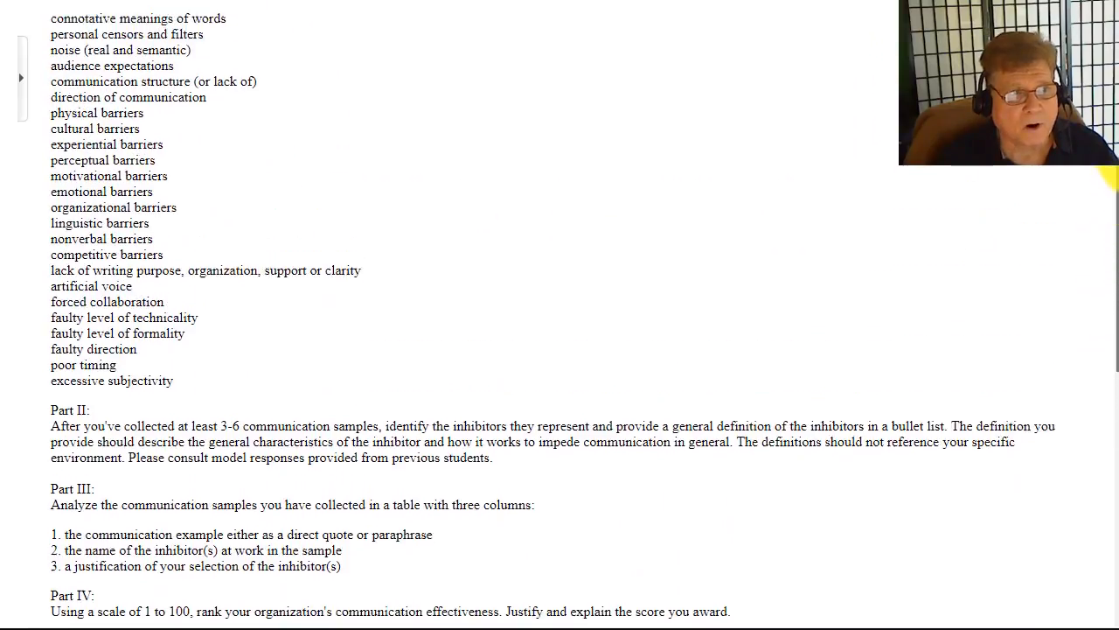
scroll("down", 3)
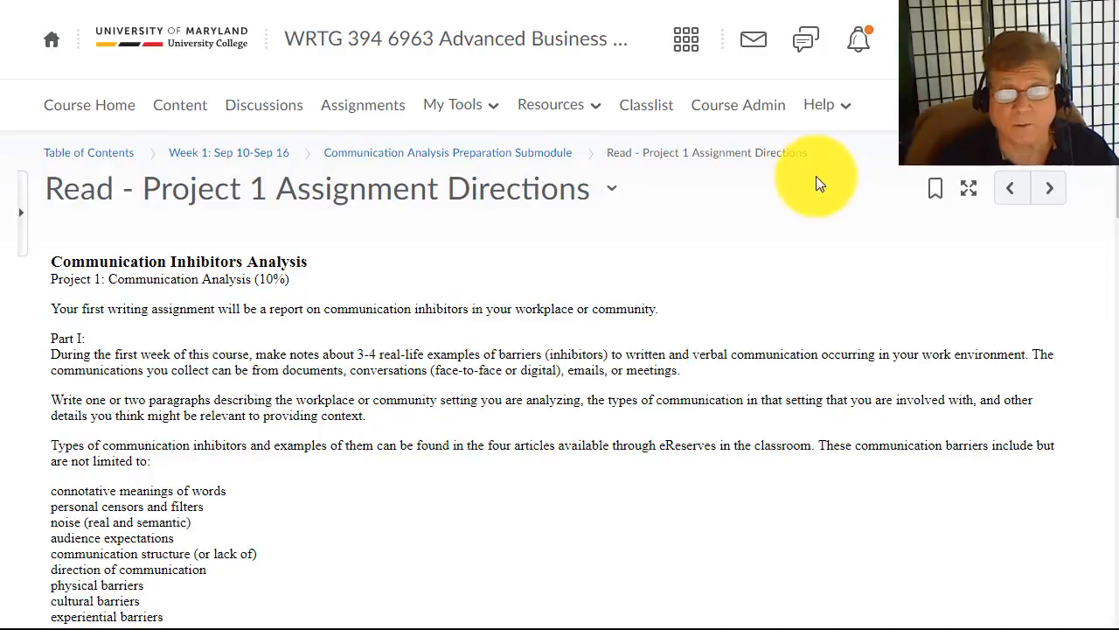
mouse_move(418, 155)
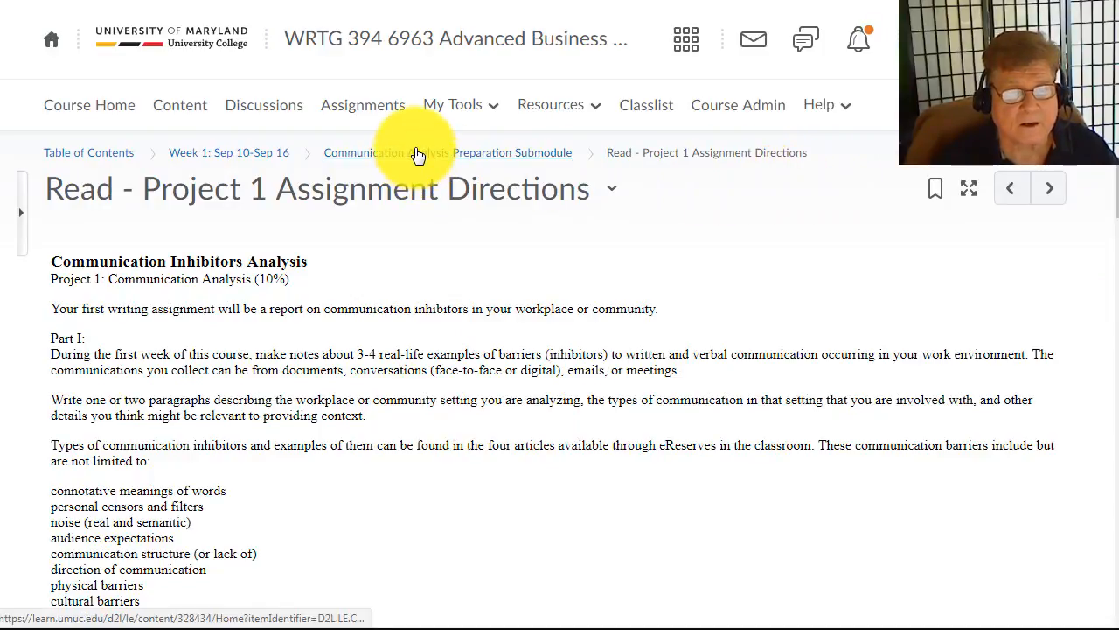
- Return to the Communication Analysis Preparation Submodule via breadcrumb and scroll its list
left_click(447, 152)
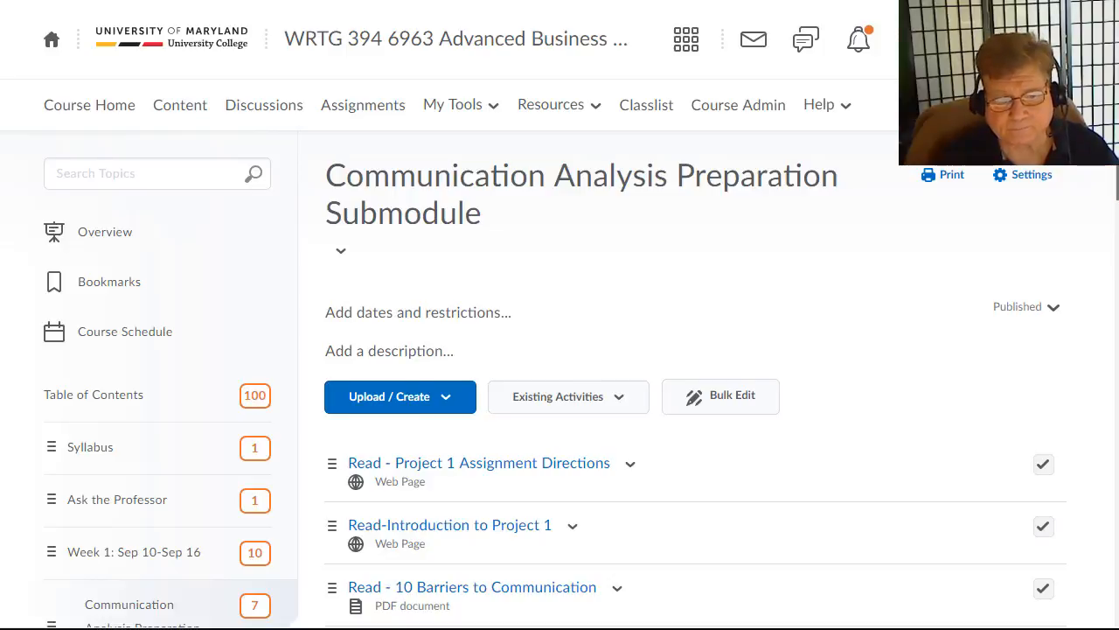
scroll("down", 3)
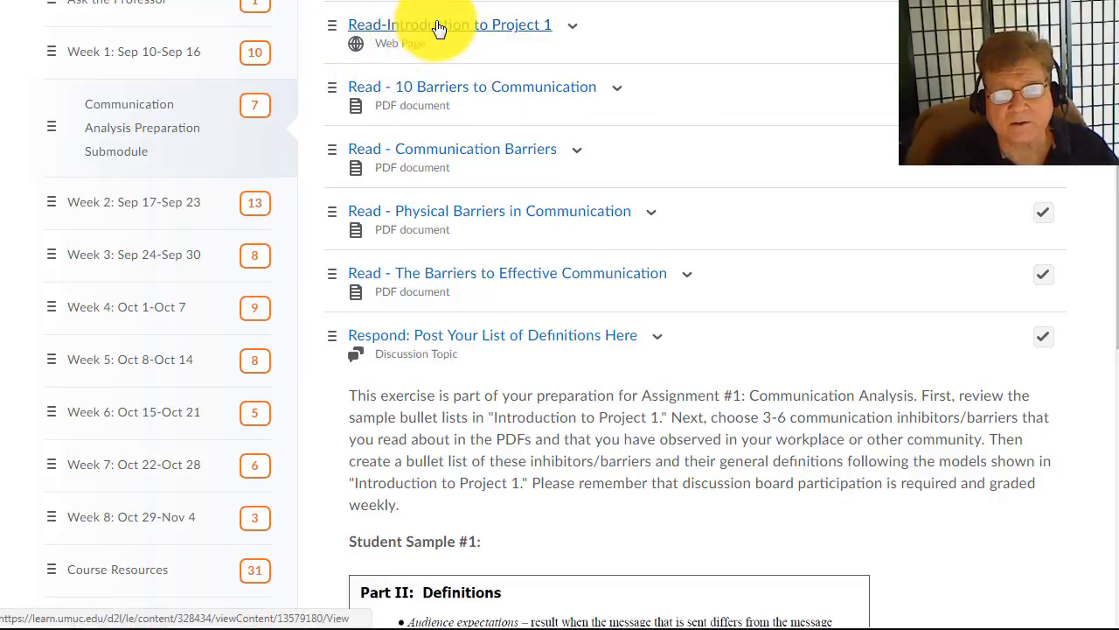
left_click(450, 24)
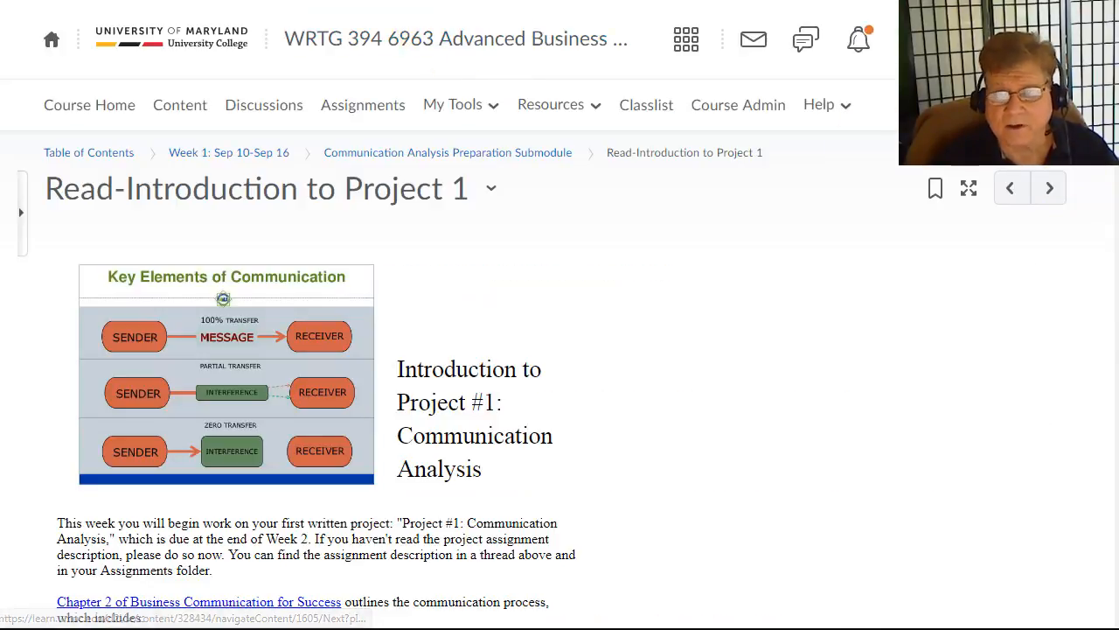
scroll("down", 3)
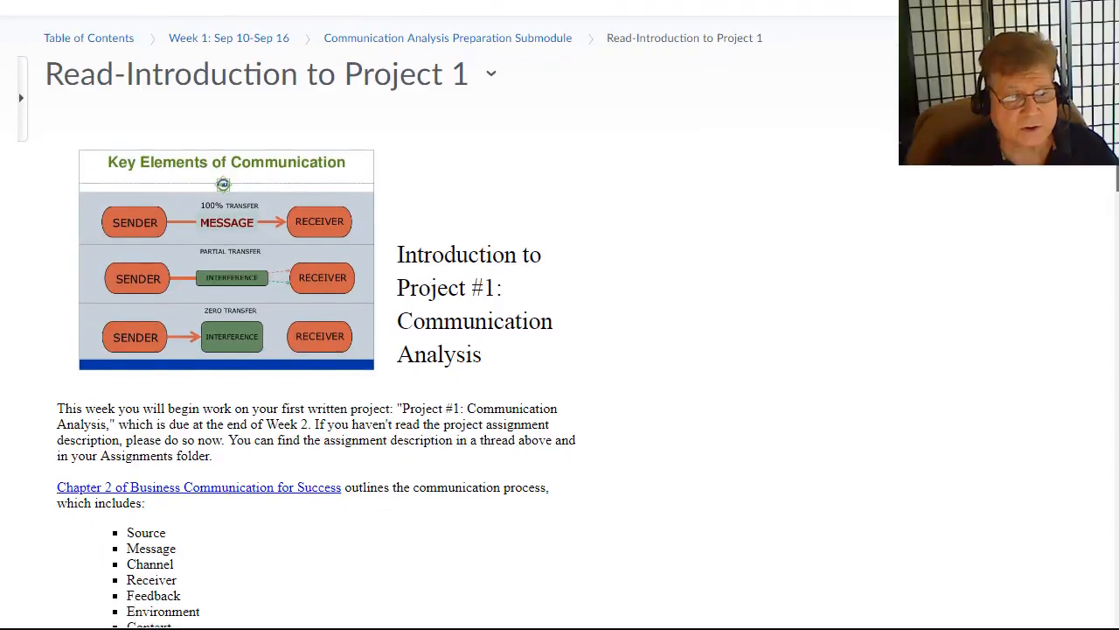
scroll("down", 3)
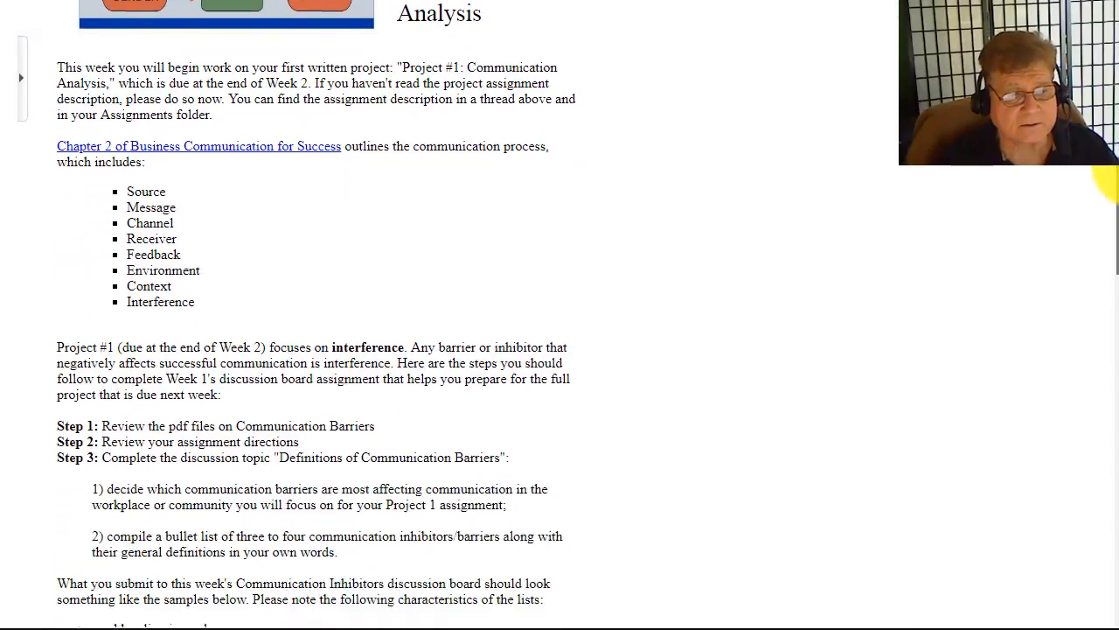
scroll("down", 3)
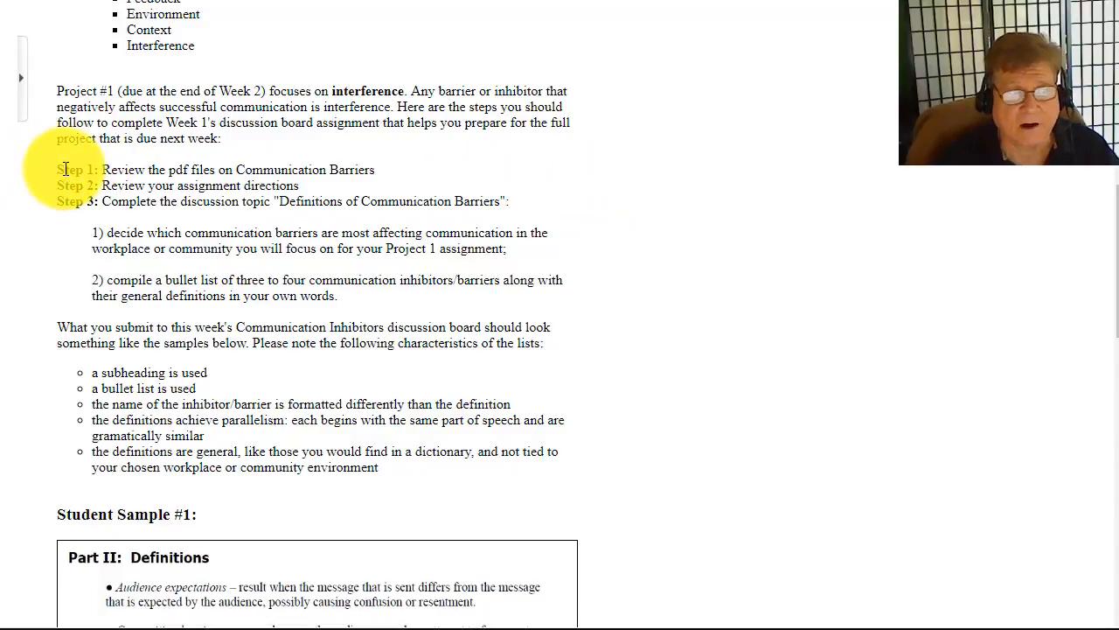
left_click_drag(57, 169, 375, 169)
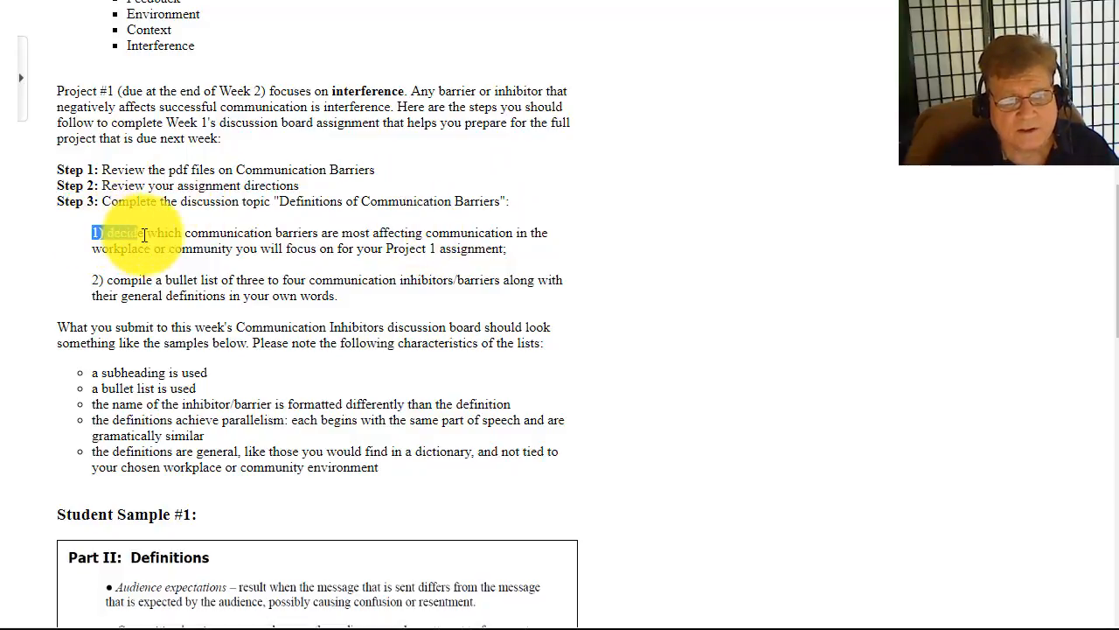
left_click_drag(92, 232, 484, 248)
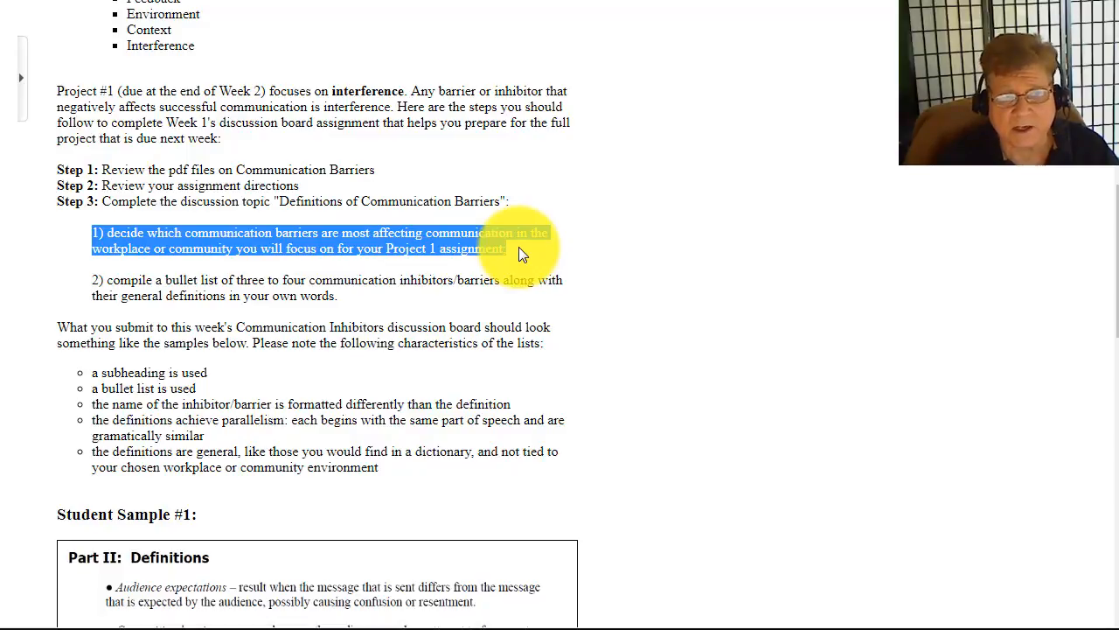
mouse_move(618, 243)
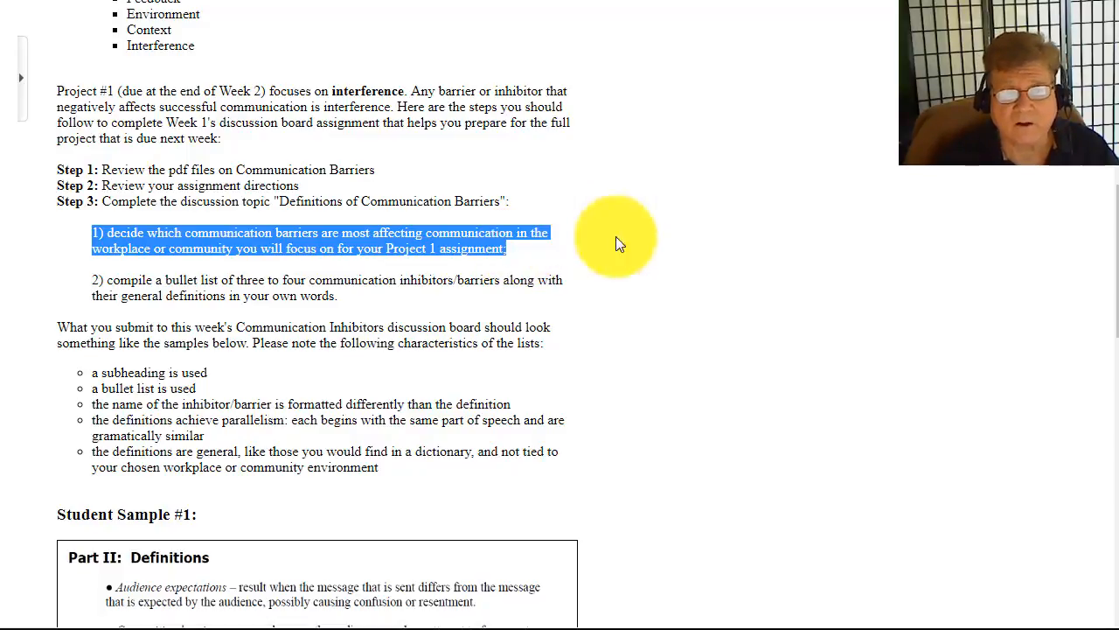
mouse_move(1115, 215)
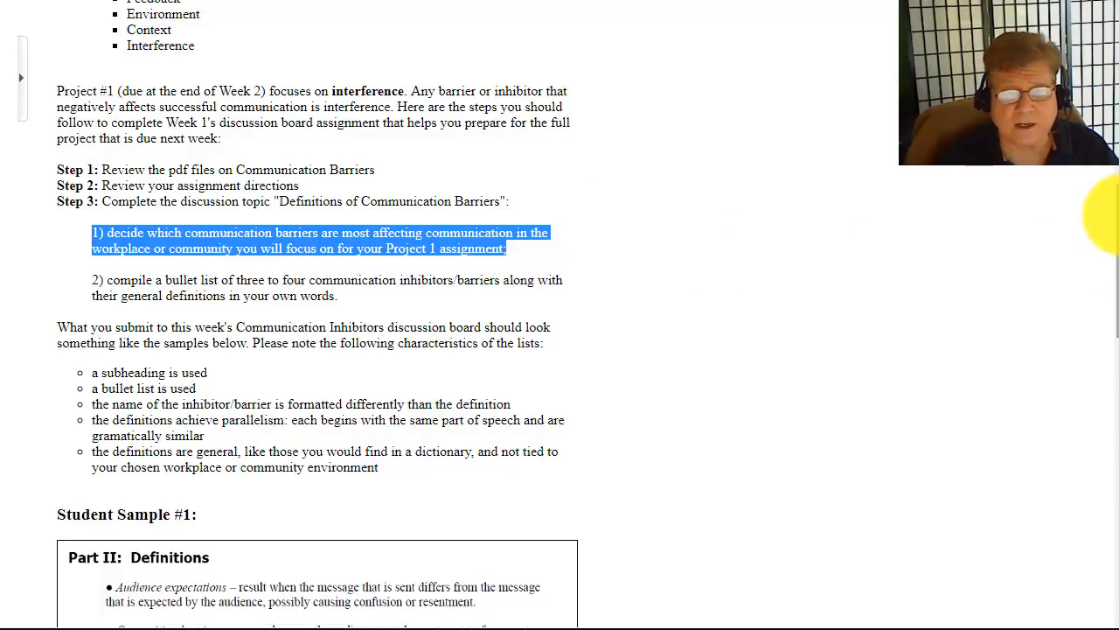
scroll("down", 3)
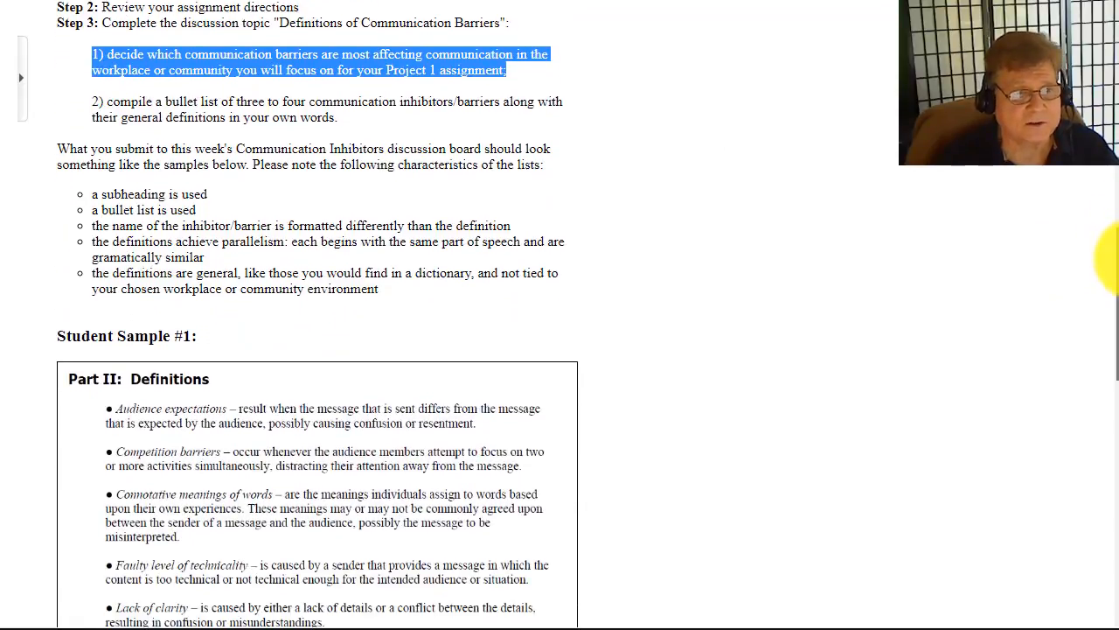
mouse_move(97, 101)
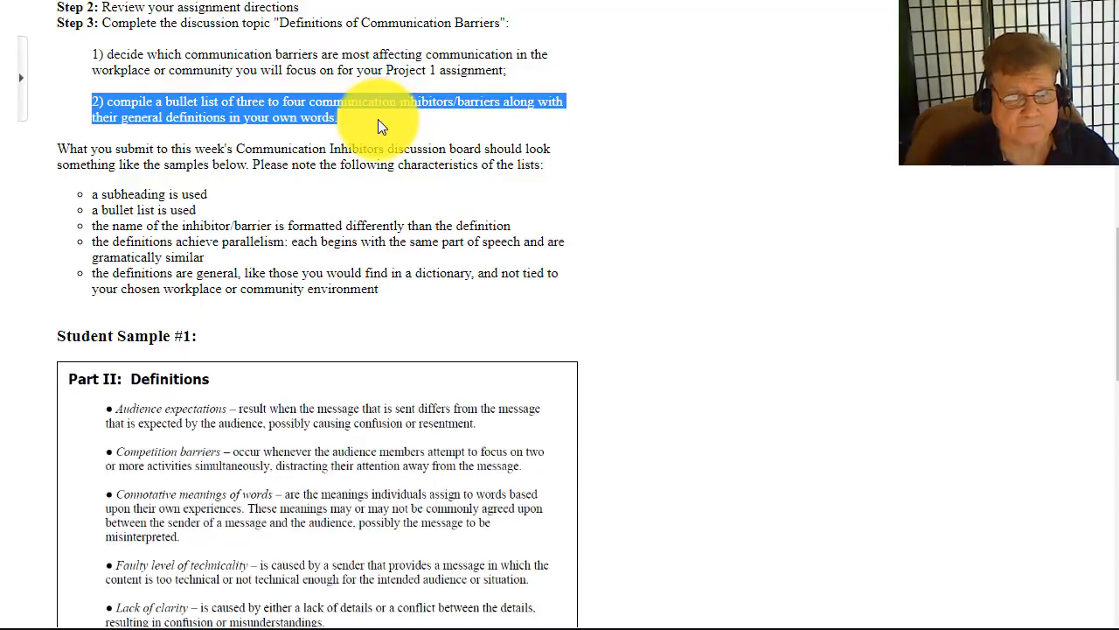
left_click(87, 171)
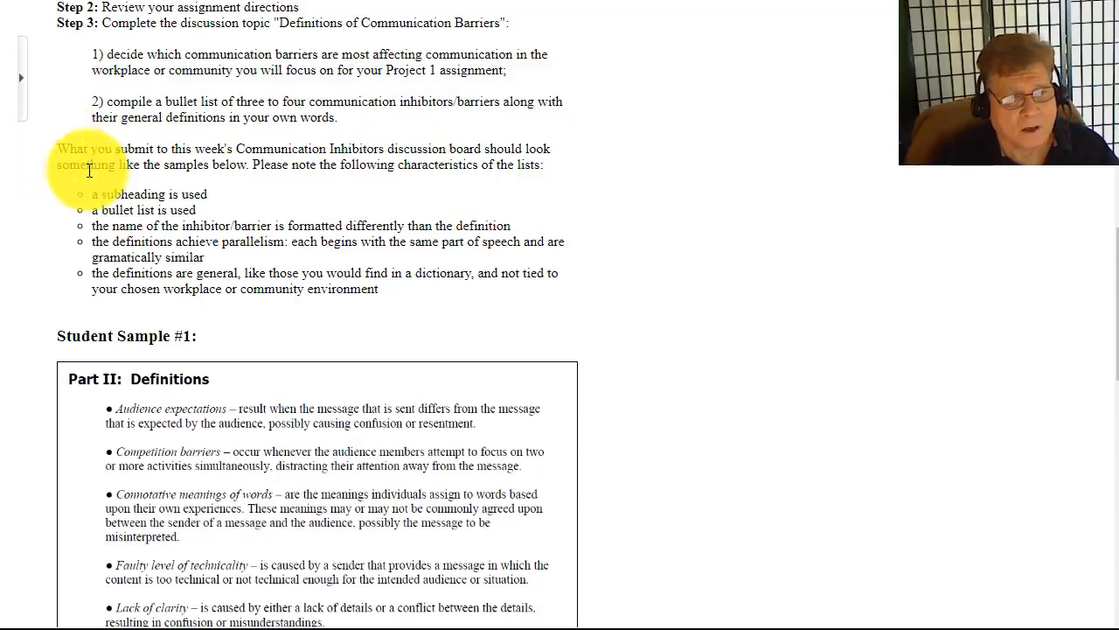
scroll("down", 3)
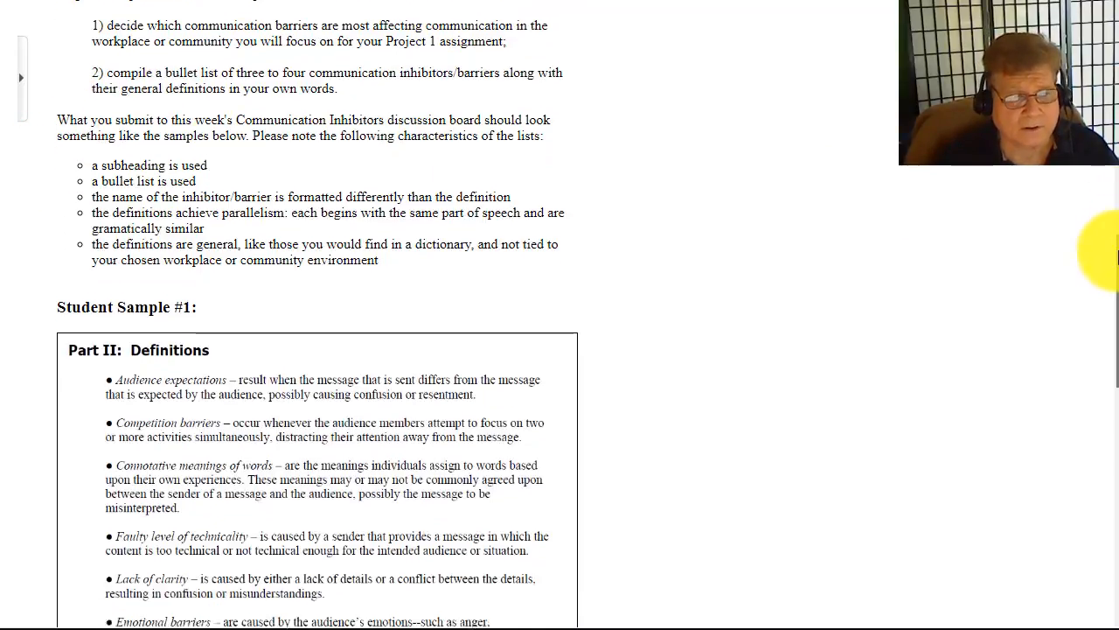
scroll("down", 3)
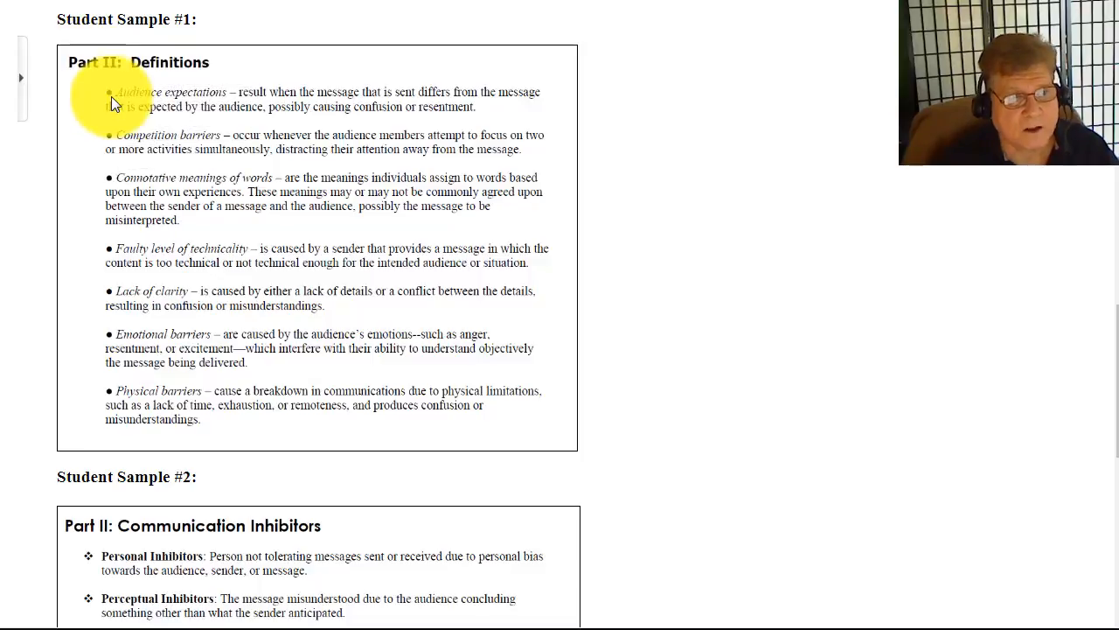
mouse_move(118, 184)
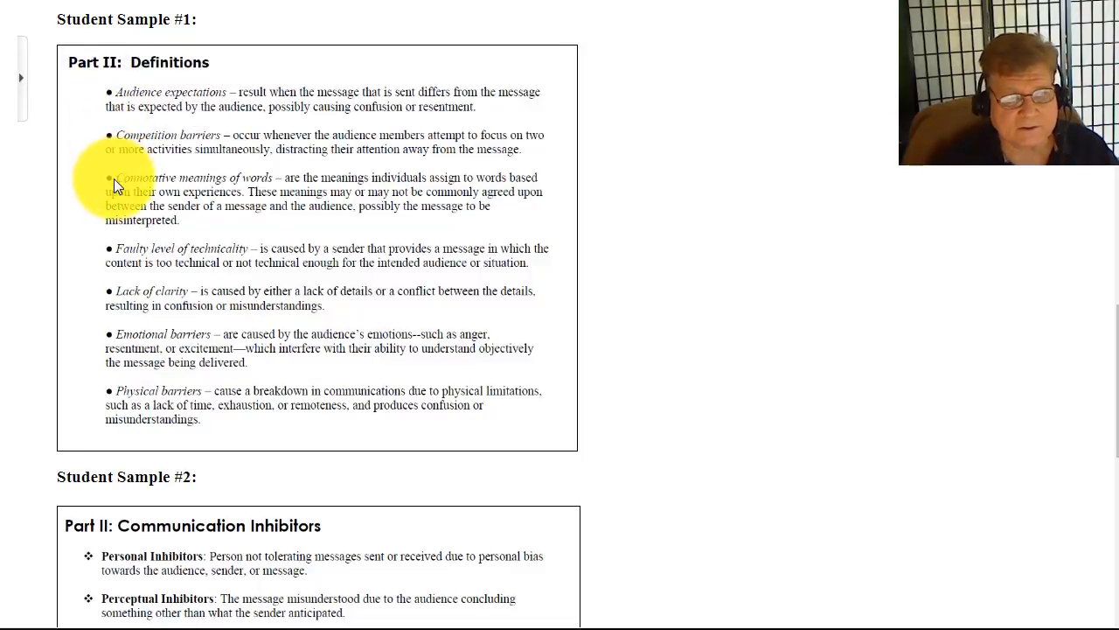
mouse_move(105, 300)
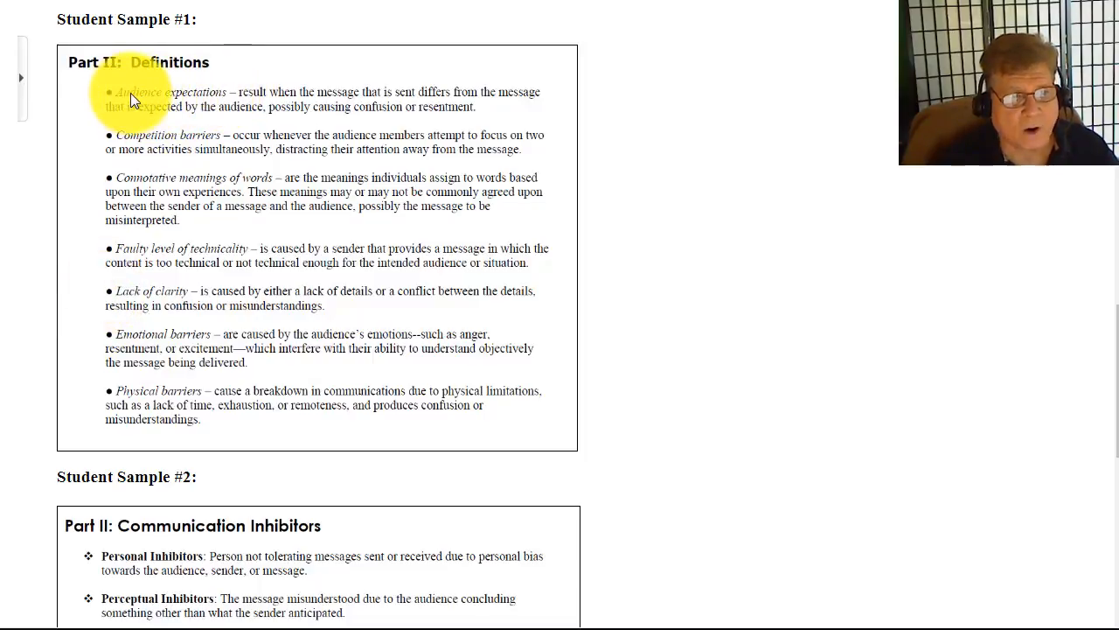
mouse_move(212, 98)
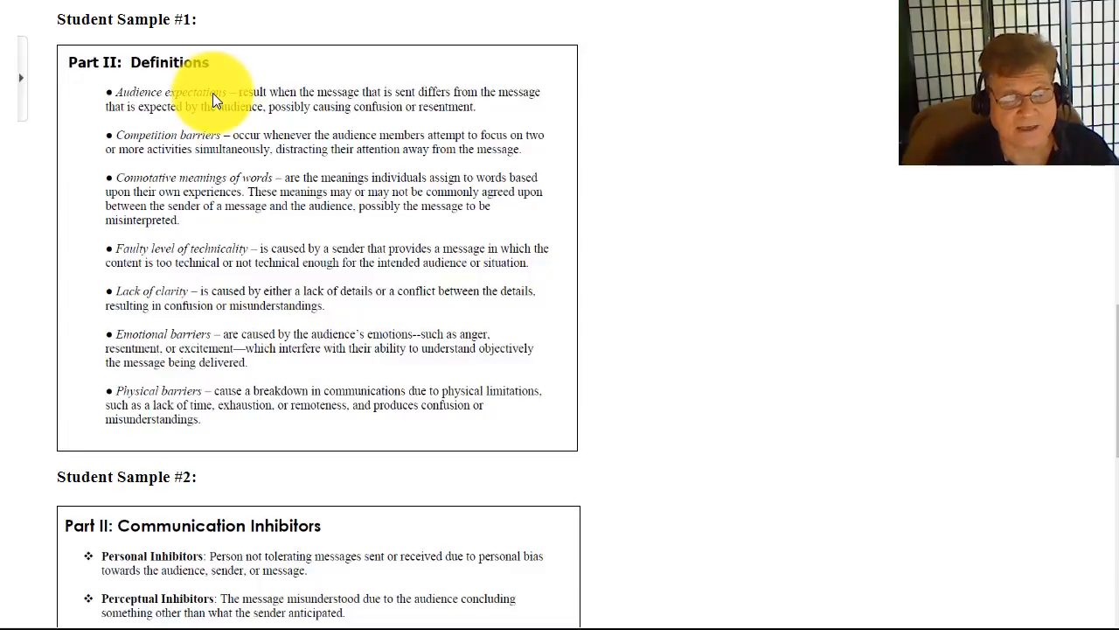
mouse_move(250, 100)
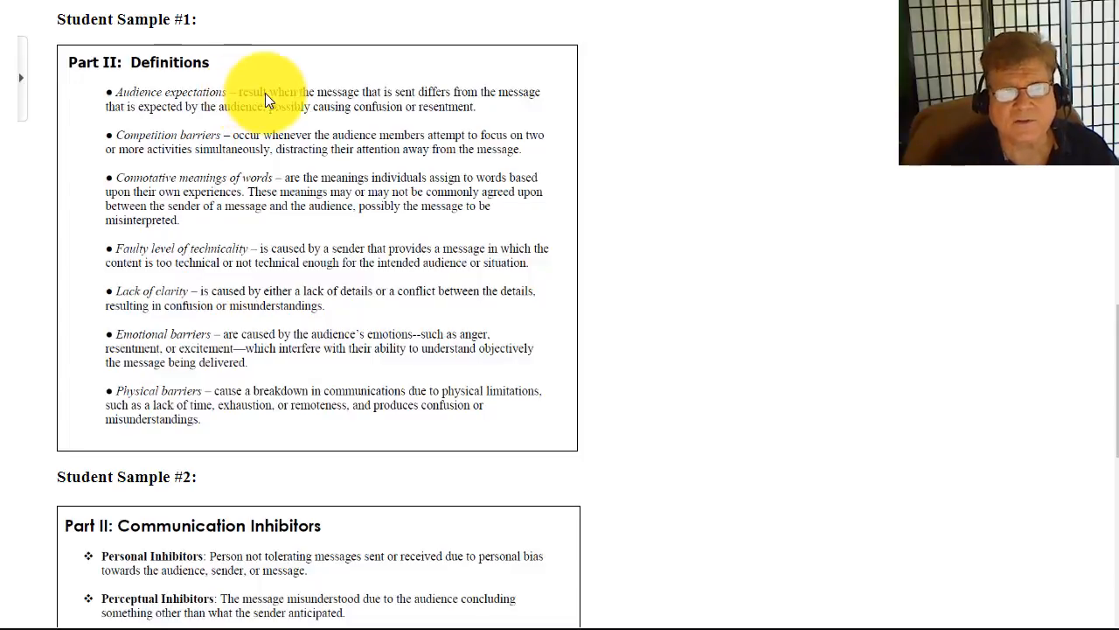
mouse_move(474, 116)
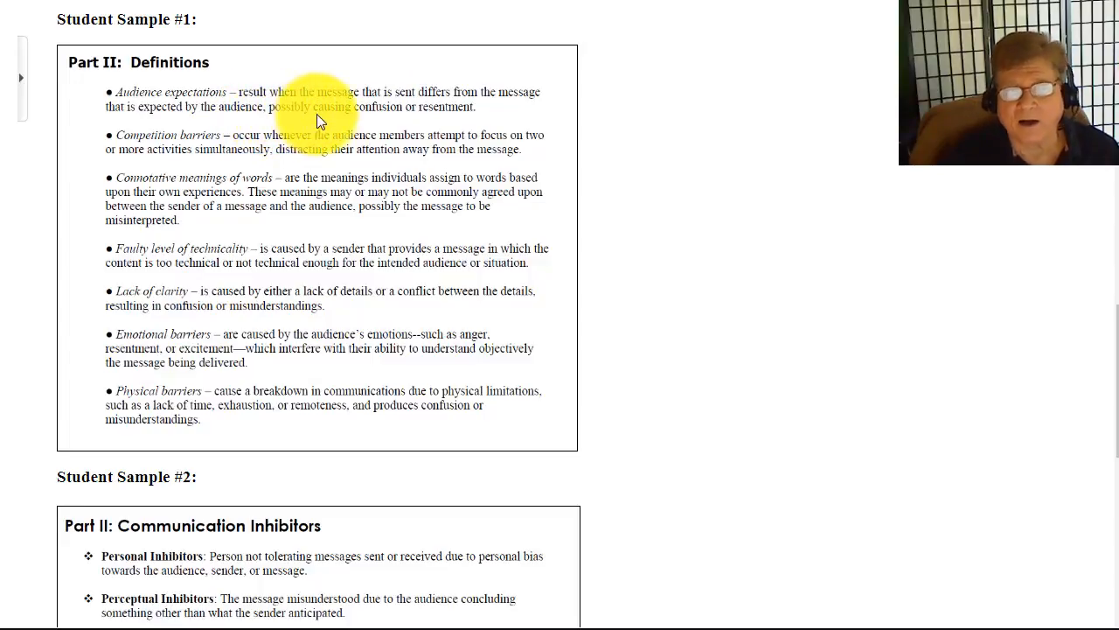
mouse_move(468, 120)
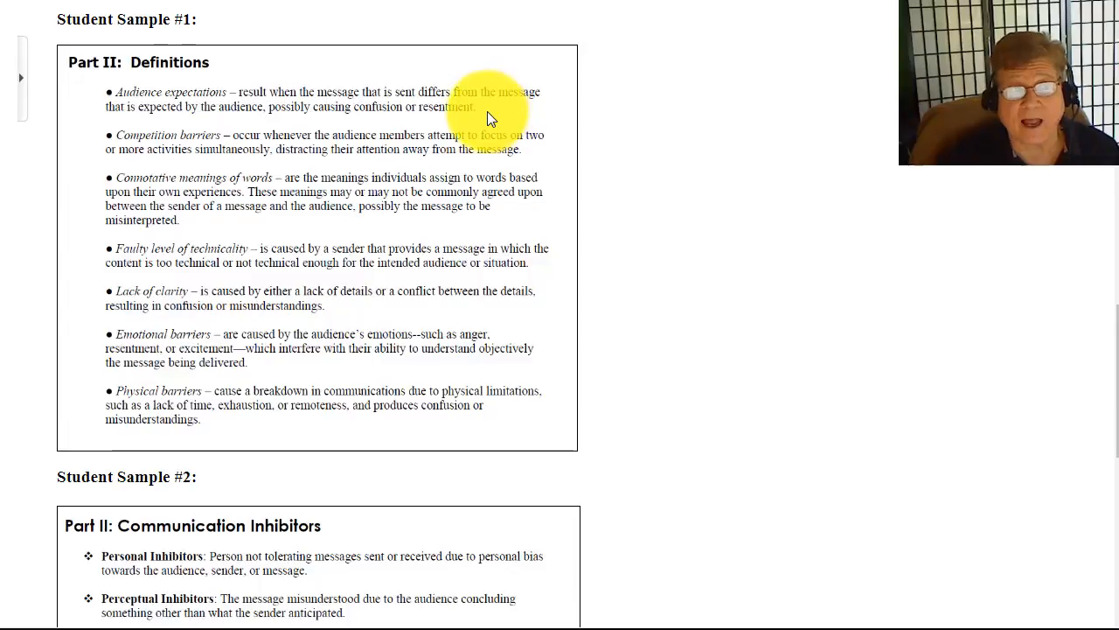
mouse_move(227, 105)
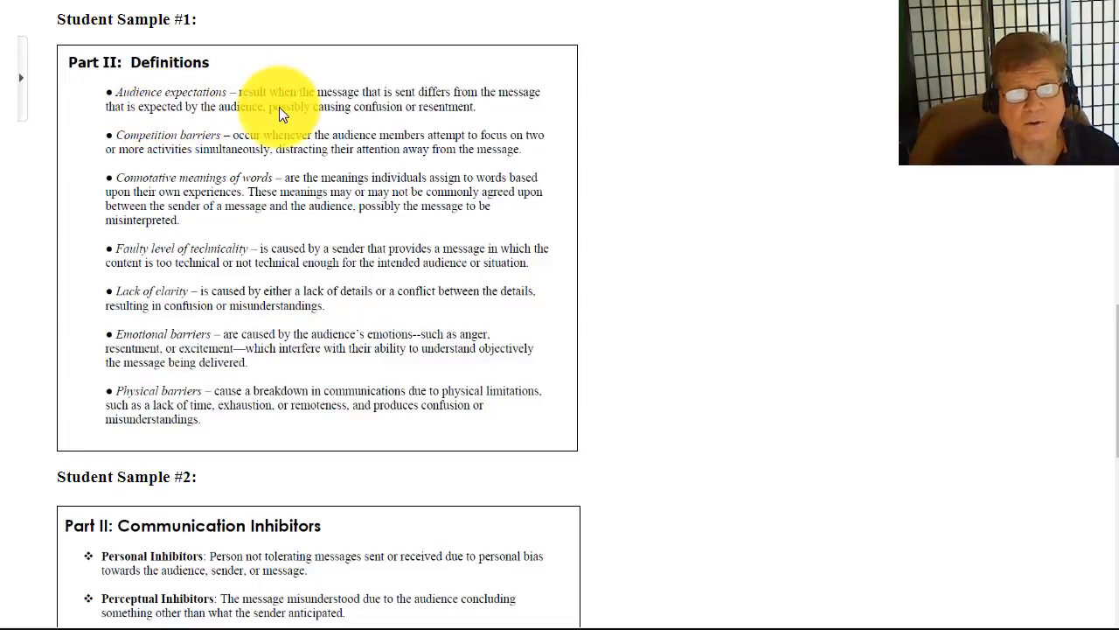
mouse_move(739, 144)
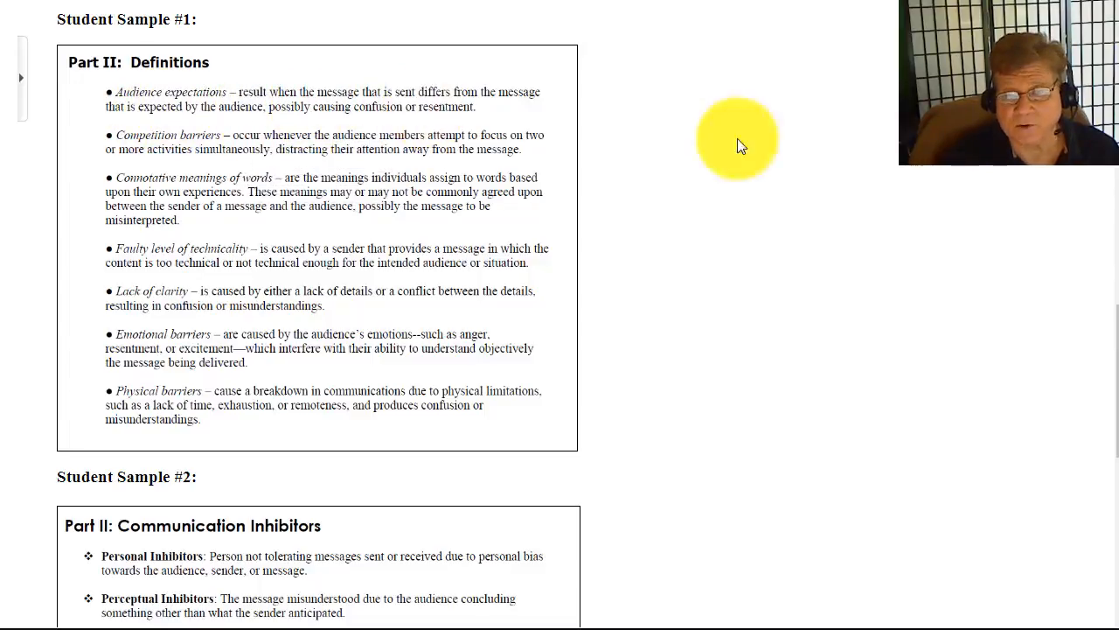
mouse_move(1115, 340)
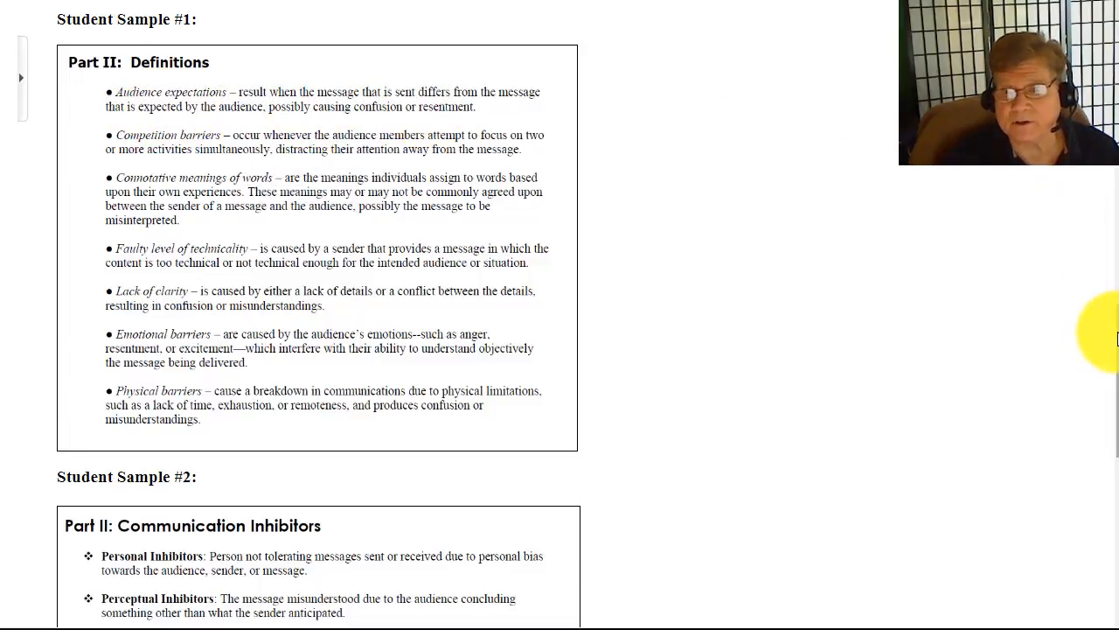
scroll("down", 3)
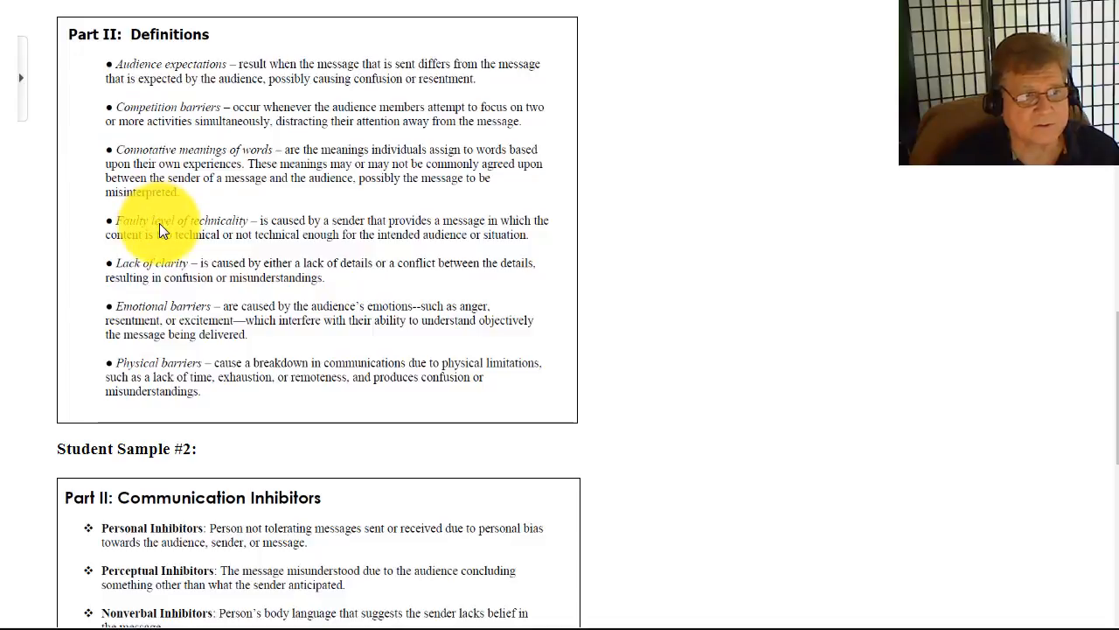
mouse_move(175, 271)
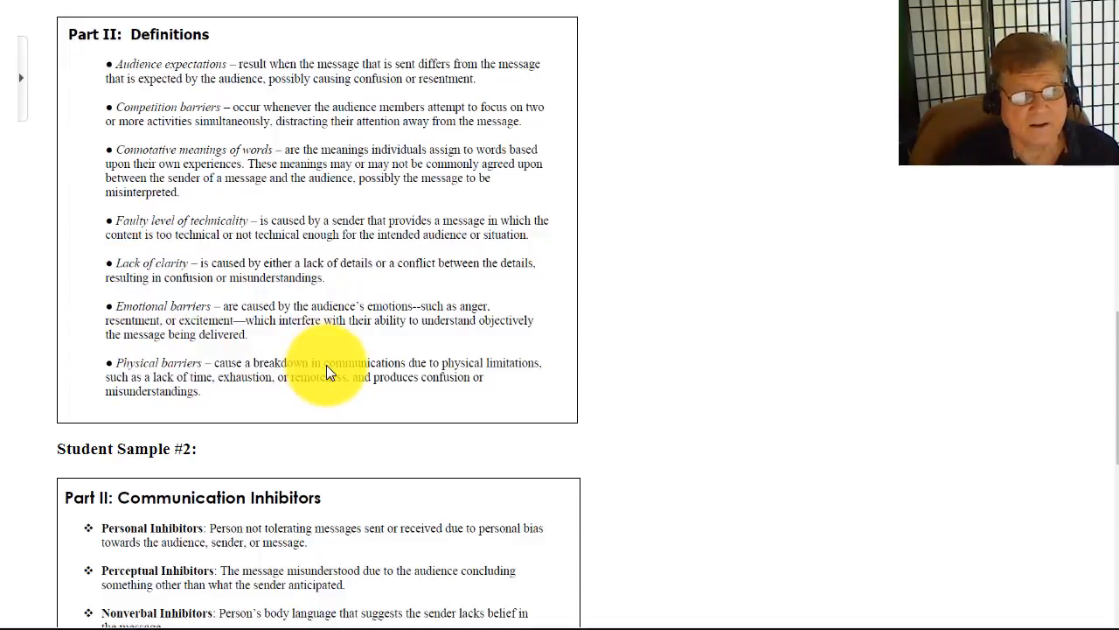
mouse_move(816, 316)
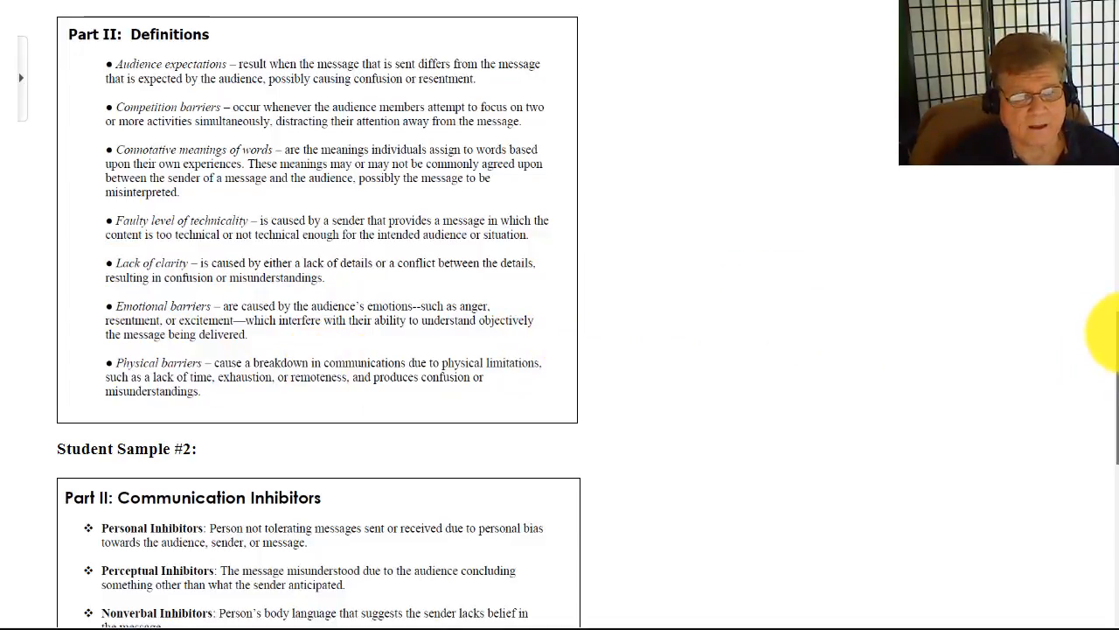
- Scroll down to Student Sample #2's six Communication Inhibitors
scroll("down", 3)
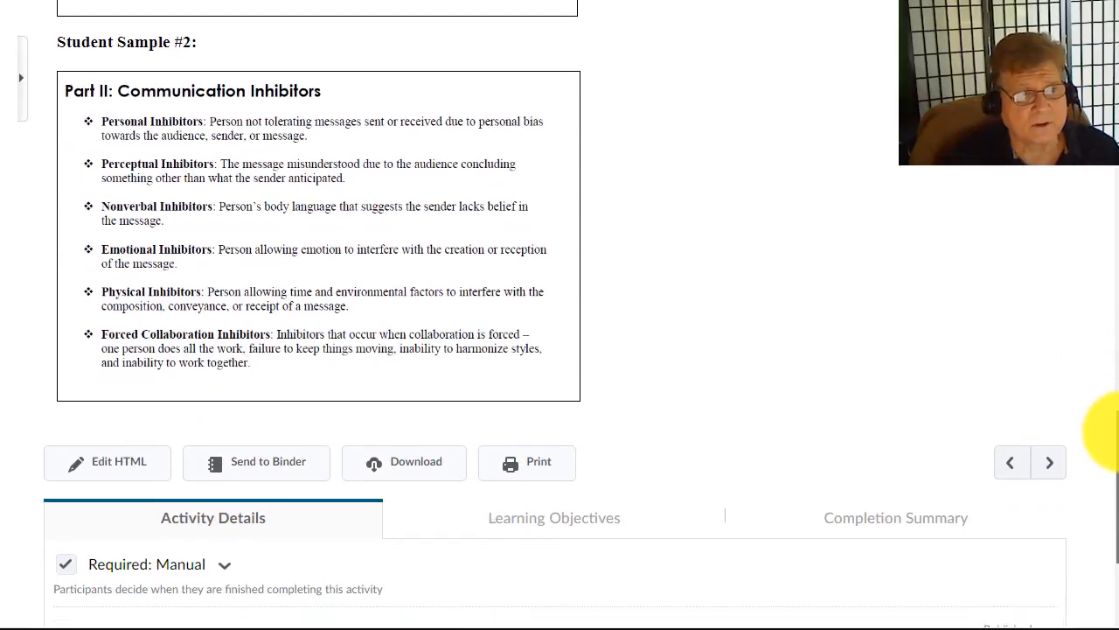
mouse_move(141, 103)
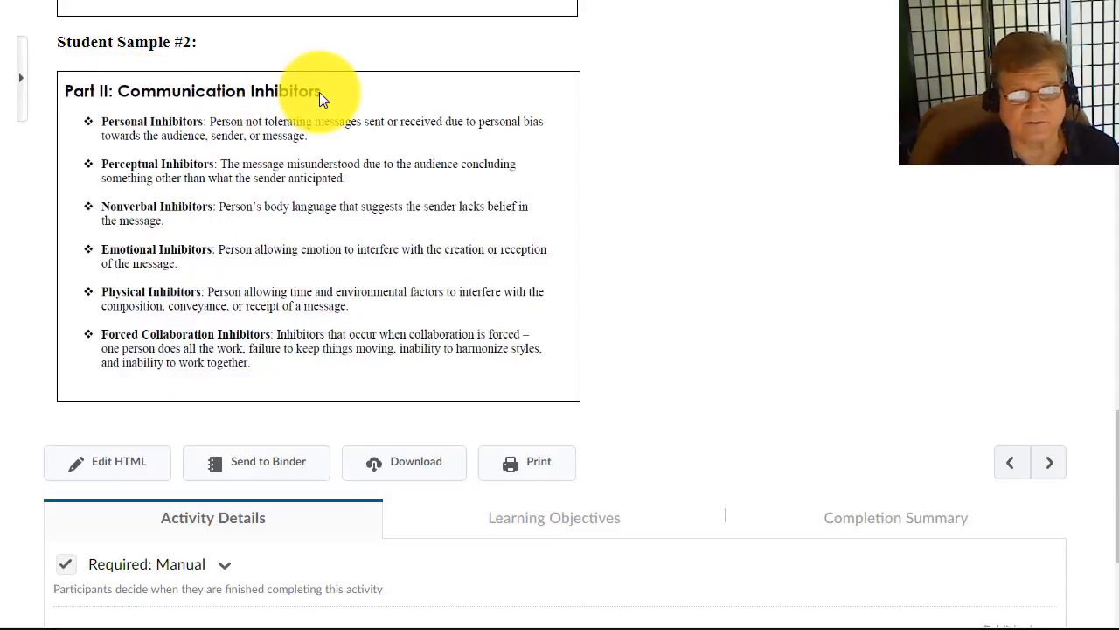
mouse_move(96, 123)
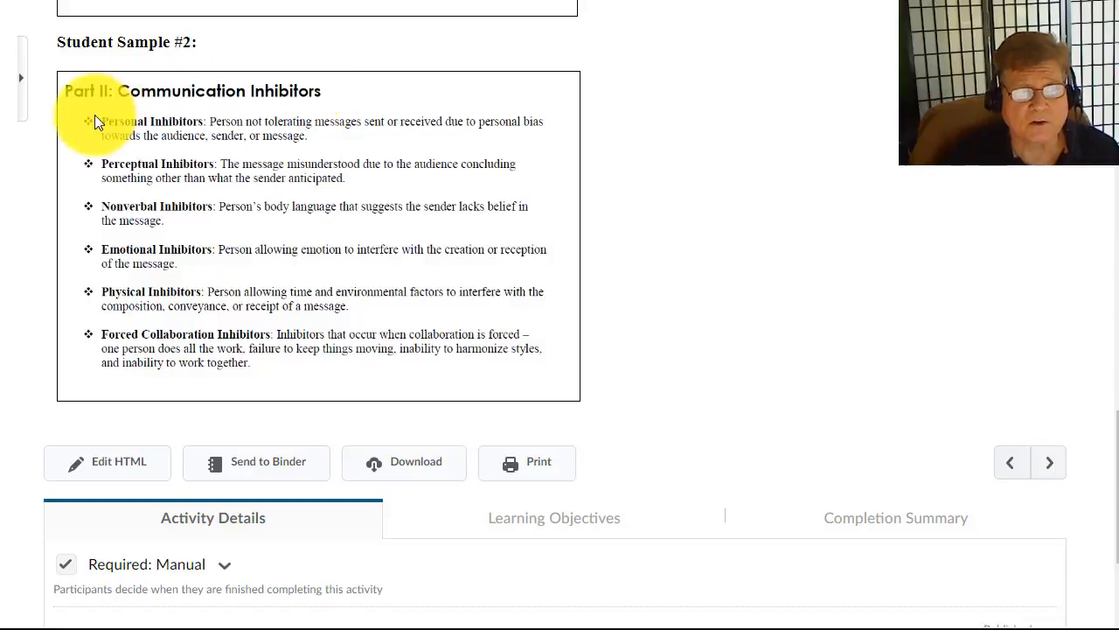
mouse_move(92, 174)
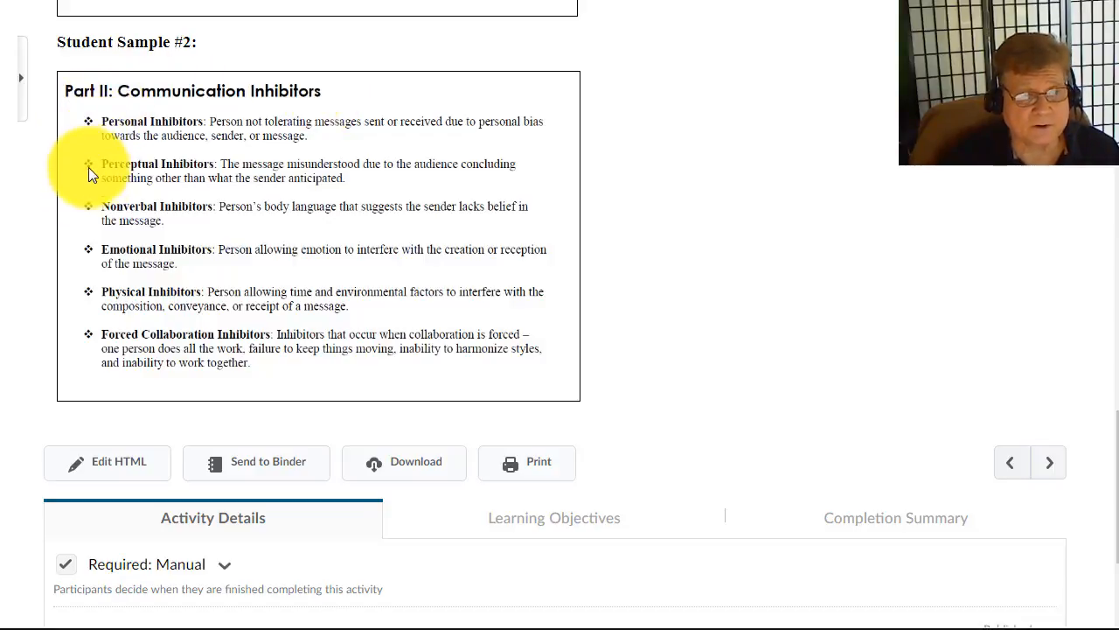
mouse_move(129, 333)
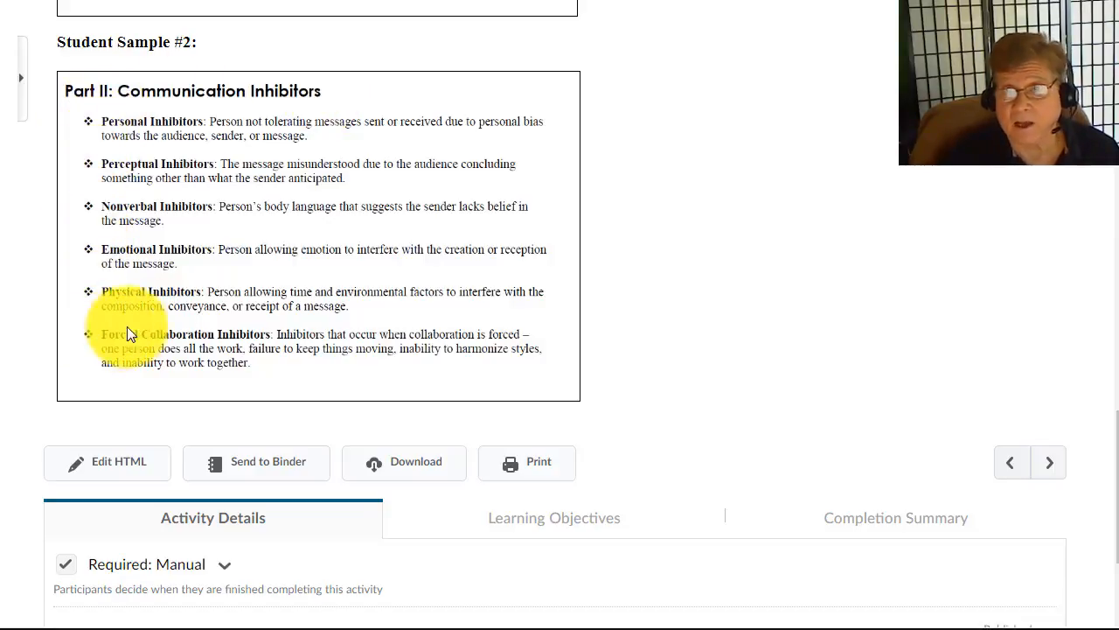
mouse_move(160, 156)
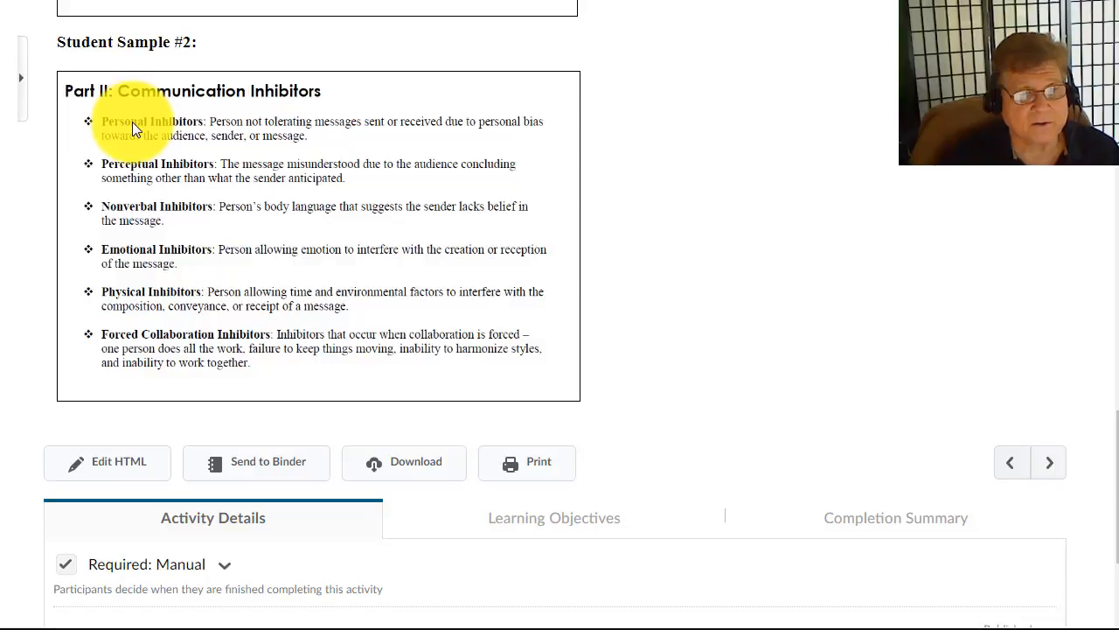
mouse_move(143, 166)
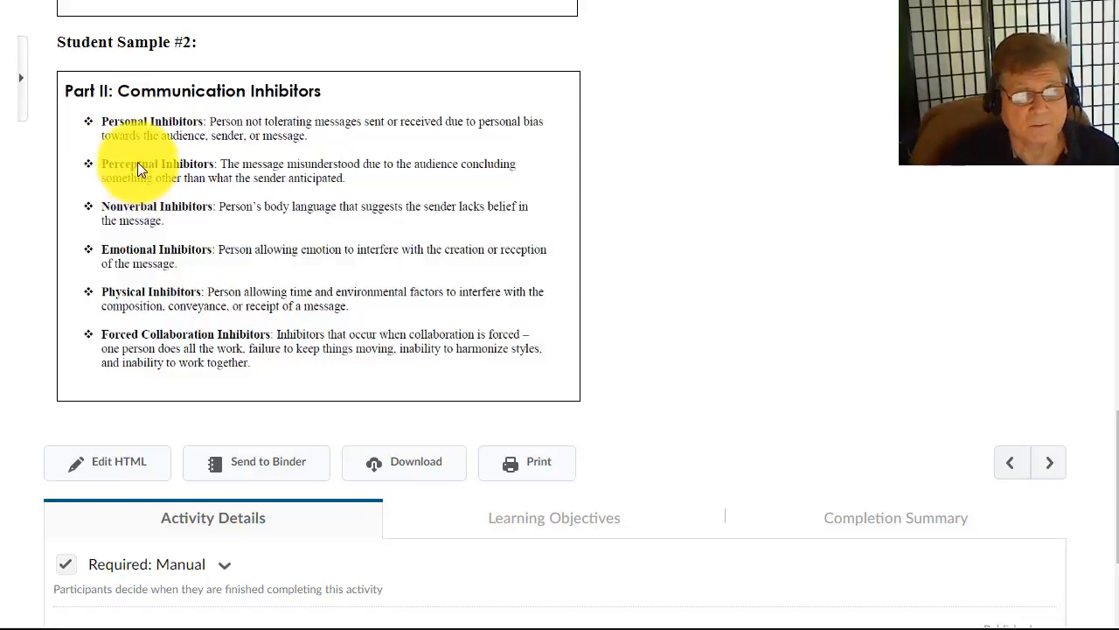
mouse_move(141, 210)
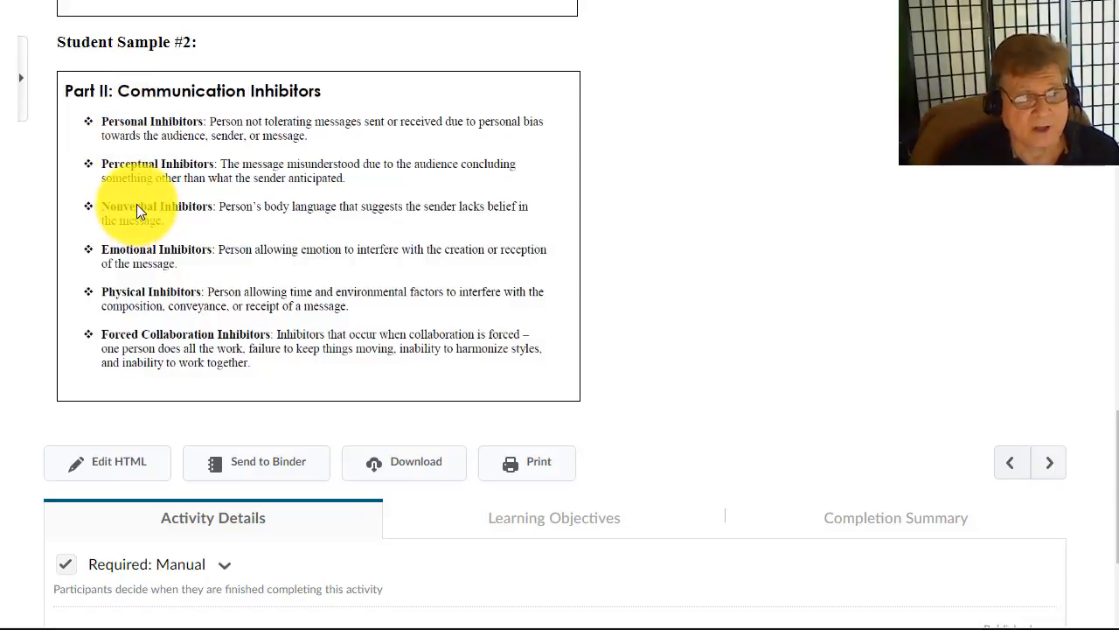
mouse_move(144, 297)
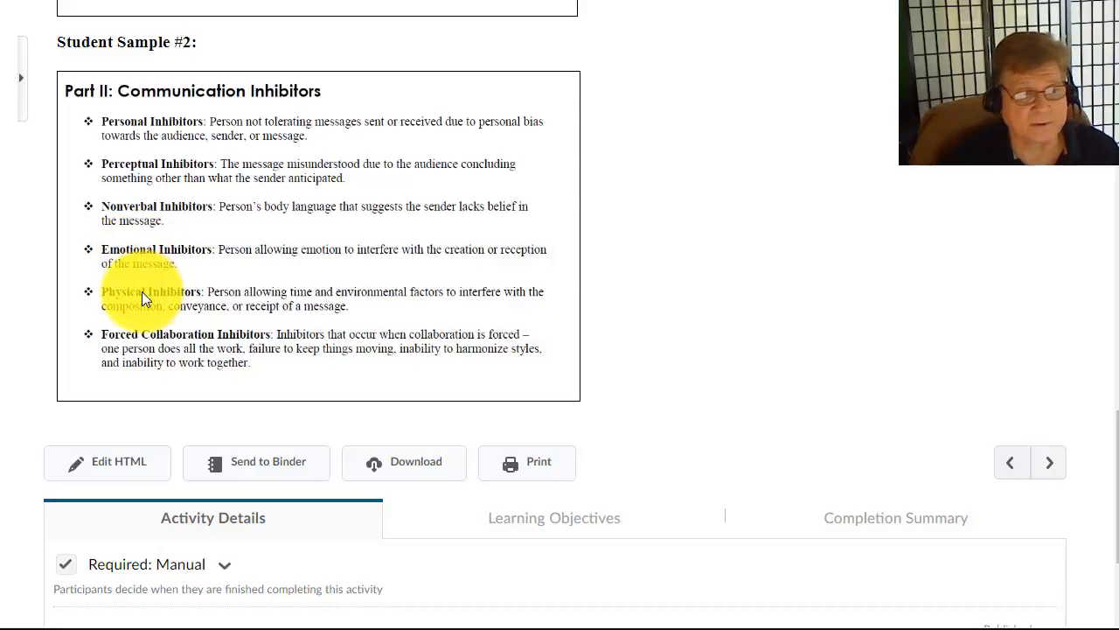
mouse_move(152, 341)
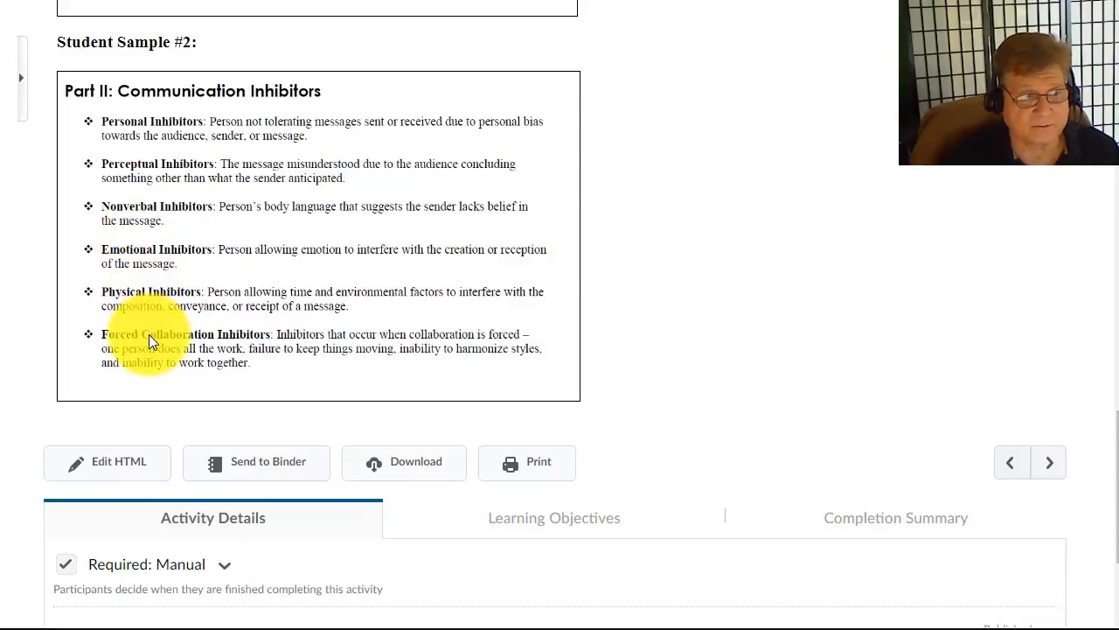
mouse_move(217, 149)
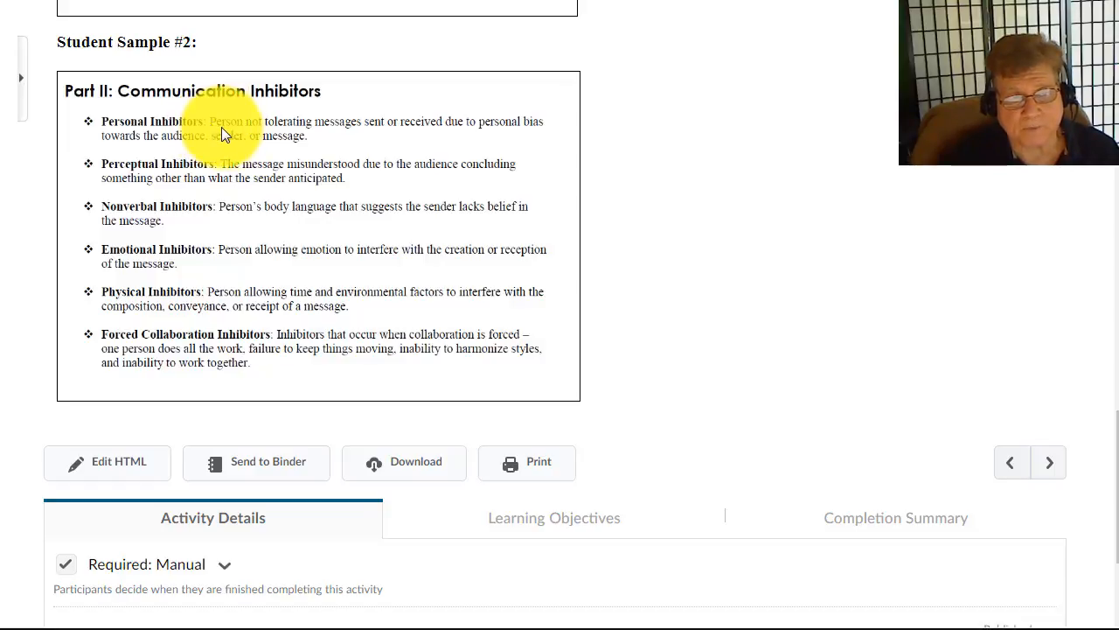
- Scroll back up to Student Sample #1's seven barrier definitions
scroll("up", 3)
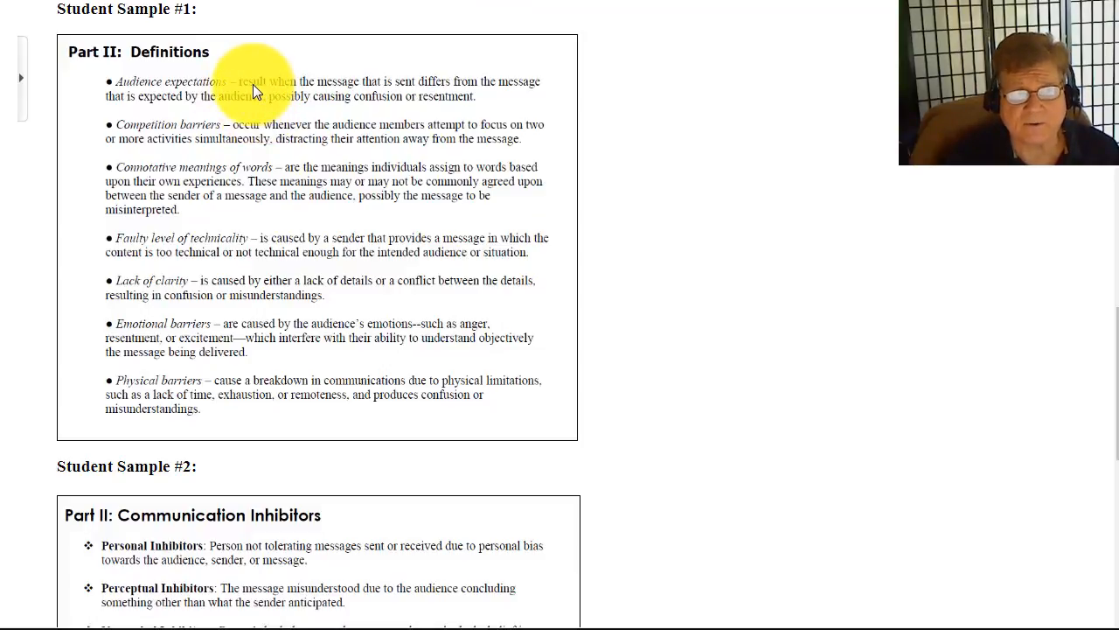
mouse_move(251, 133)
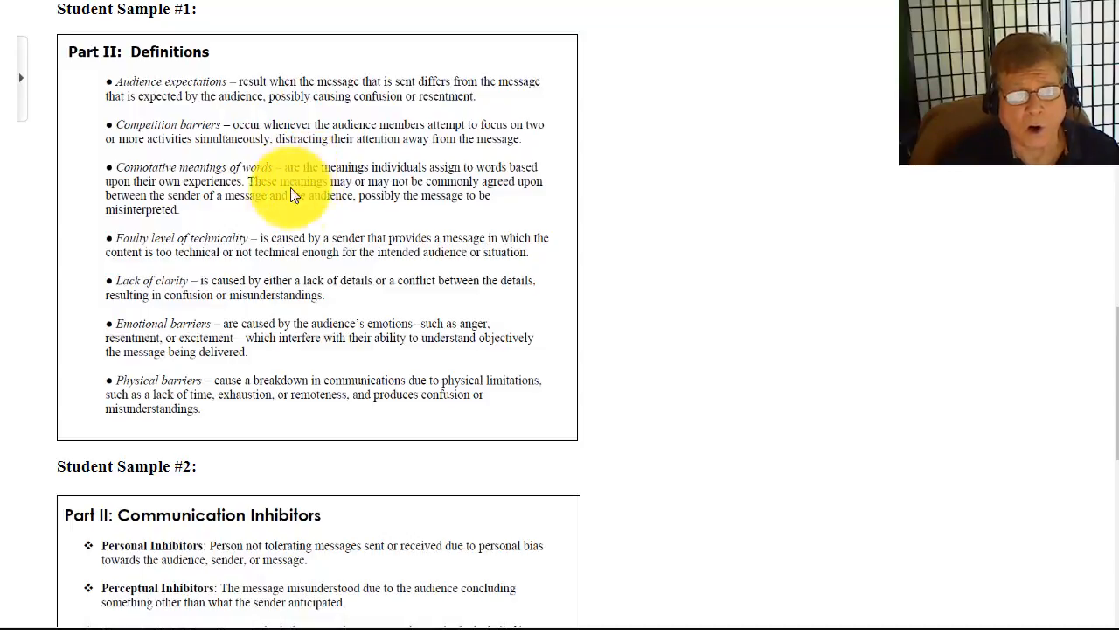
mouse_move(231, 338)
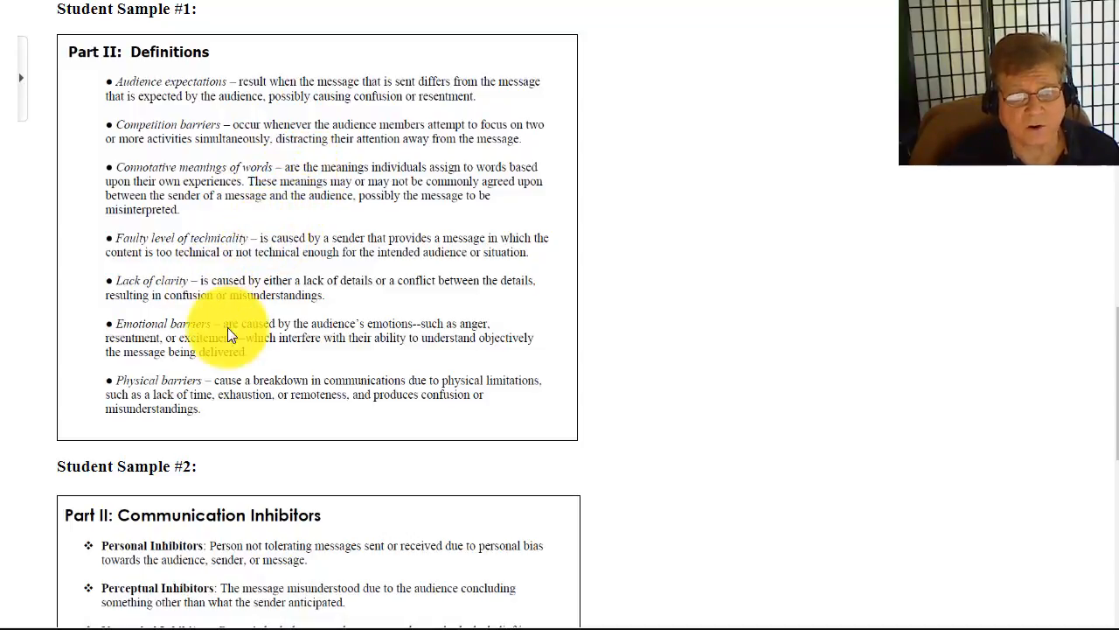
mouse_move(235, 393)
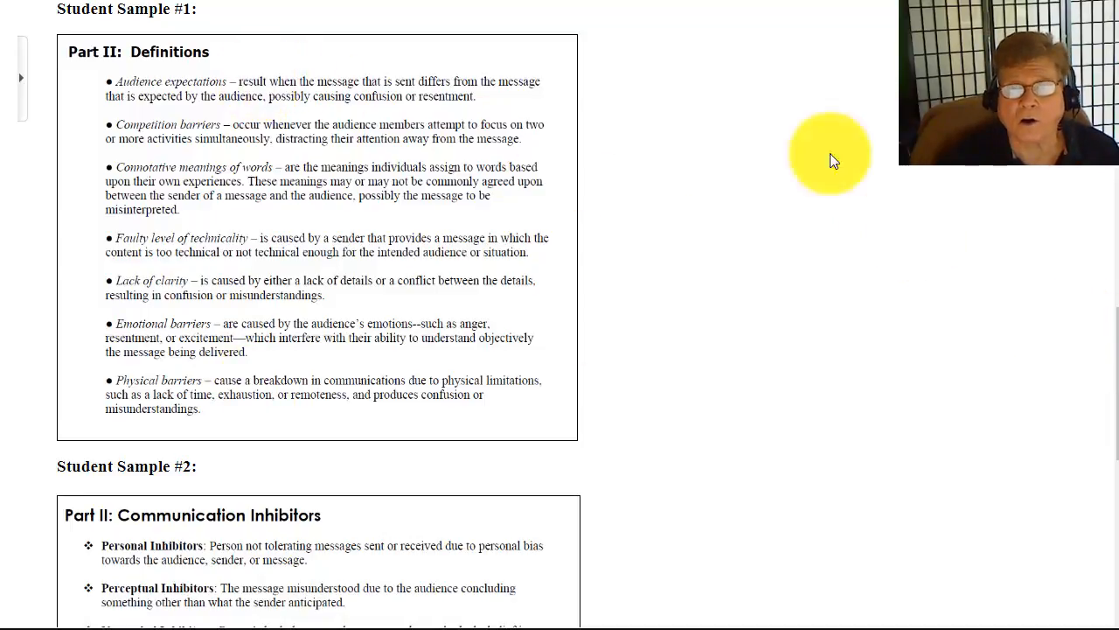
scroll("down", 3)
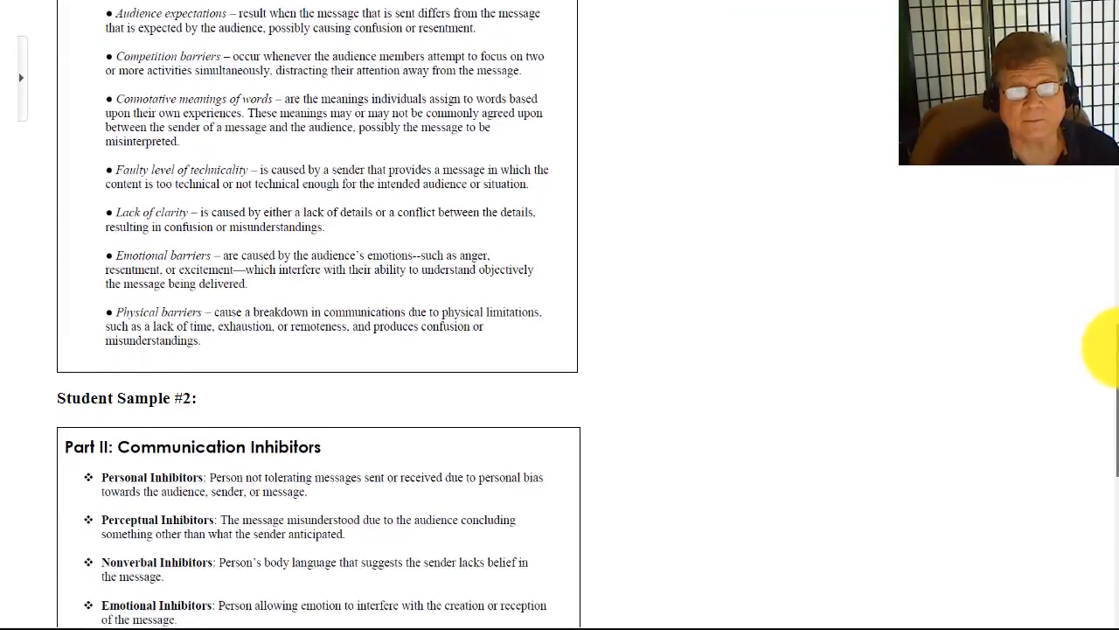
- Scroll down through Student Sample #2 to Forced Collaboration Inhibitors
scroll("down", 3)
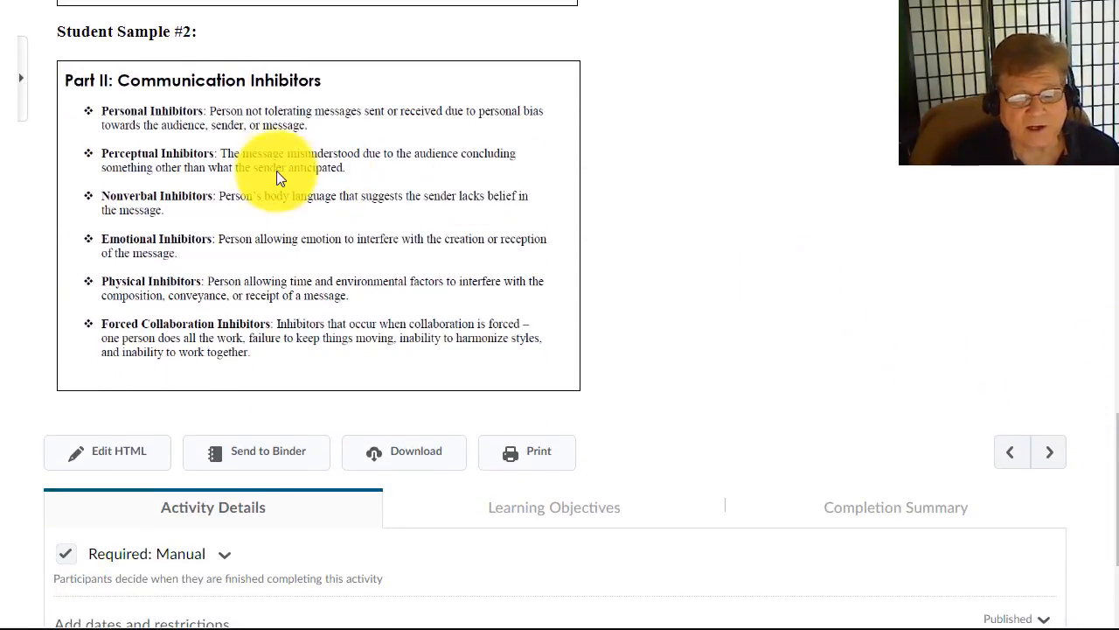
mouse_move(223, 117)
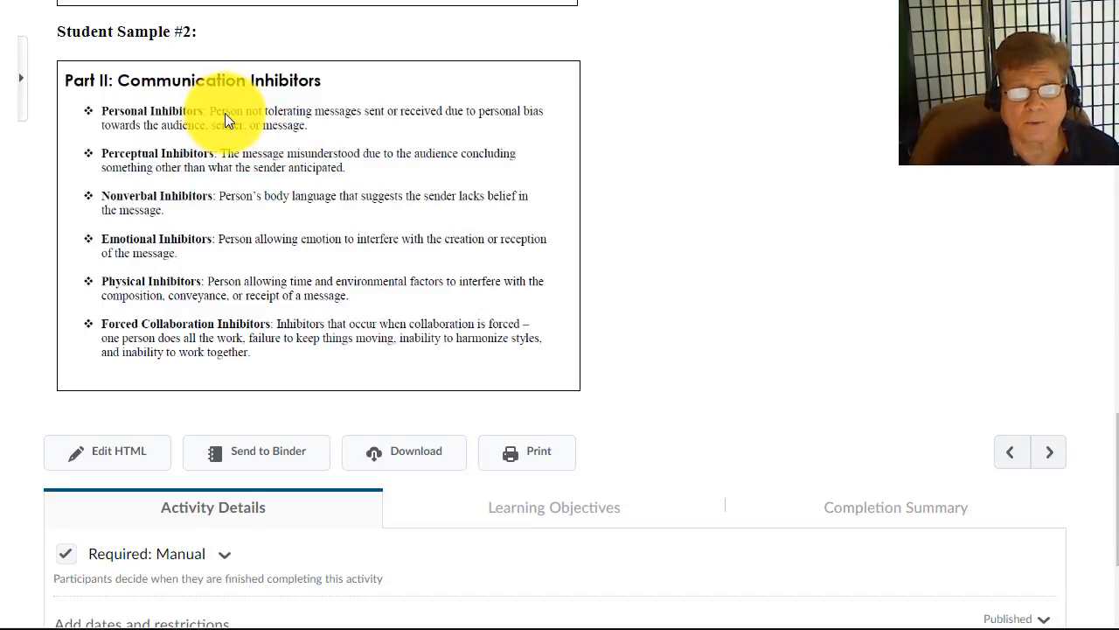
mouse_move(248, 167)
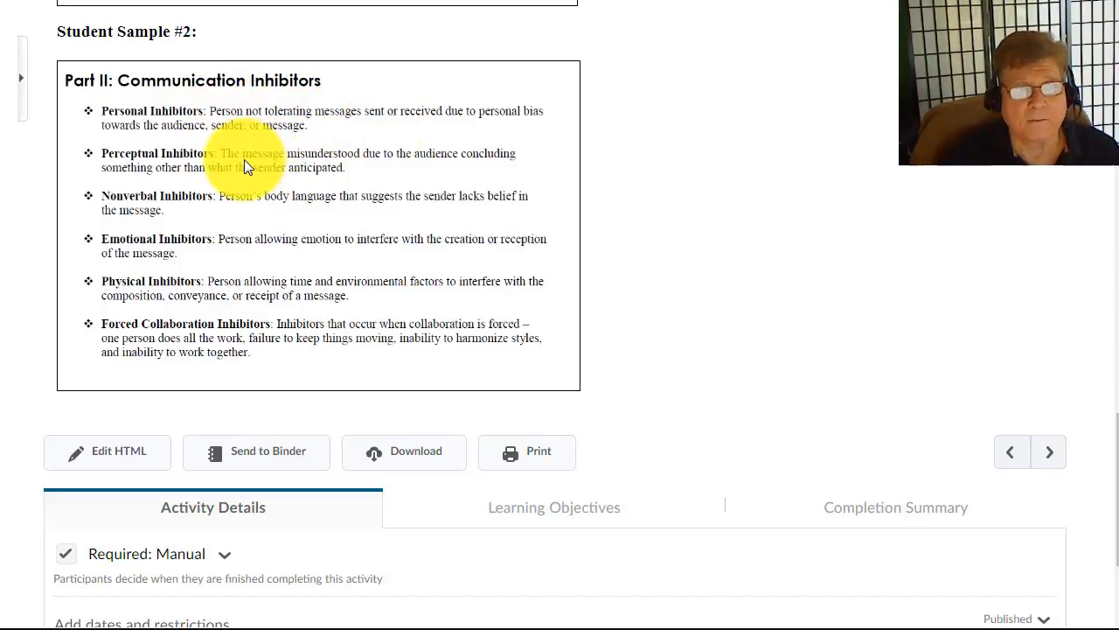
mouse_move(256, 198)
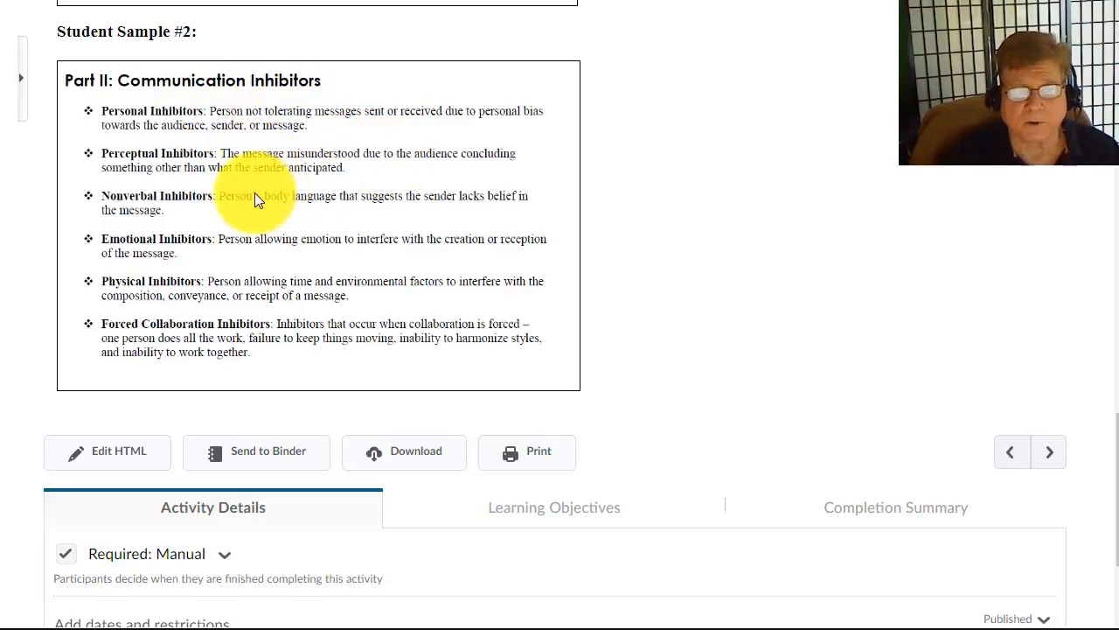
mouse_move(292, 246)
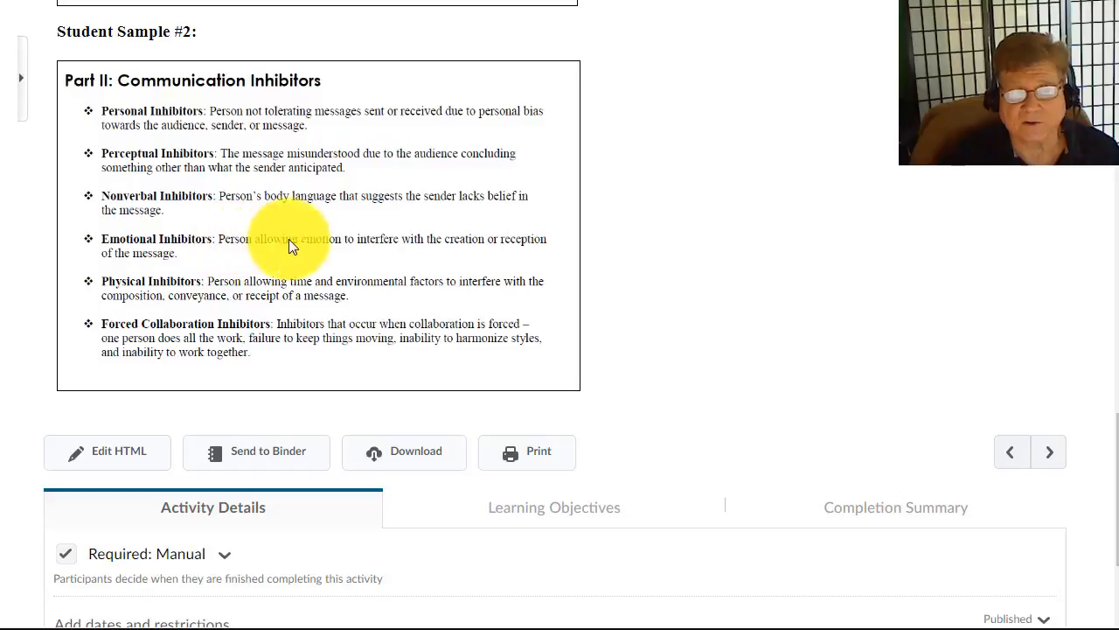
mouse_move(304, 289)
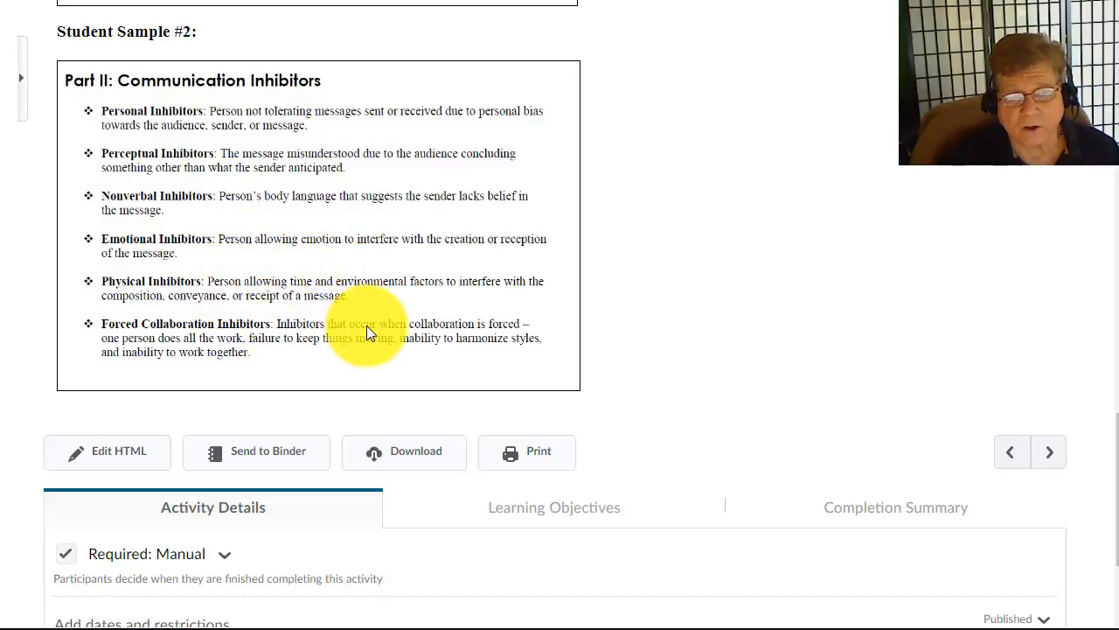
mouse_move(238, 116)
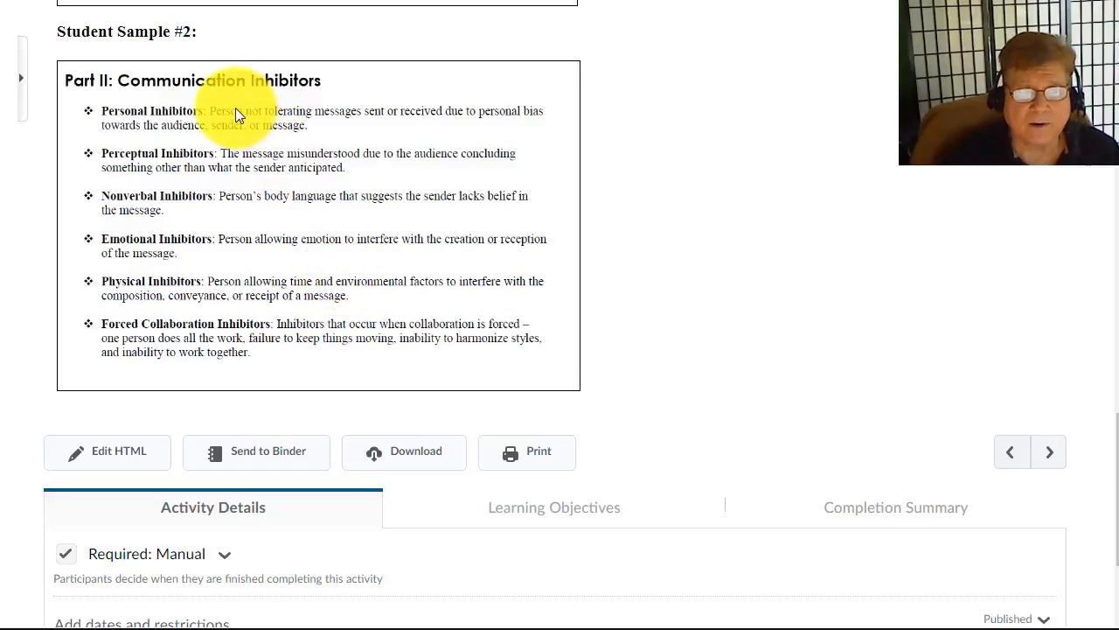
mouse_move(254, 245)
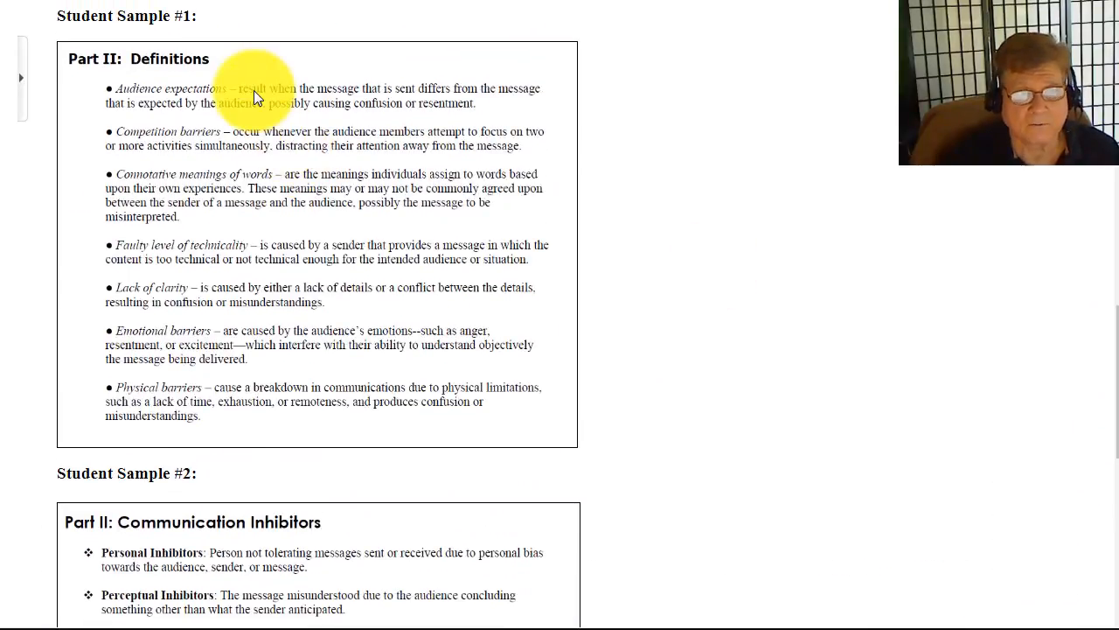
mouse_move(470, 304)
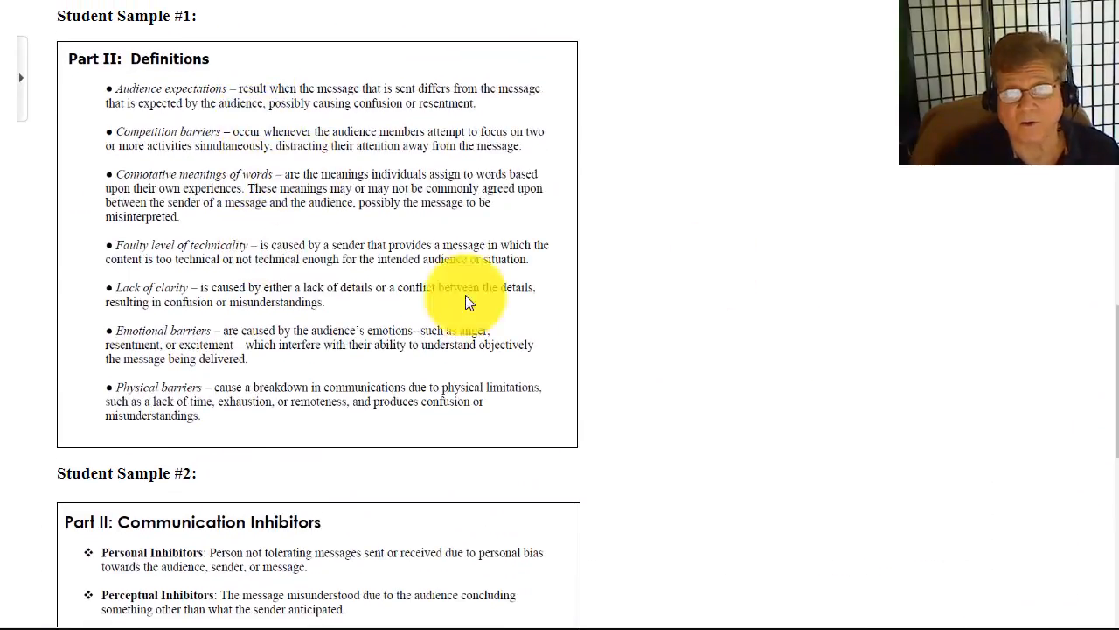
mouse_move(1110, 328)
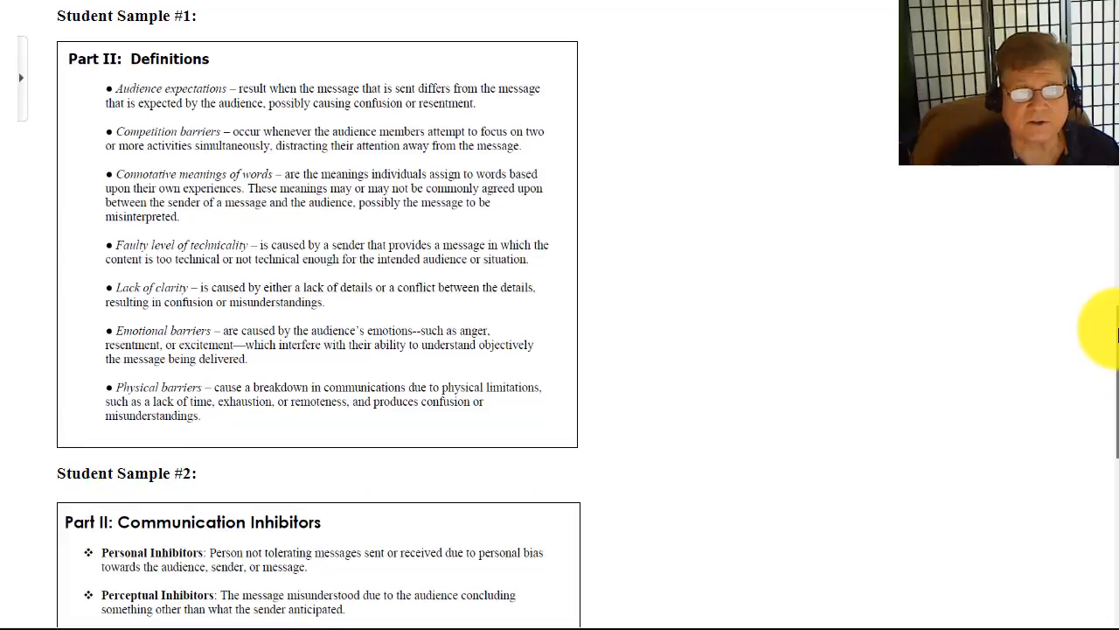
- Scroll up past Student Sample #1 to the top of Read-Introduction to Project 1
scroll("up", 3)
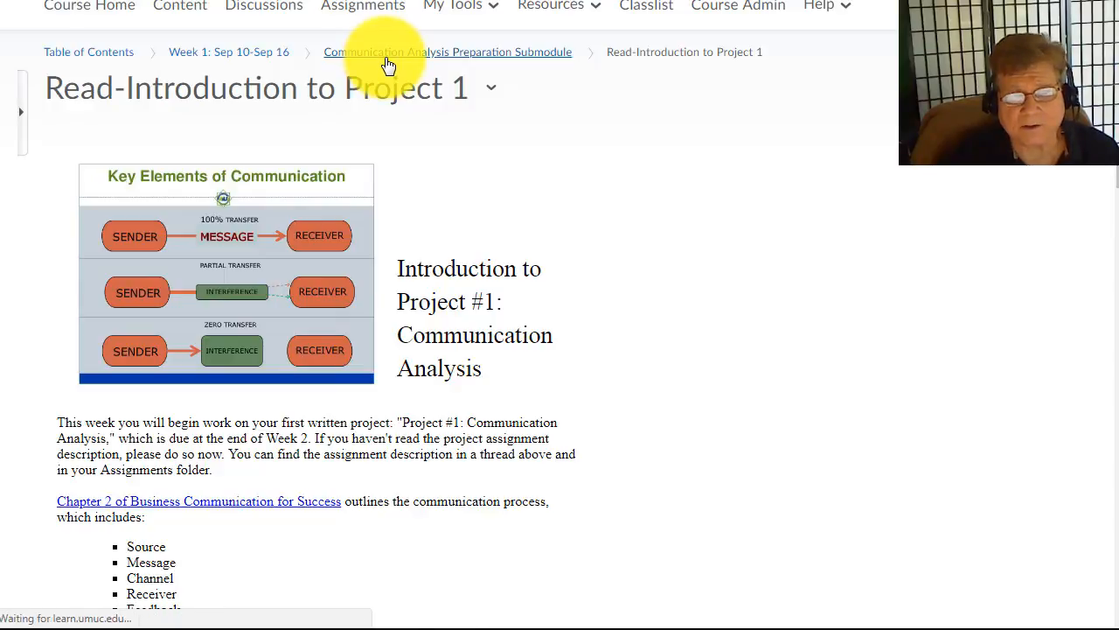
- Return to the submodule and scroll to the 'Post Your List of Definitions' Student Sample #1
left_click(449, 51)
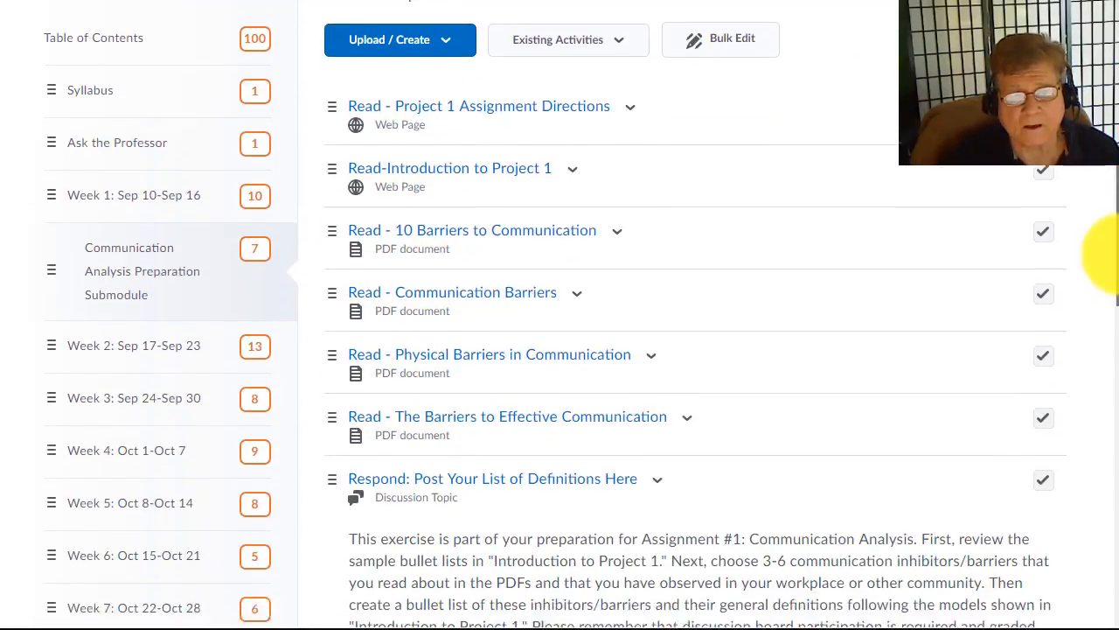
scroll("down", 3)
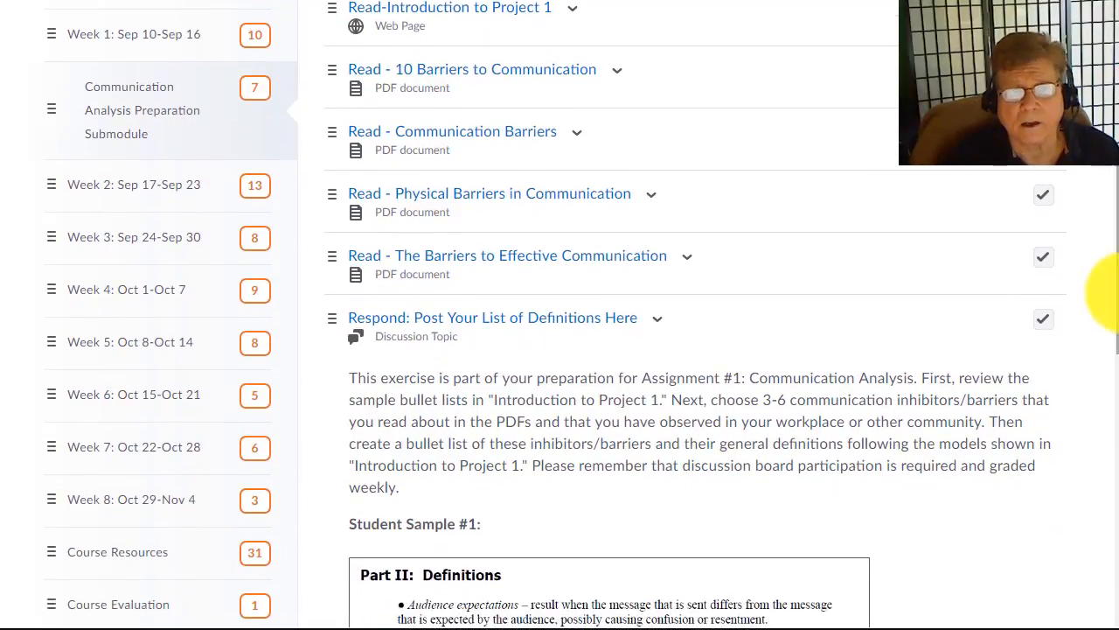
mouse_move(409, 69)
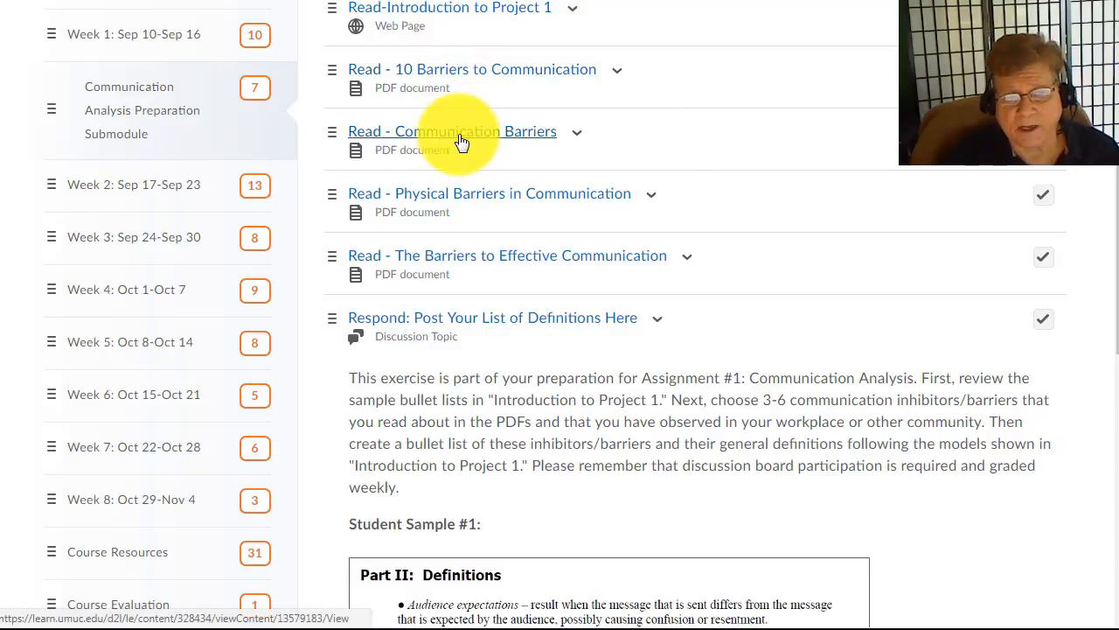
mouse_move(480, 199)
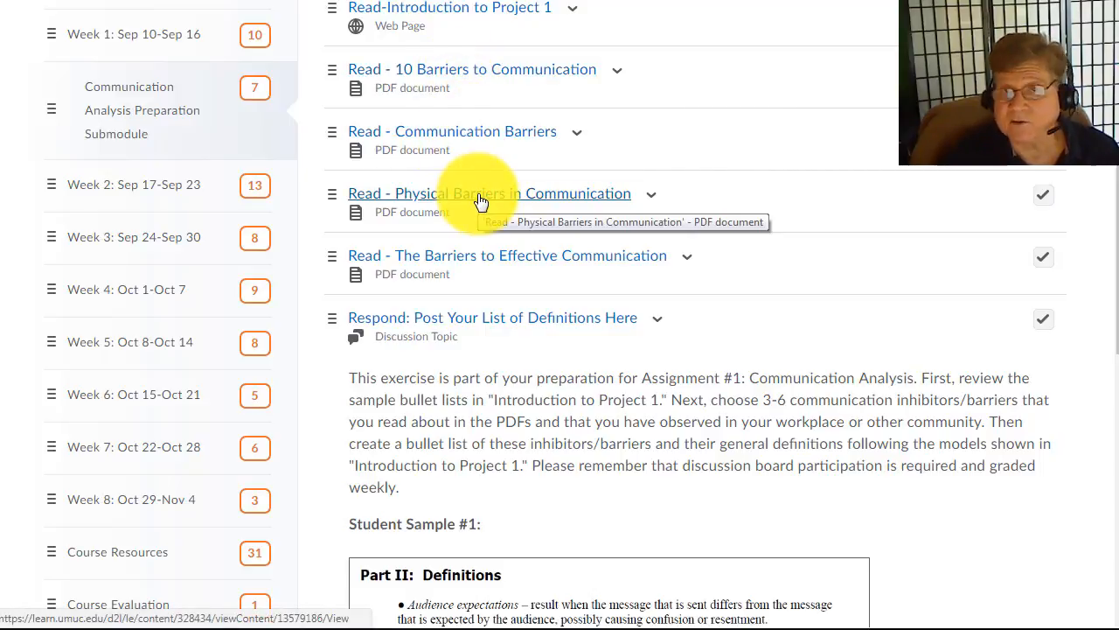
mouse_move(490, 255)
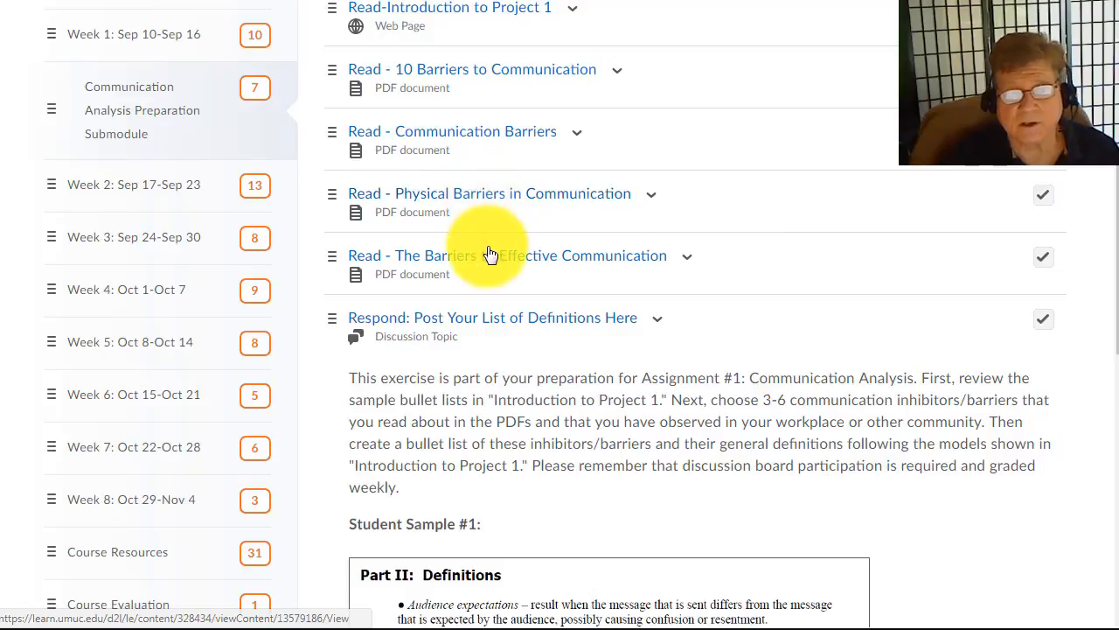
mouse_move(490, 255)
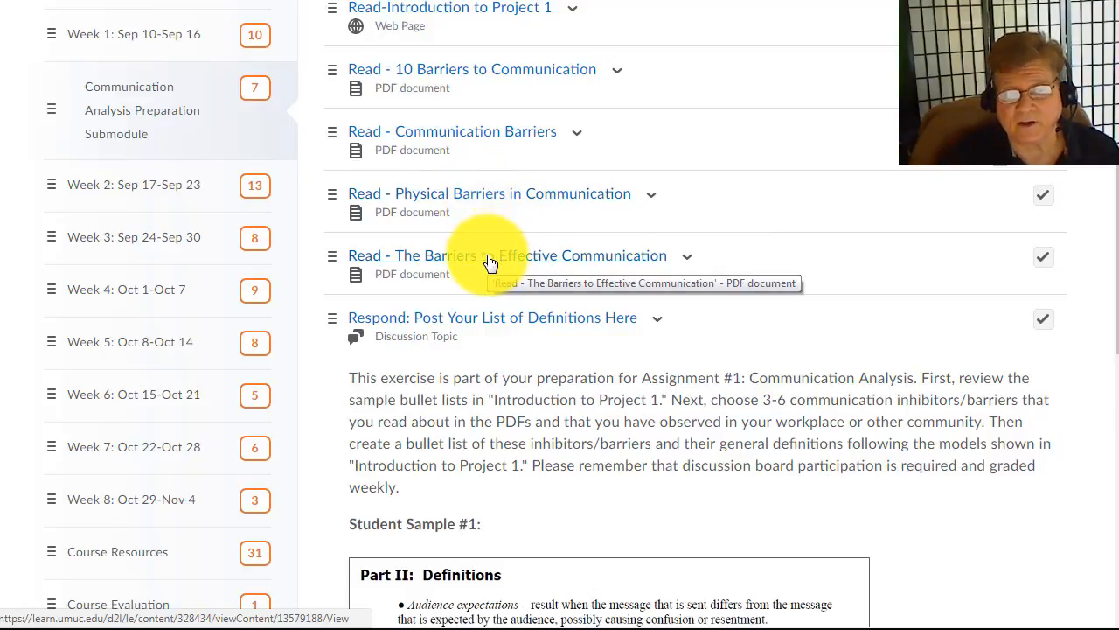
scroll("down", 3)
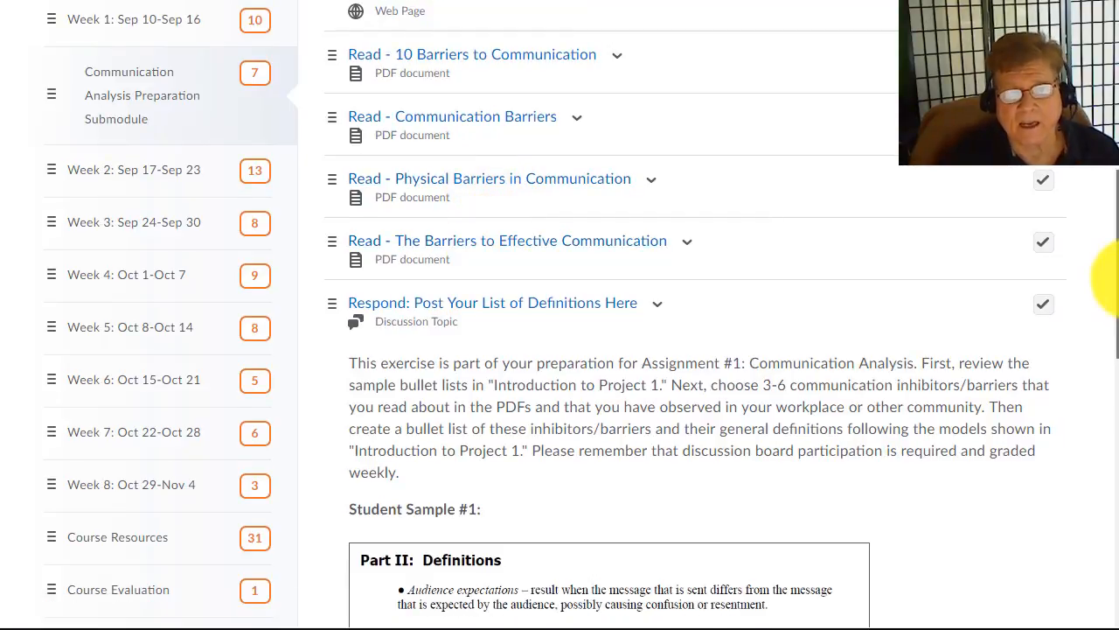
scroll("down", 3)
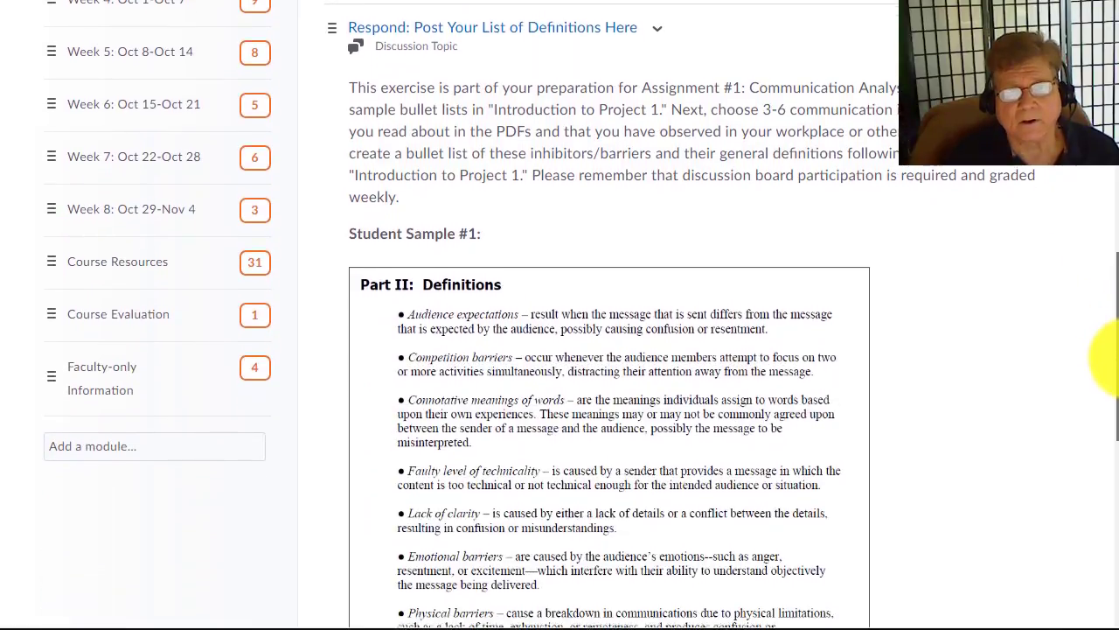
scroll("down", 3)
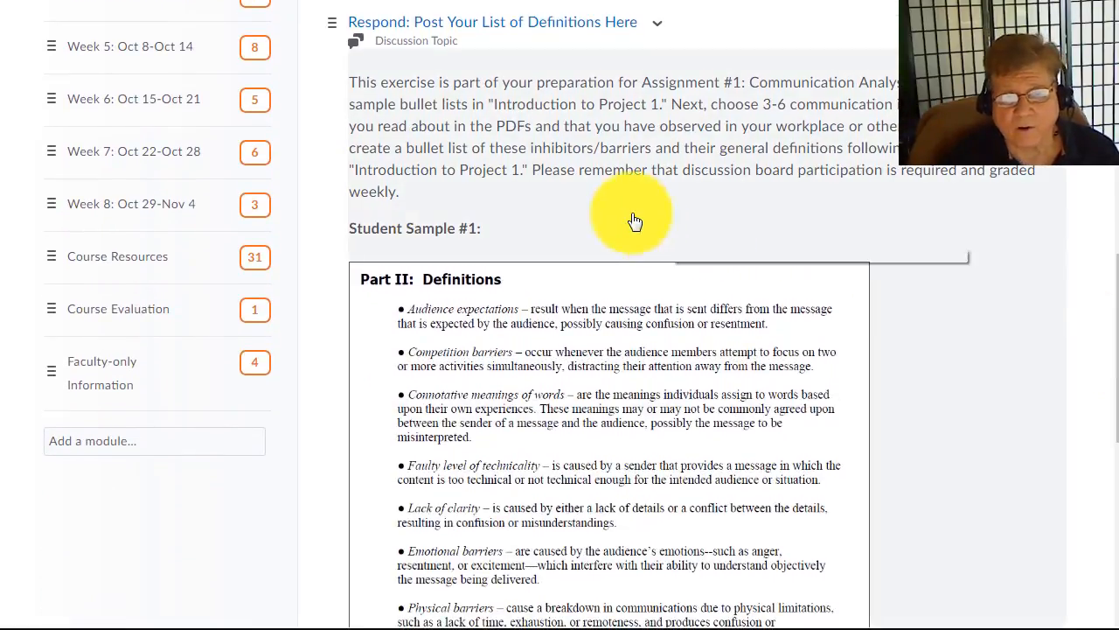
mouse_move(1116, 280)
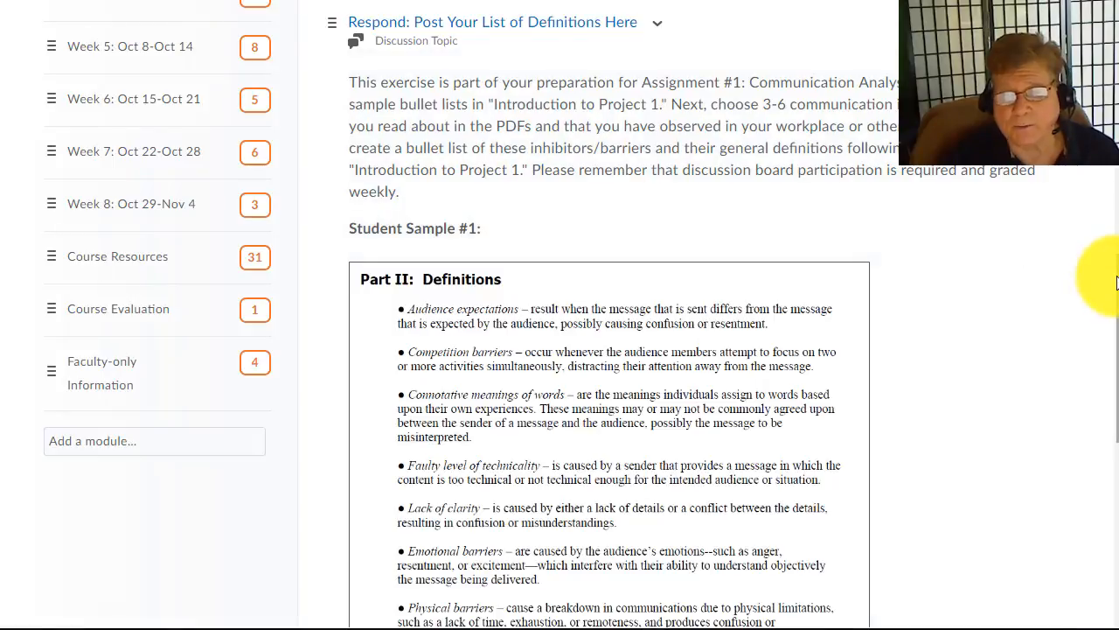
scroll("down", 3)
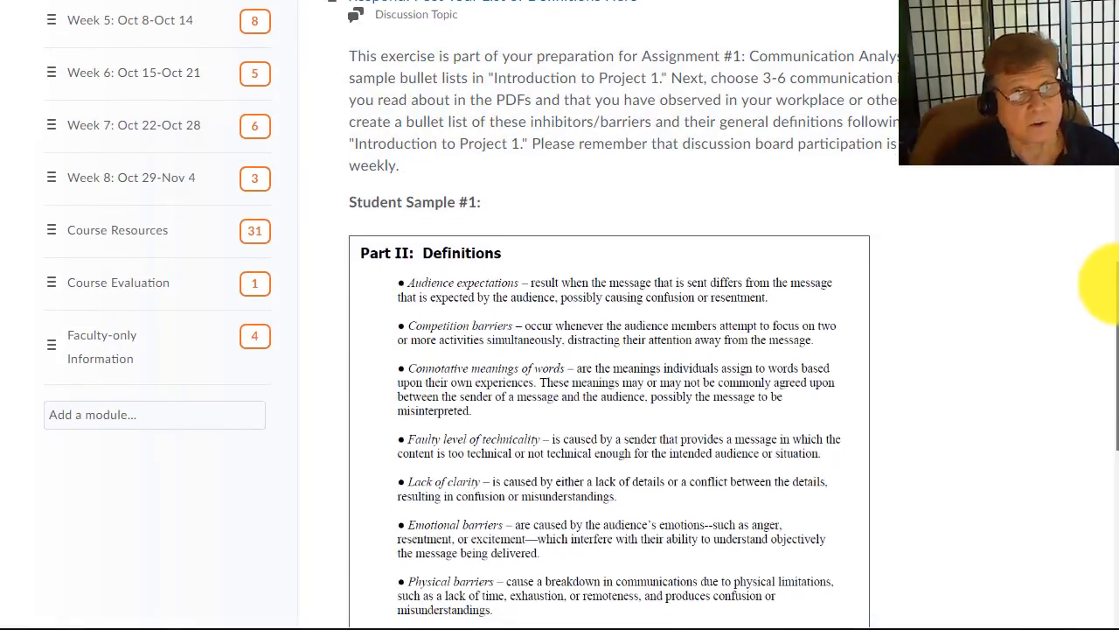
scroll("down", 3)
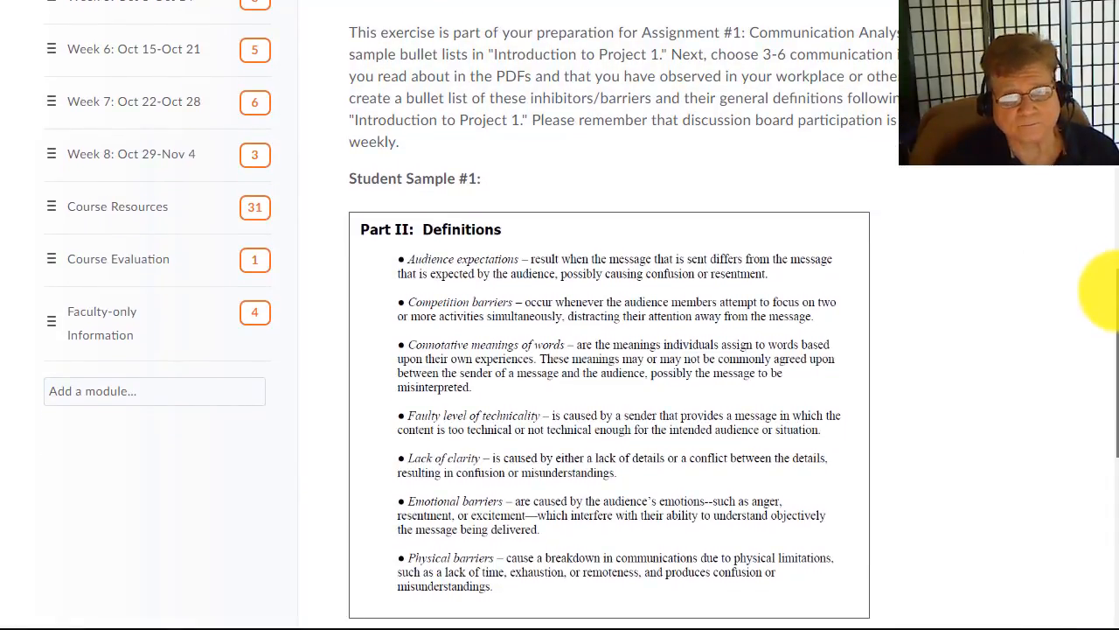
scroll("down", 3)
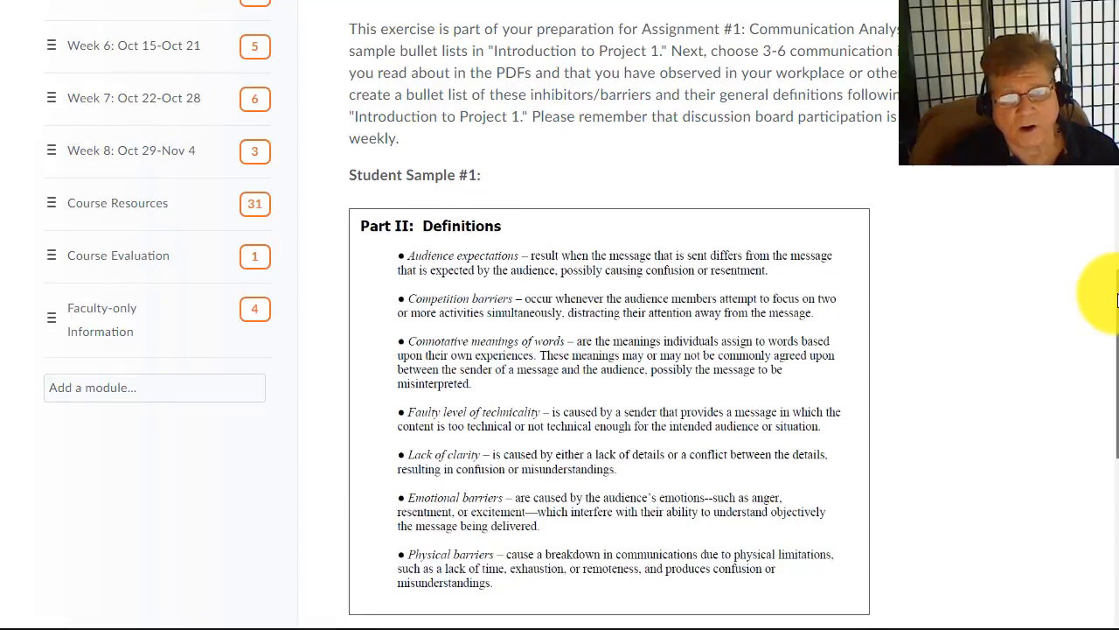
scroll("down", 3)
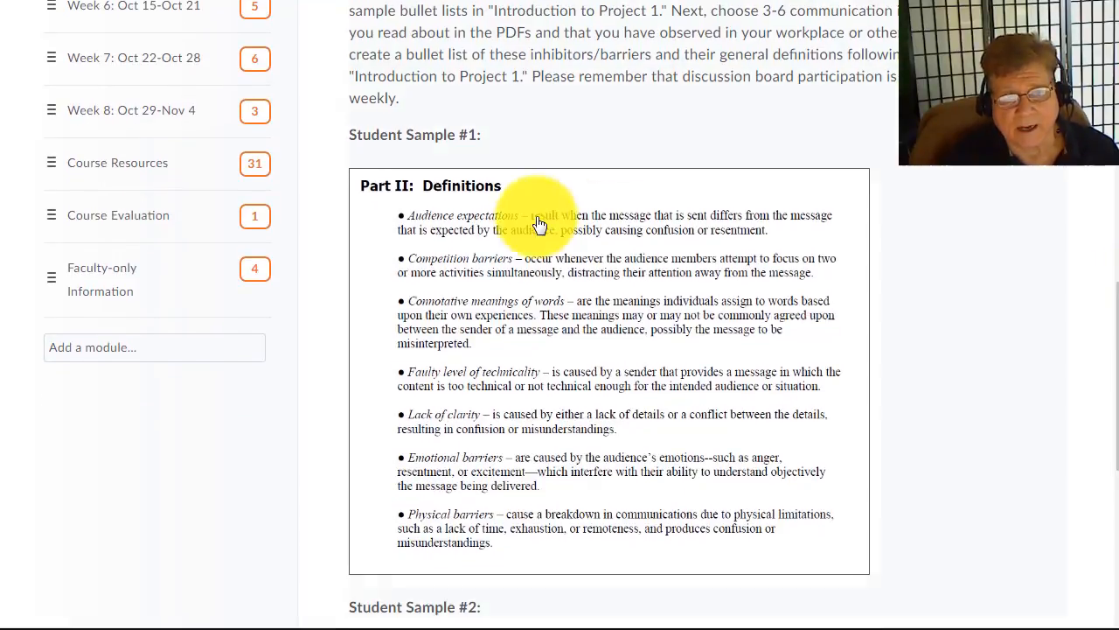
mouse_move(1107, 346)
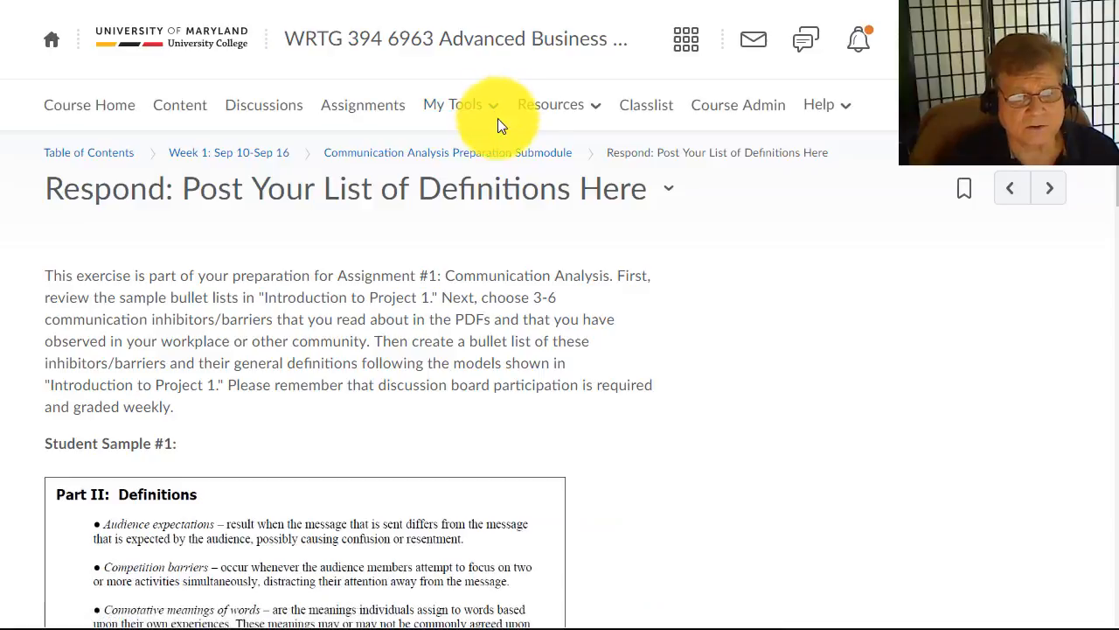
scroll("down", 3)
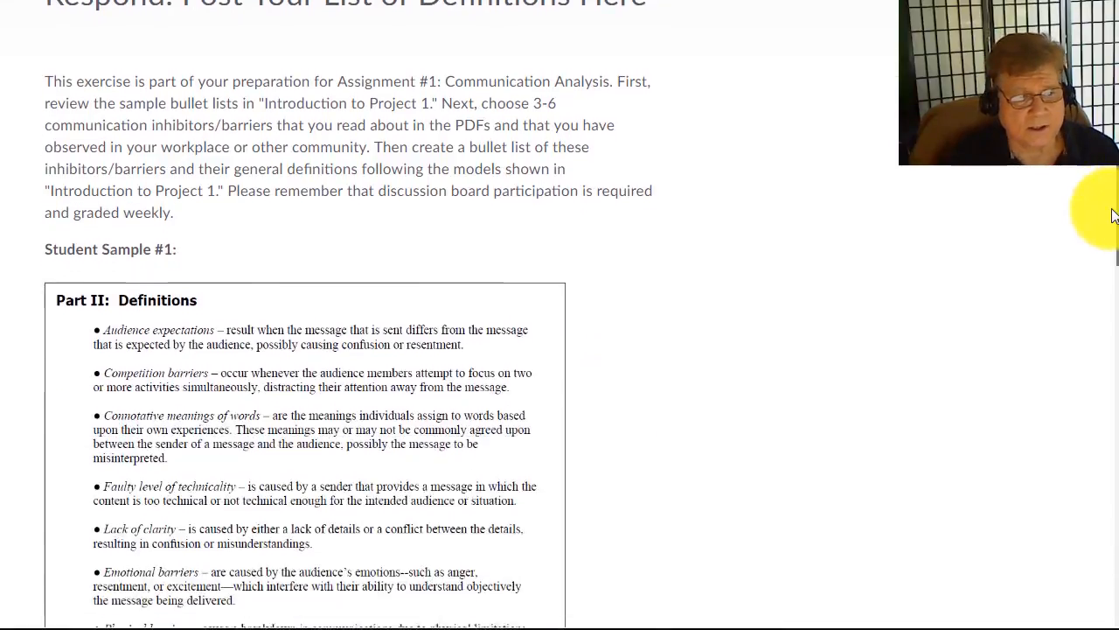
scroll("down", 3)
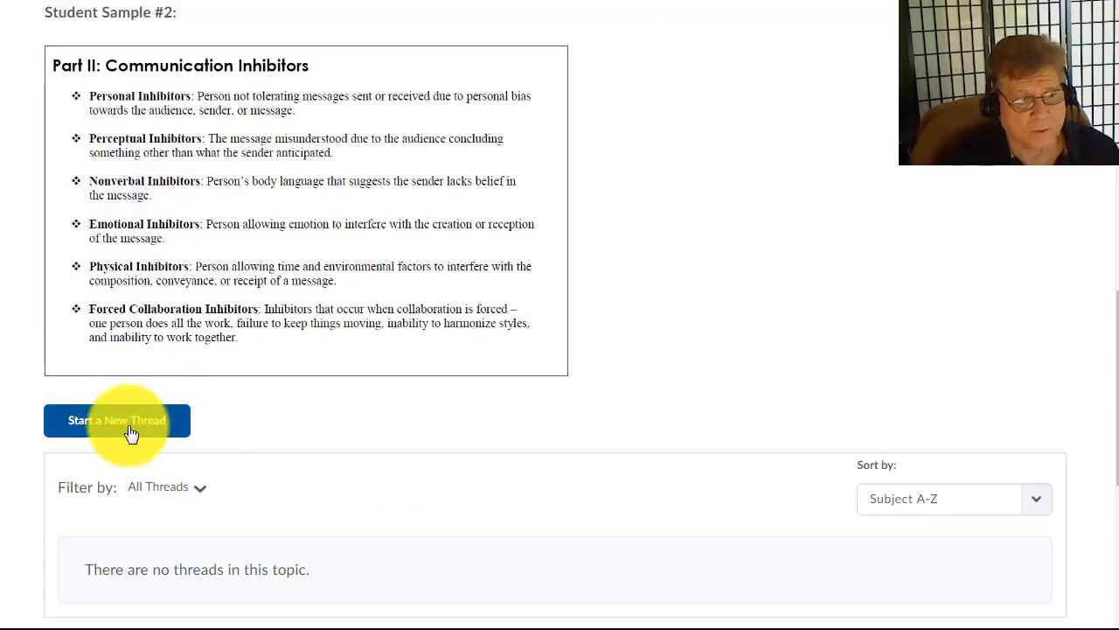
left_click(117, 421)
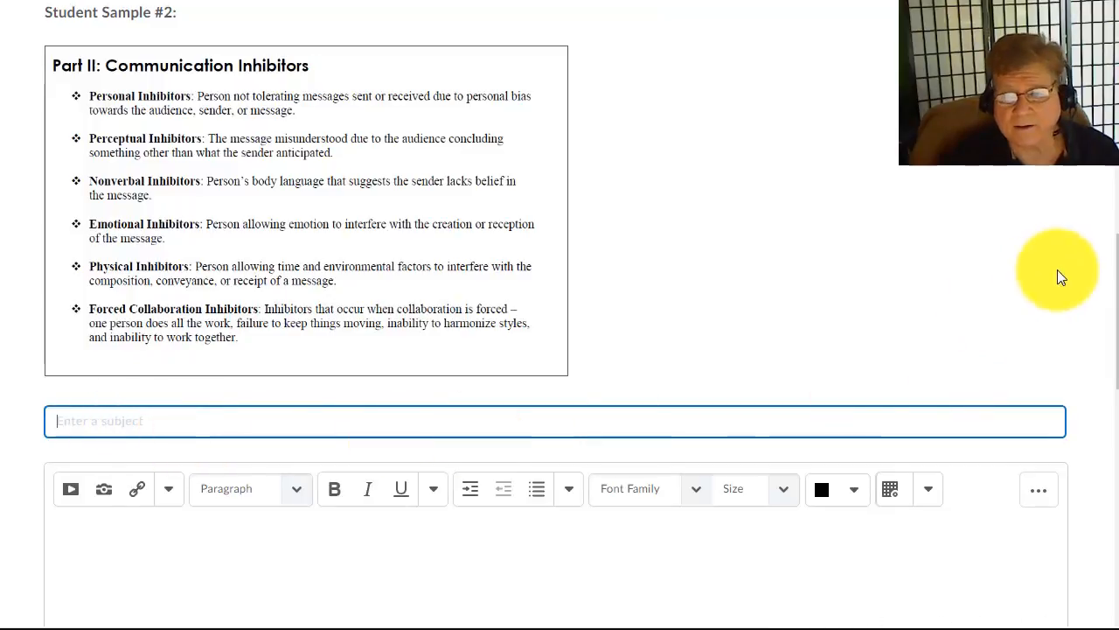
scroll("down", 3)
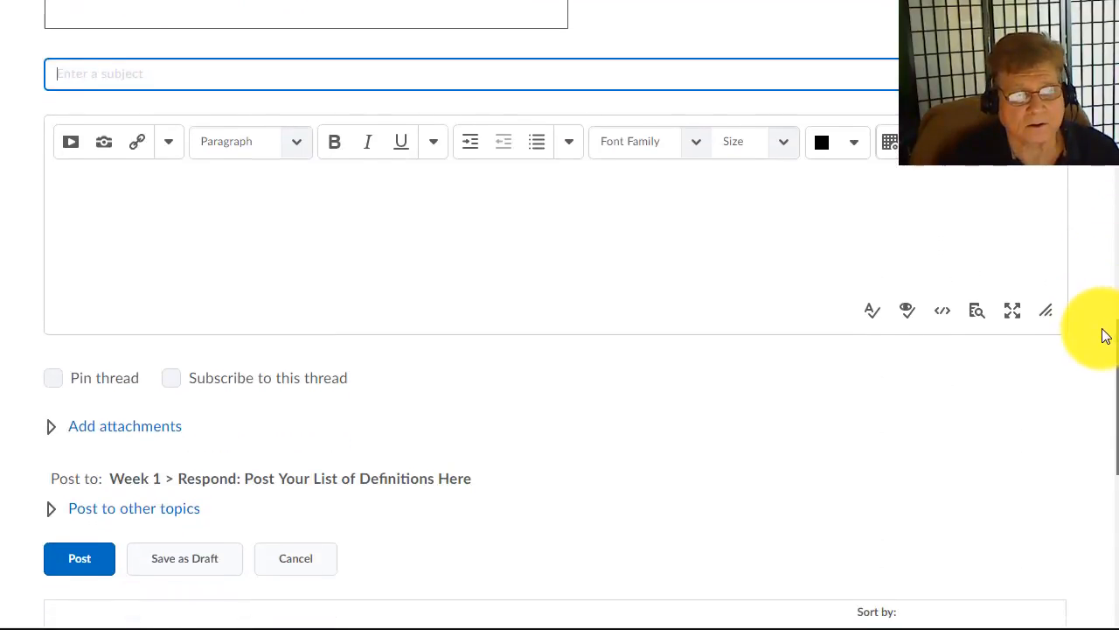
left_click(93, 181)
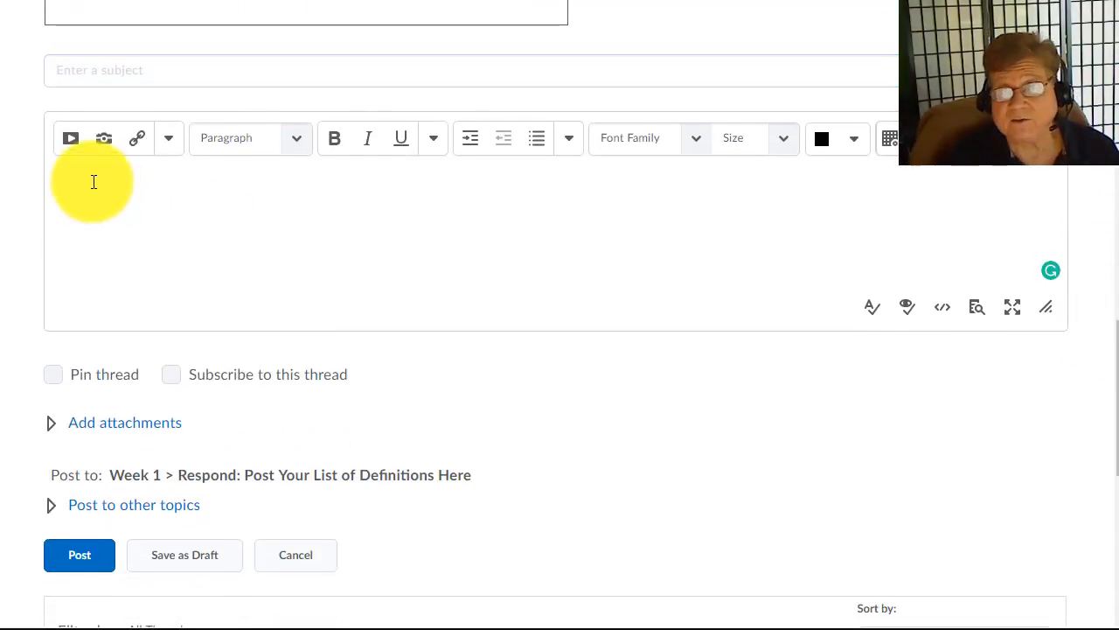
mouse_move(94, 186)
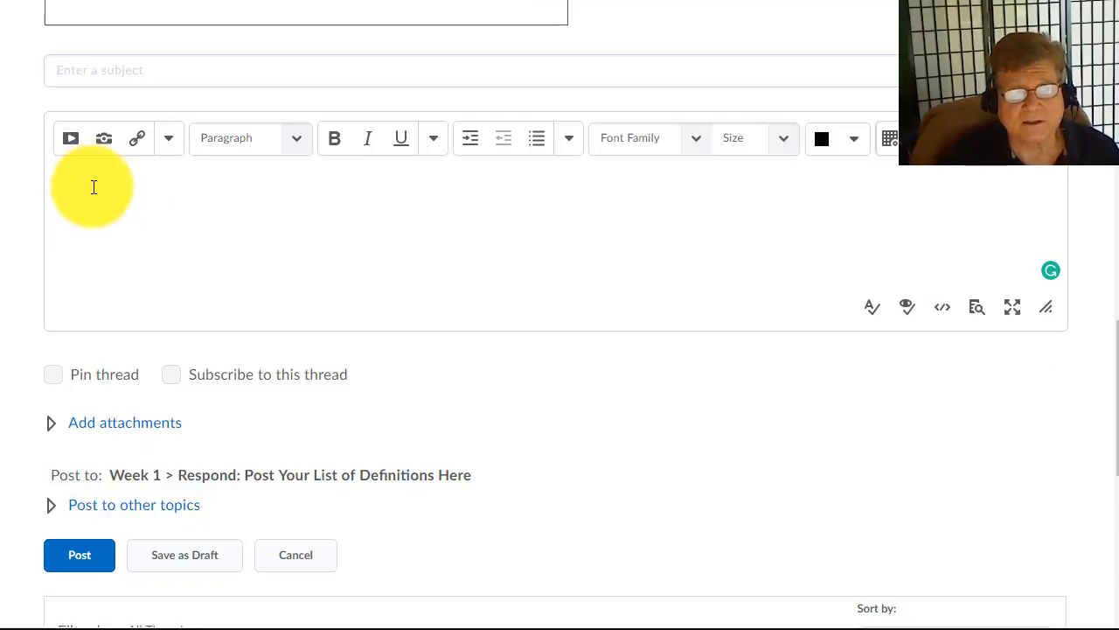
mouse_move(103, 138)
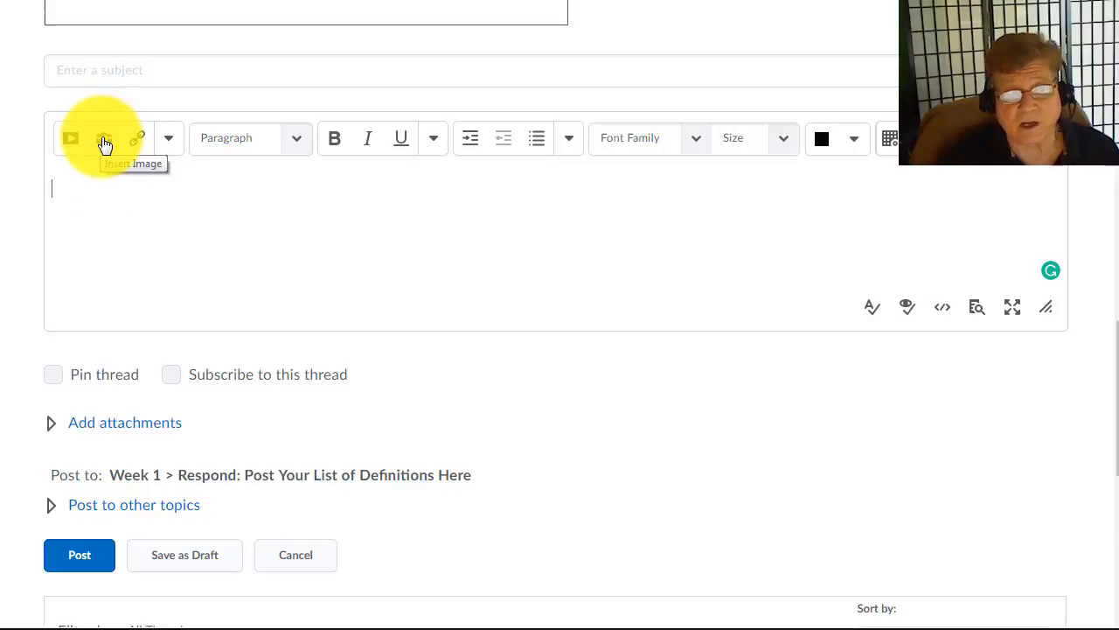
mouse_move(100, 192)
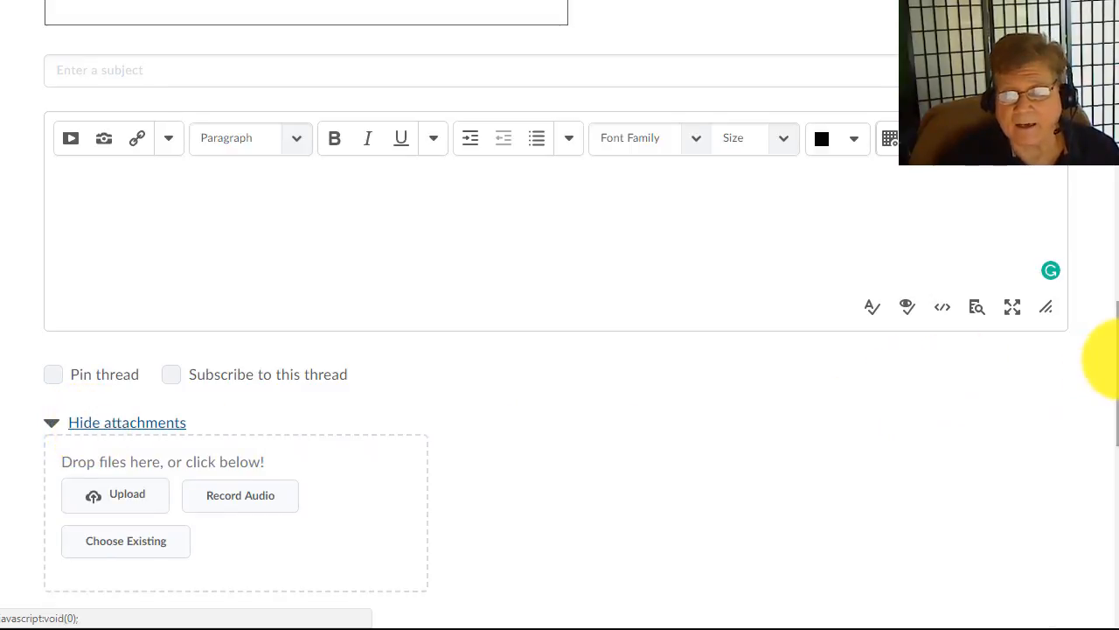
scroll("down", 3)
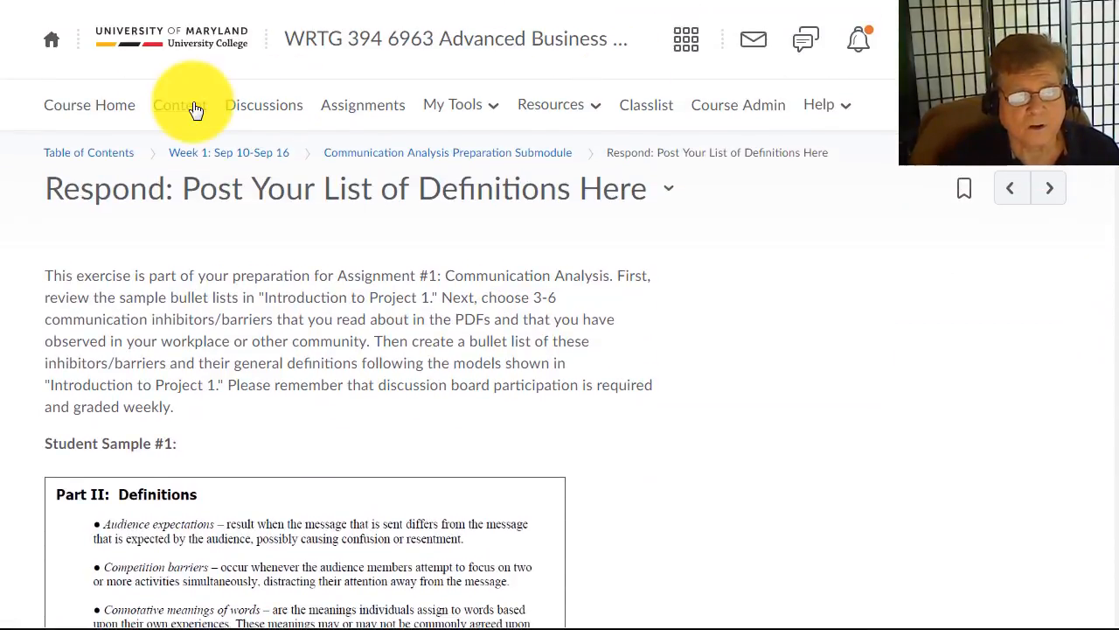
mouse_move(196, 112)
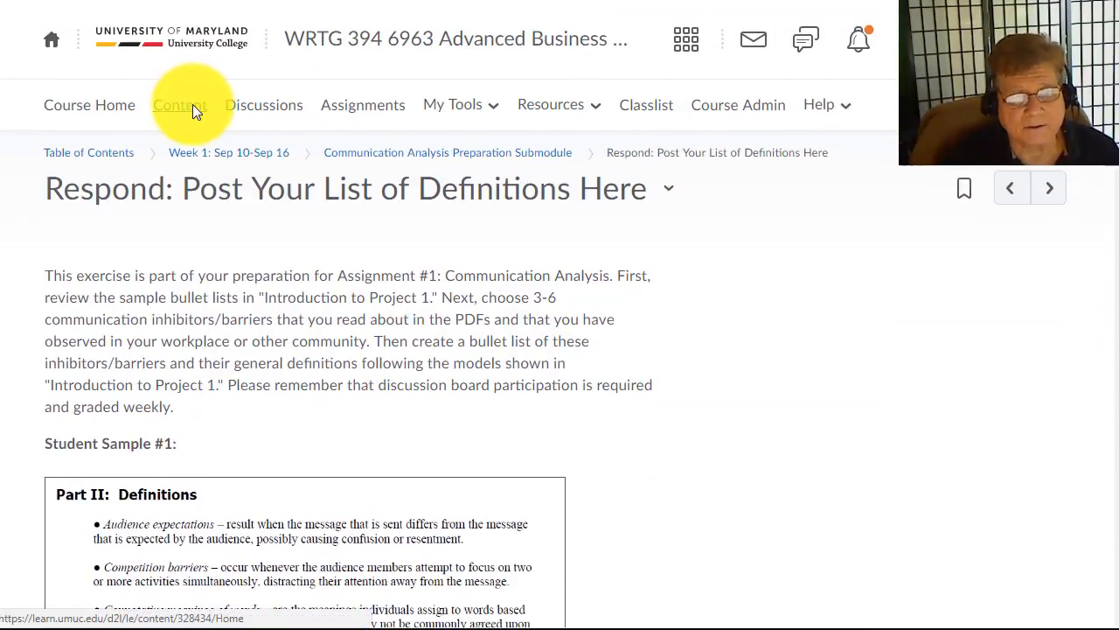
- Open Week 1: Sep 10-Sep 16 from Content and scroll to the Respond introduction discussion
left_click(180, 105)
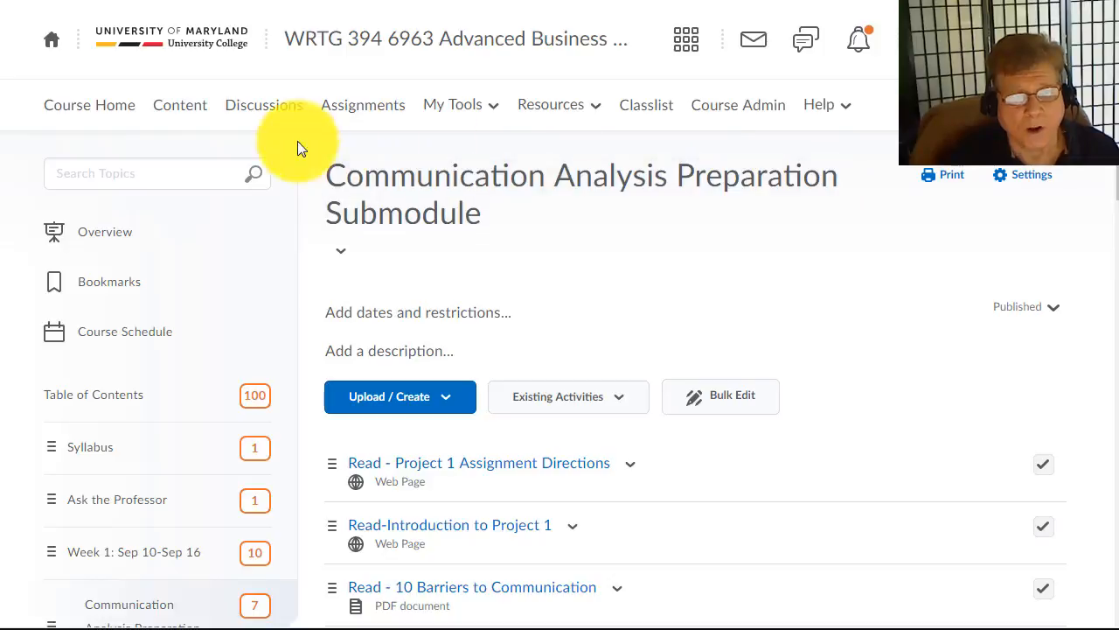
mouse_move(649, 306)
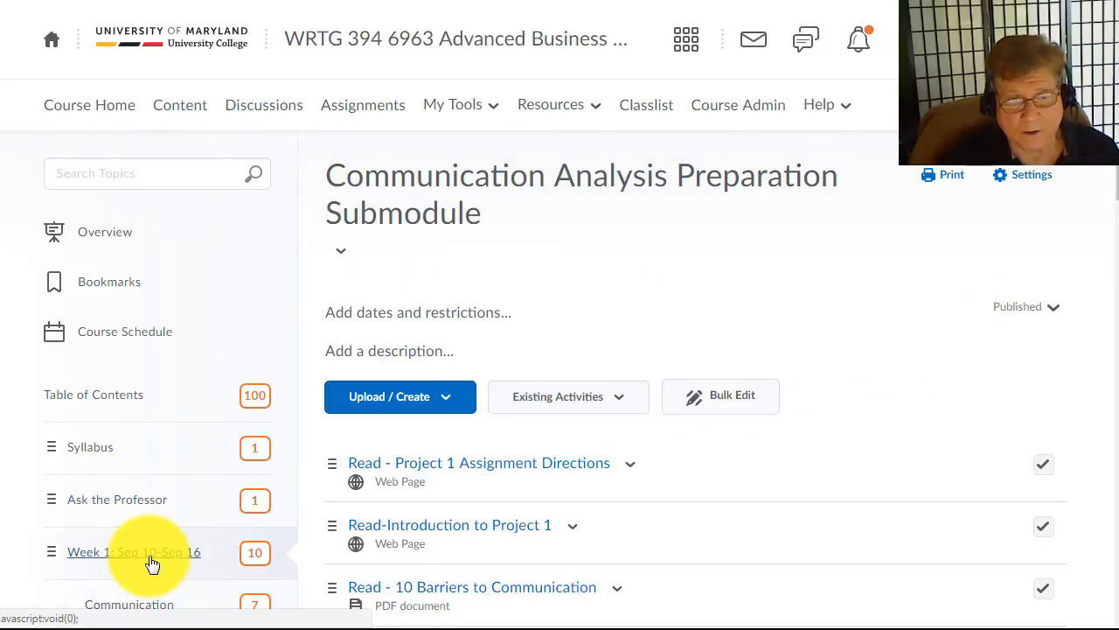
left_click(133, 552)
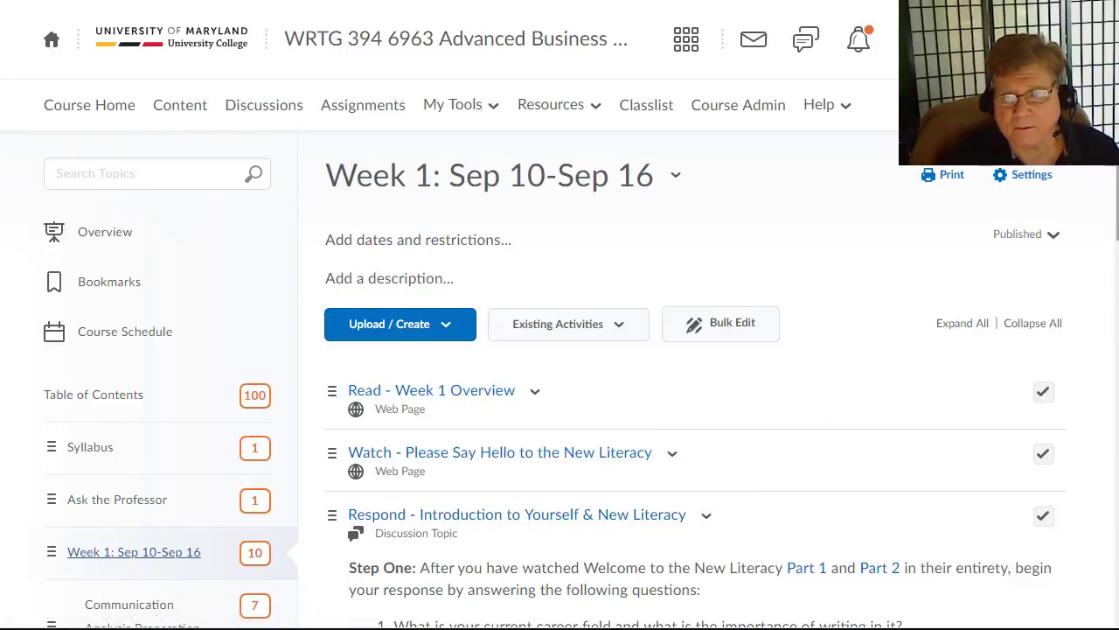
scroll("down", 3)
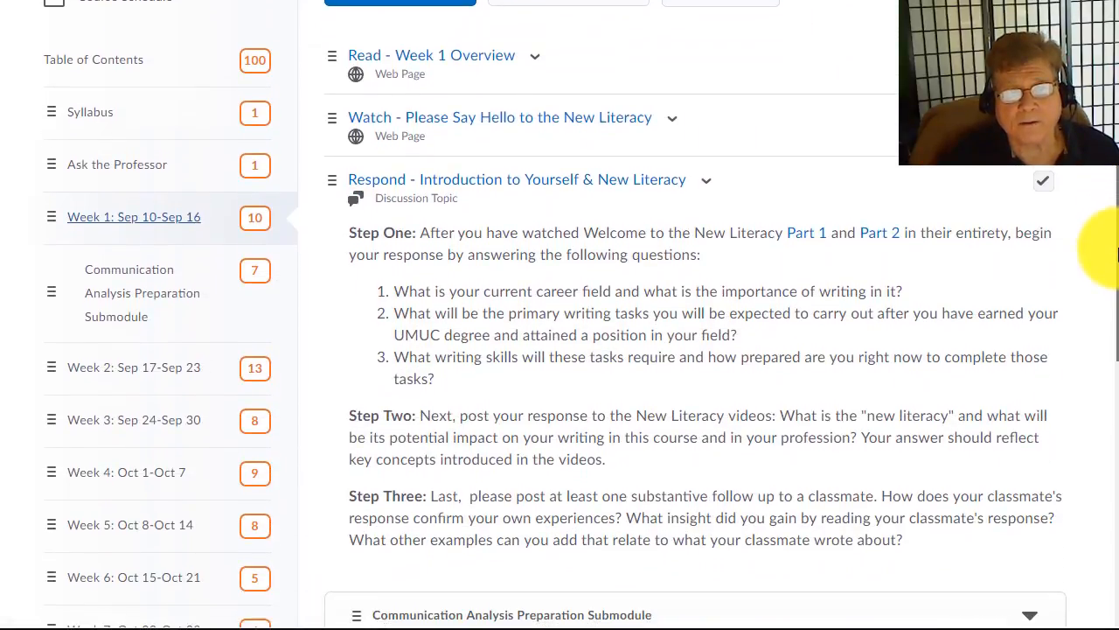
scroll("down", 3)
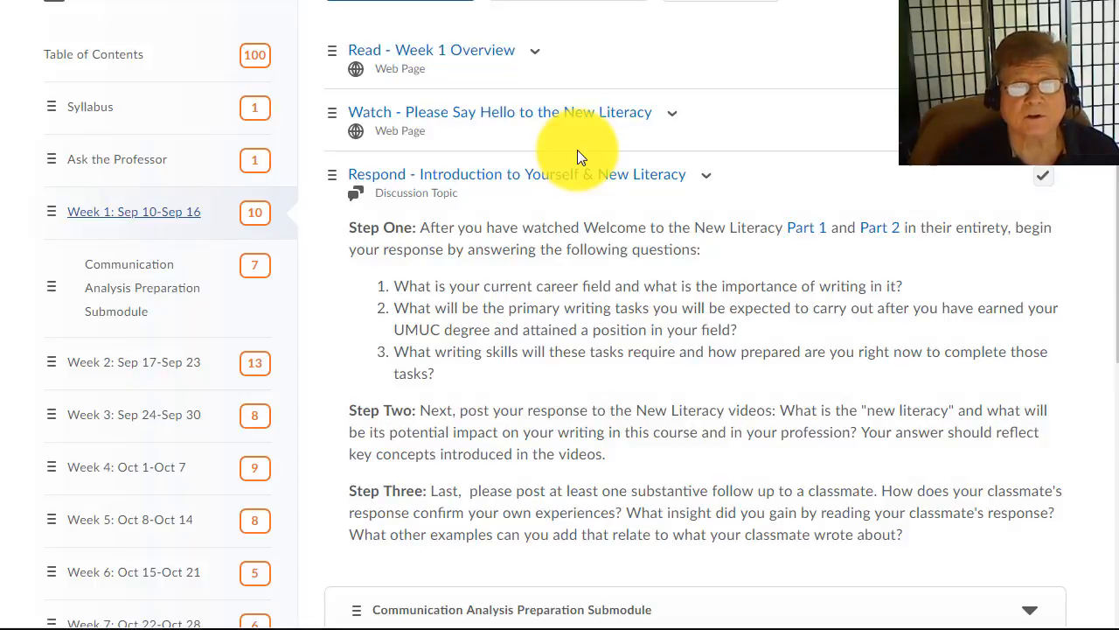
mouse_move(564, 172)
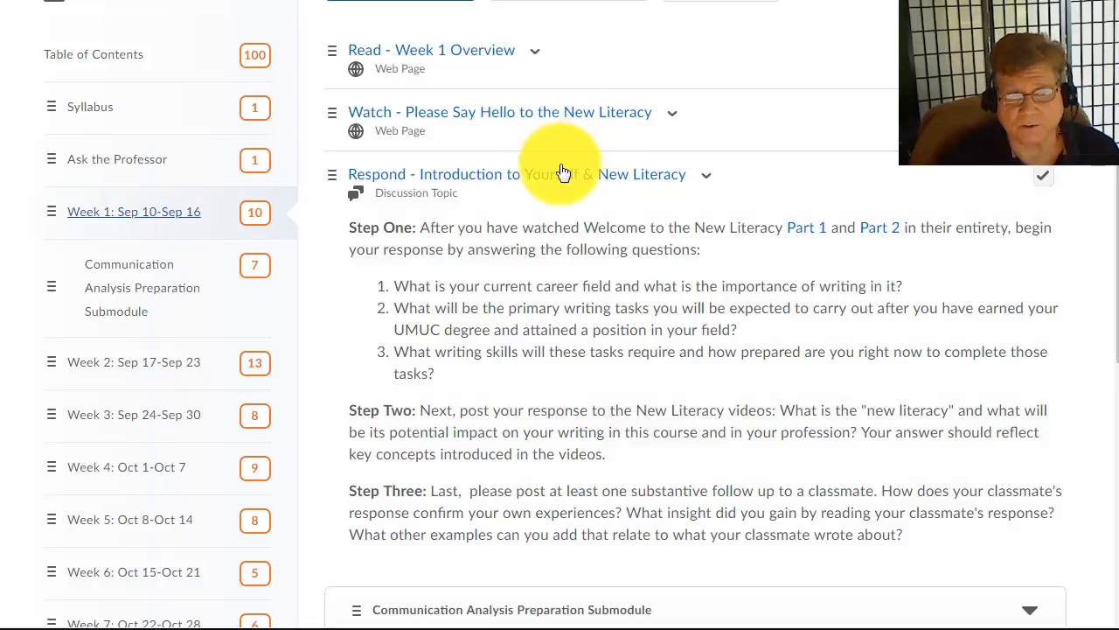
scroll("down", 3)
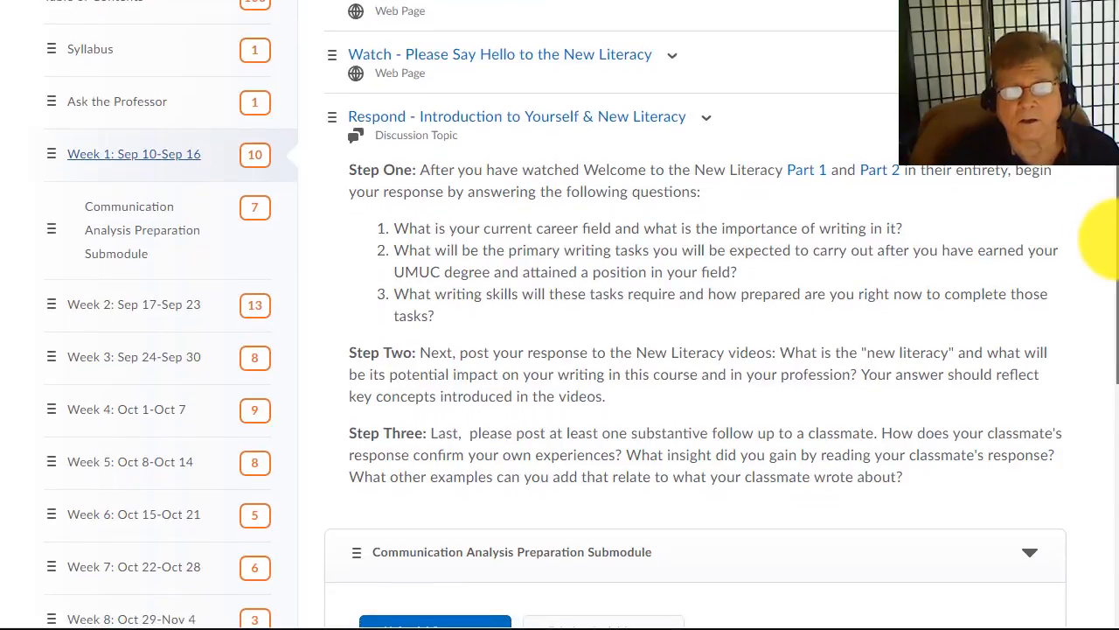
mouse_move(492, 117)
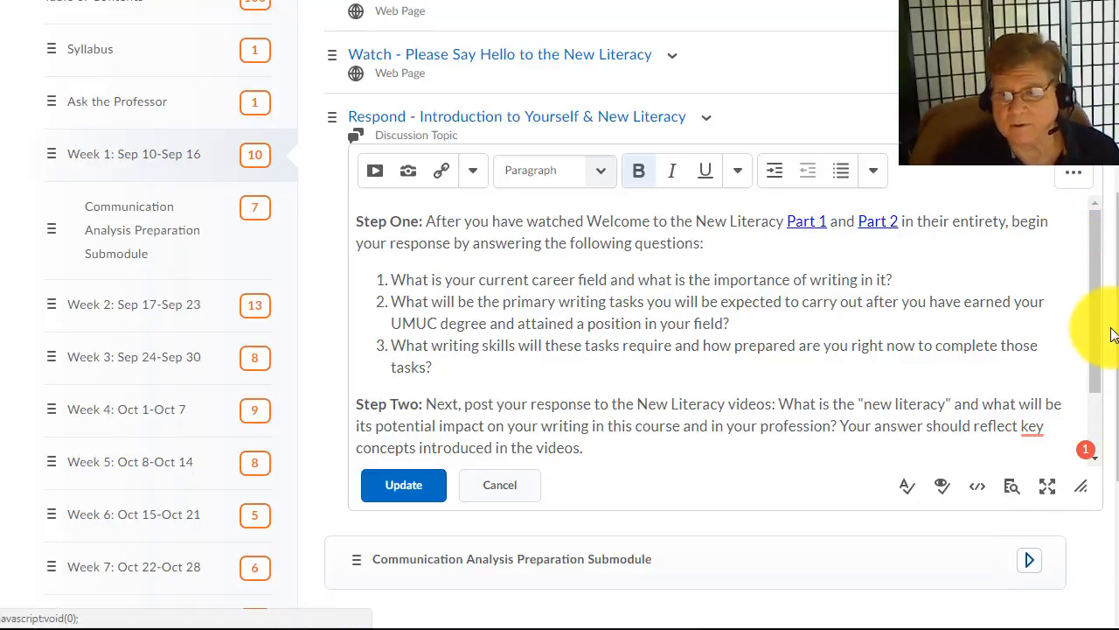
- Expand the Communication Analysis Preparation Submodule and open Read-Introduction to Project 1
scroll("down", 3)
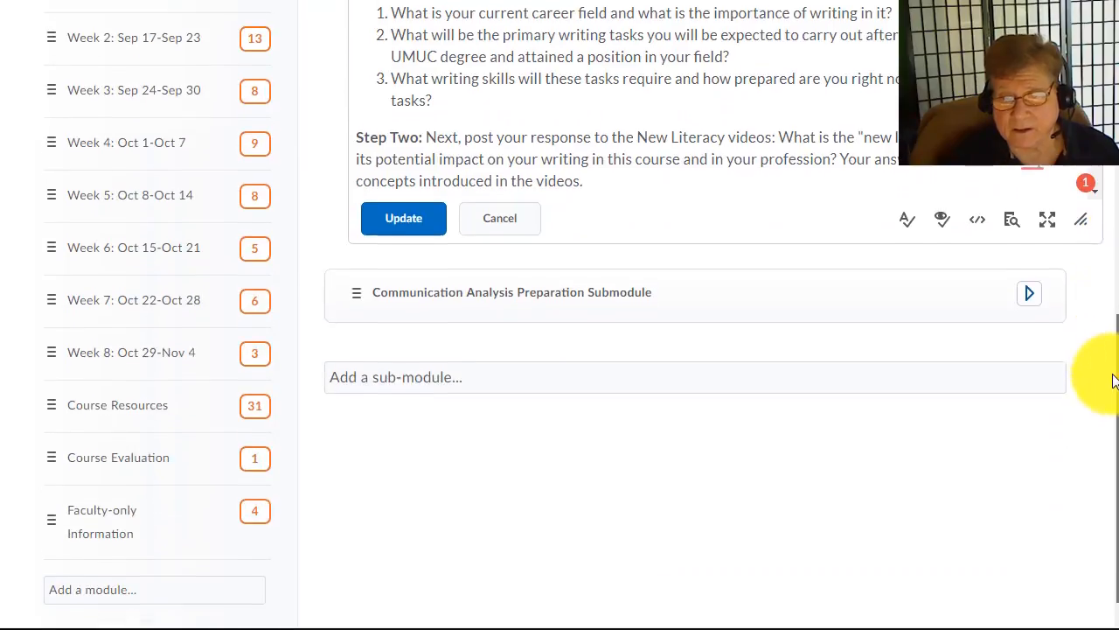
left_click(1029, 293)
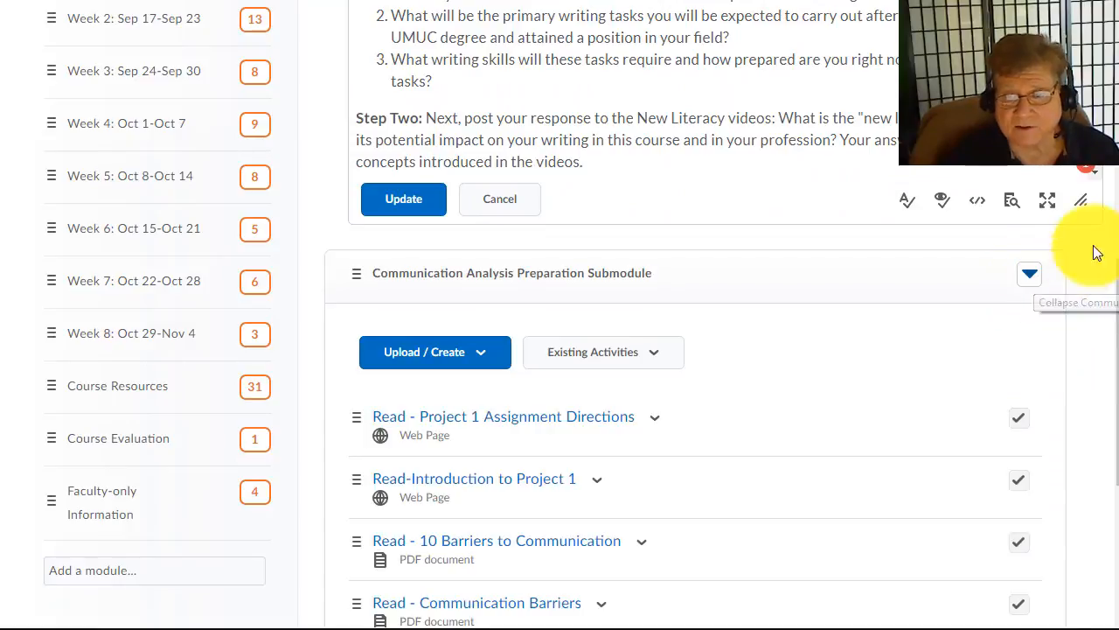
scroll("down", 3)
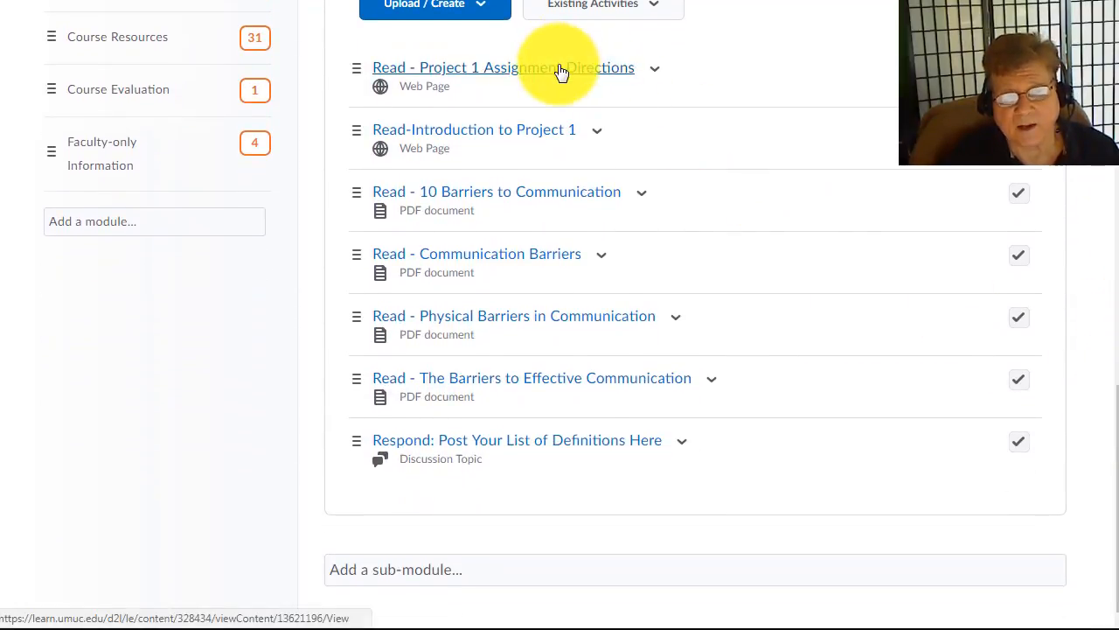
mouse_move(515, 138)
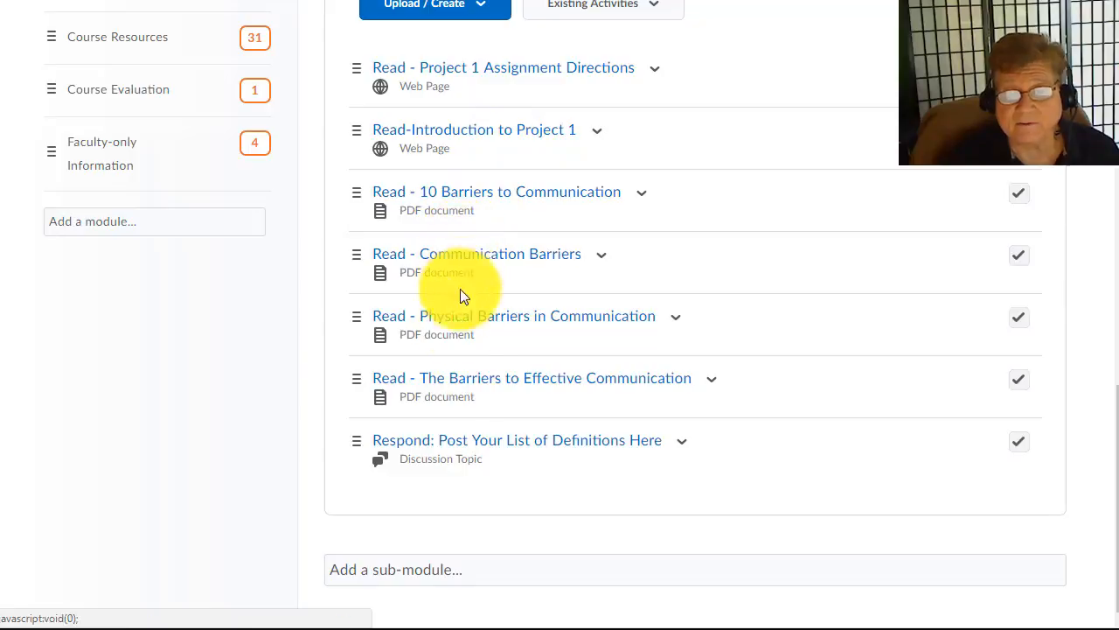
mouse_move(492, 441)
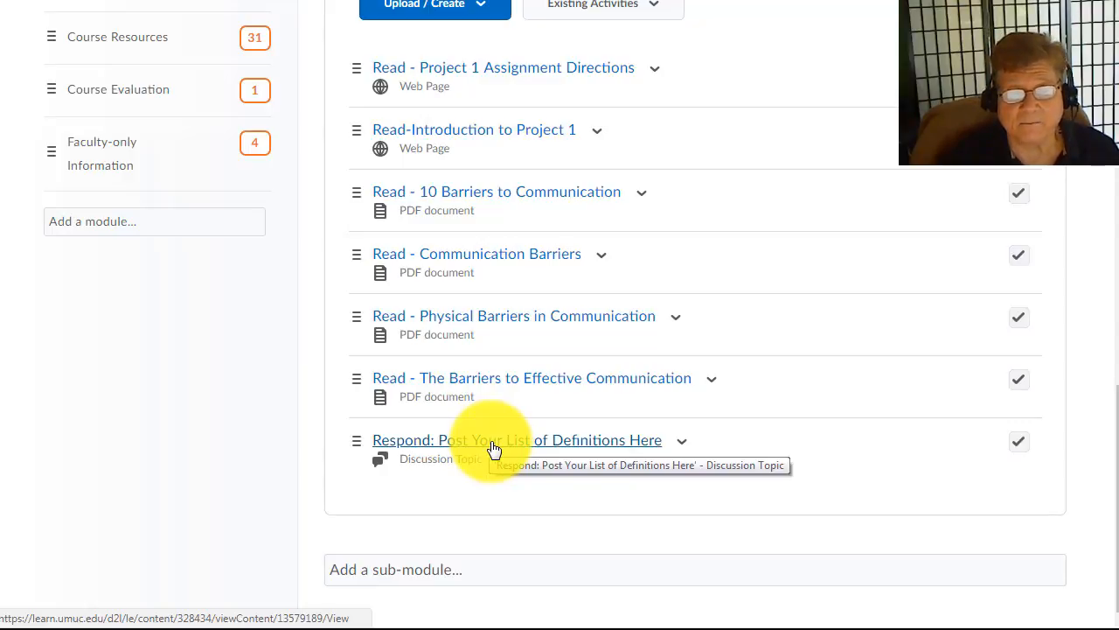
mouse_move(466, 136)
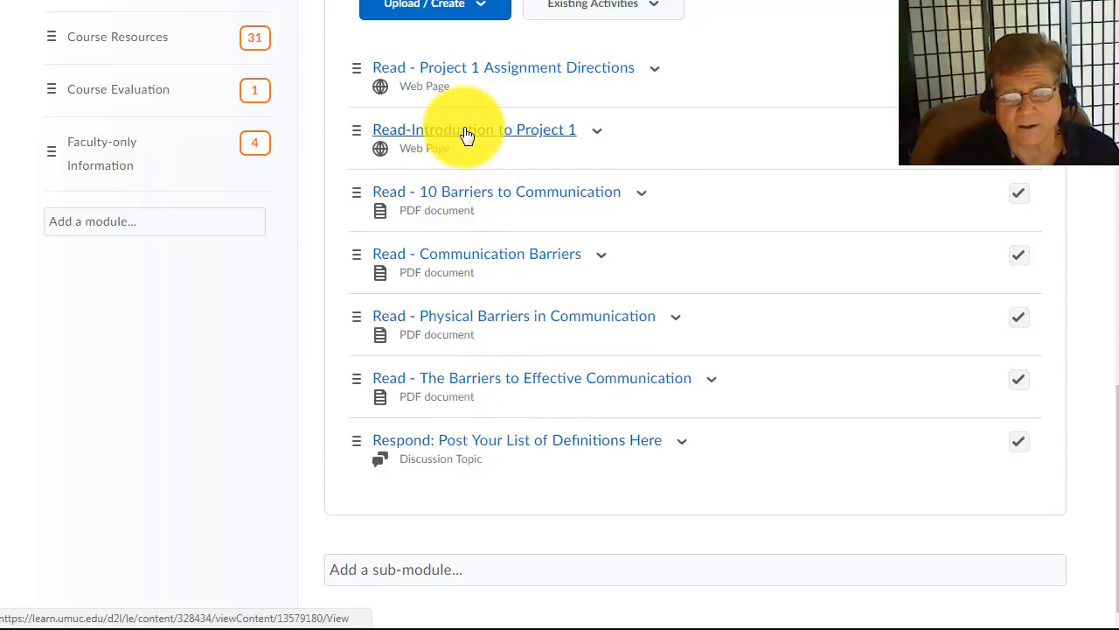
left_click(473, 128)
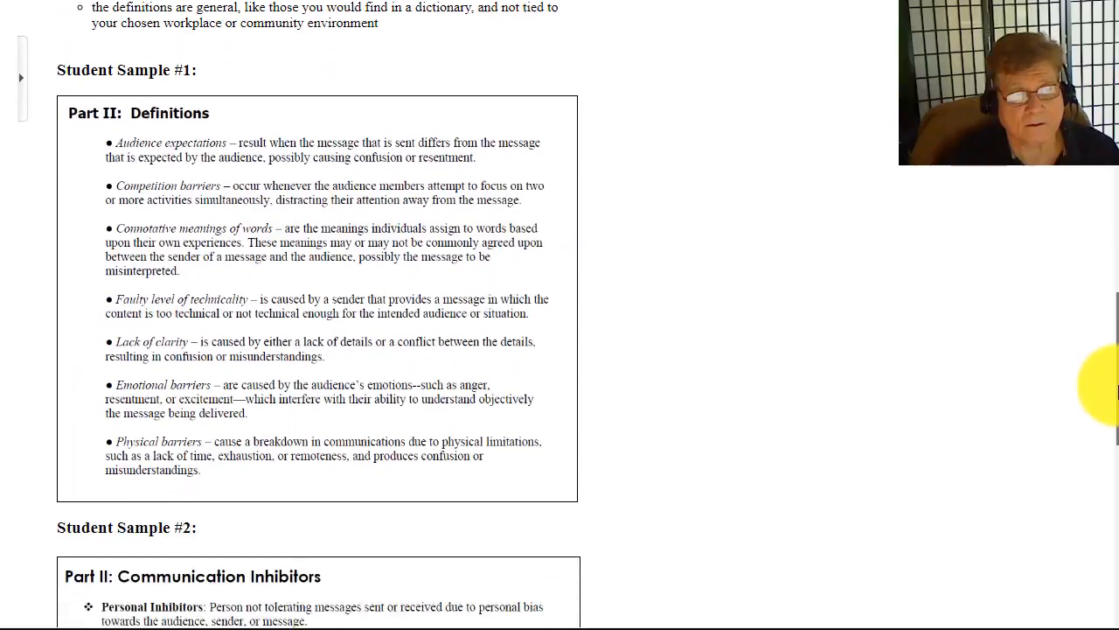
- Scroll past Student Sample #1 to Student Sample #2's Communication Inhibitors list
scroll("down", 3)
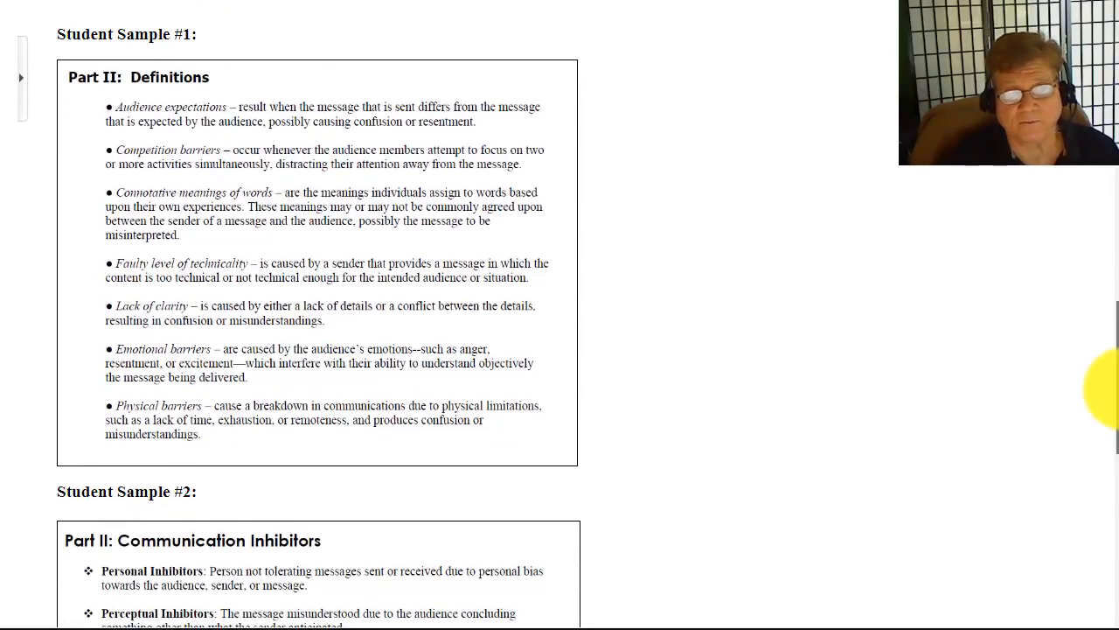
scroll("down", 3)
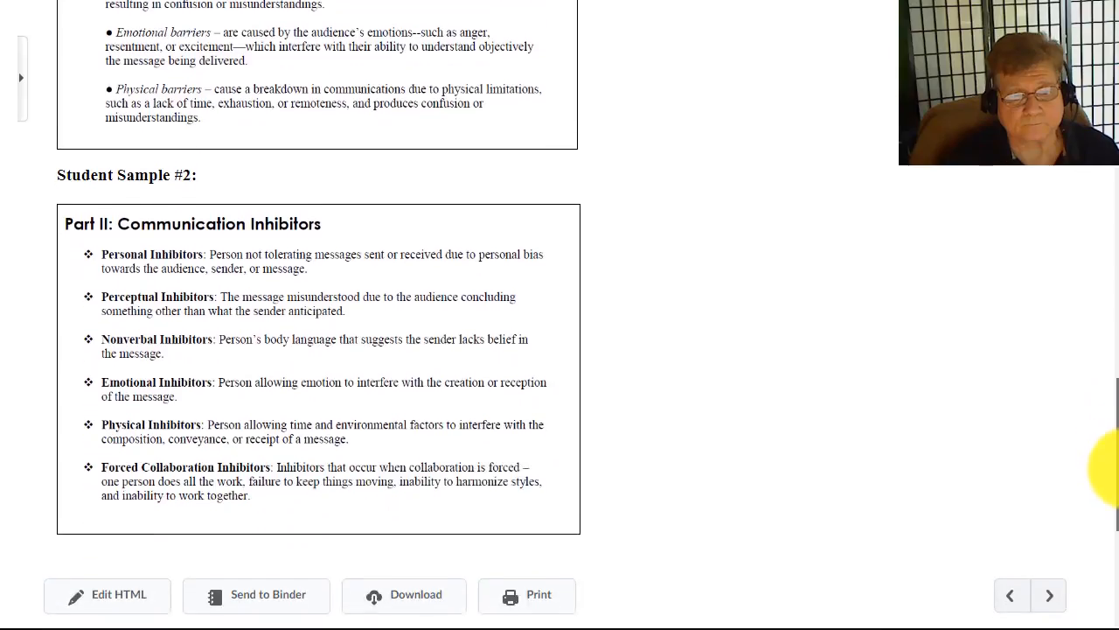